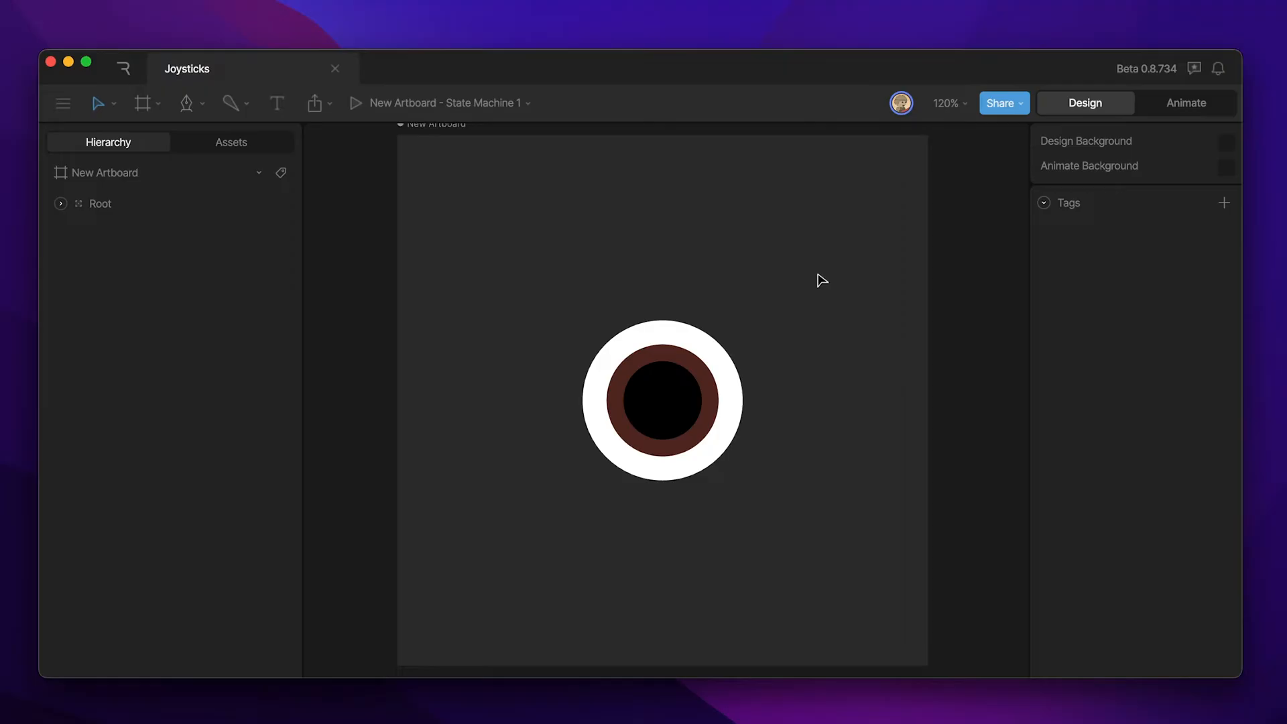
pyautogui.moveTo(251, 133)
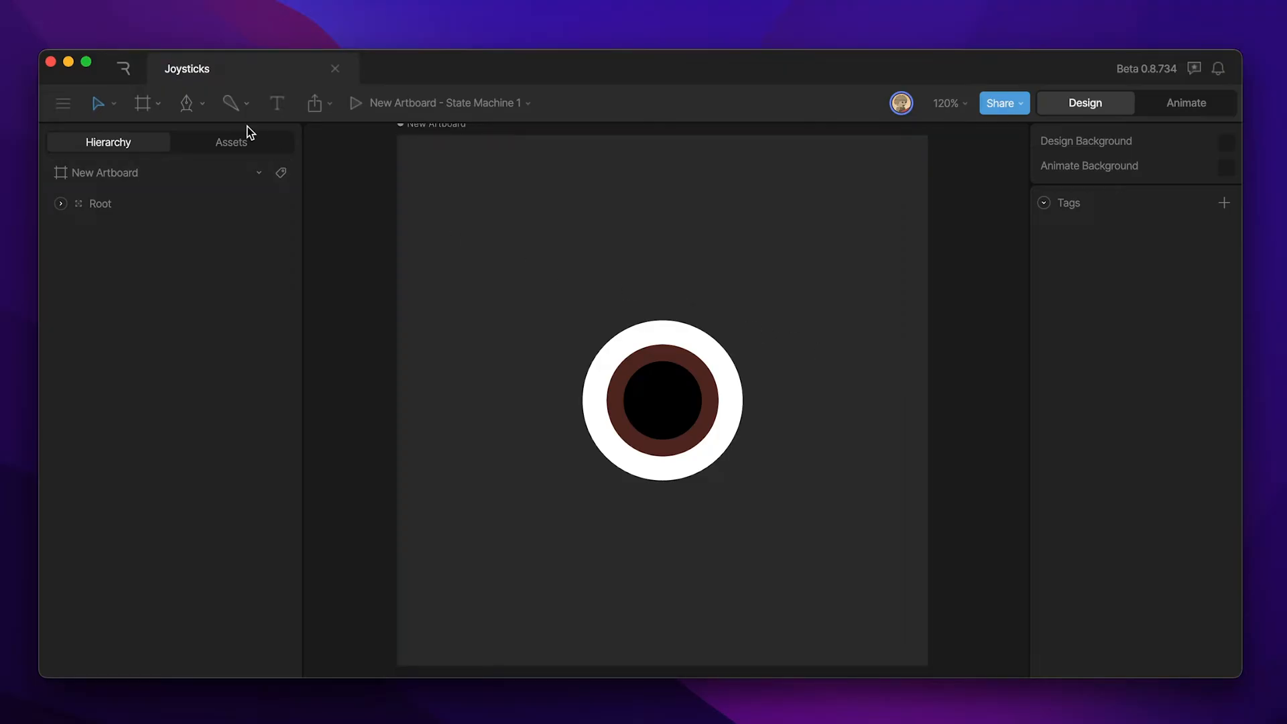
# Place a Joystick above the eye and drag its handle around, letting it return to center
pyautogui.click(230, 103)
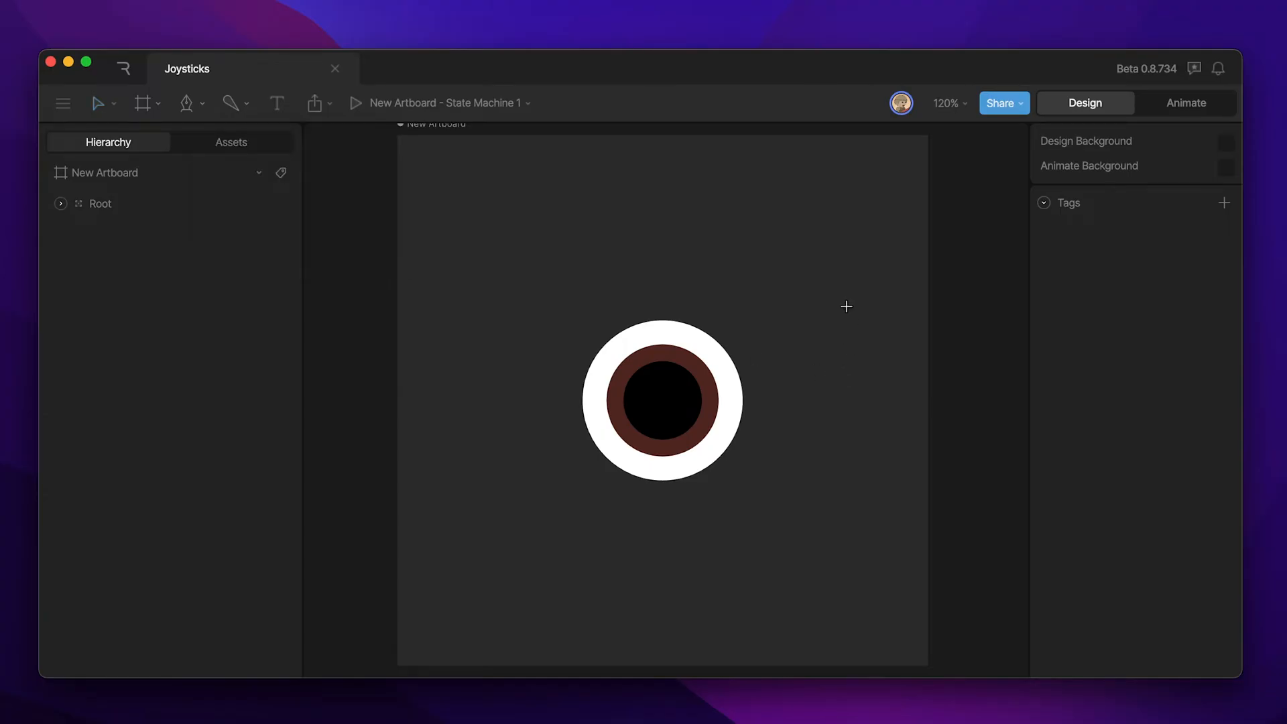
pyautogui.moveTo(854, 268)
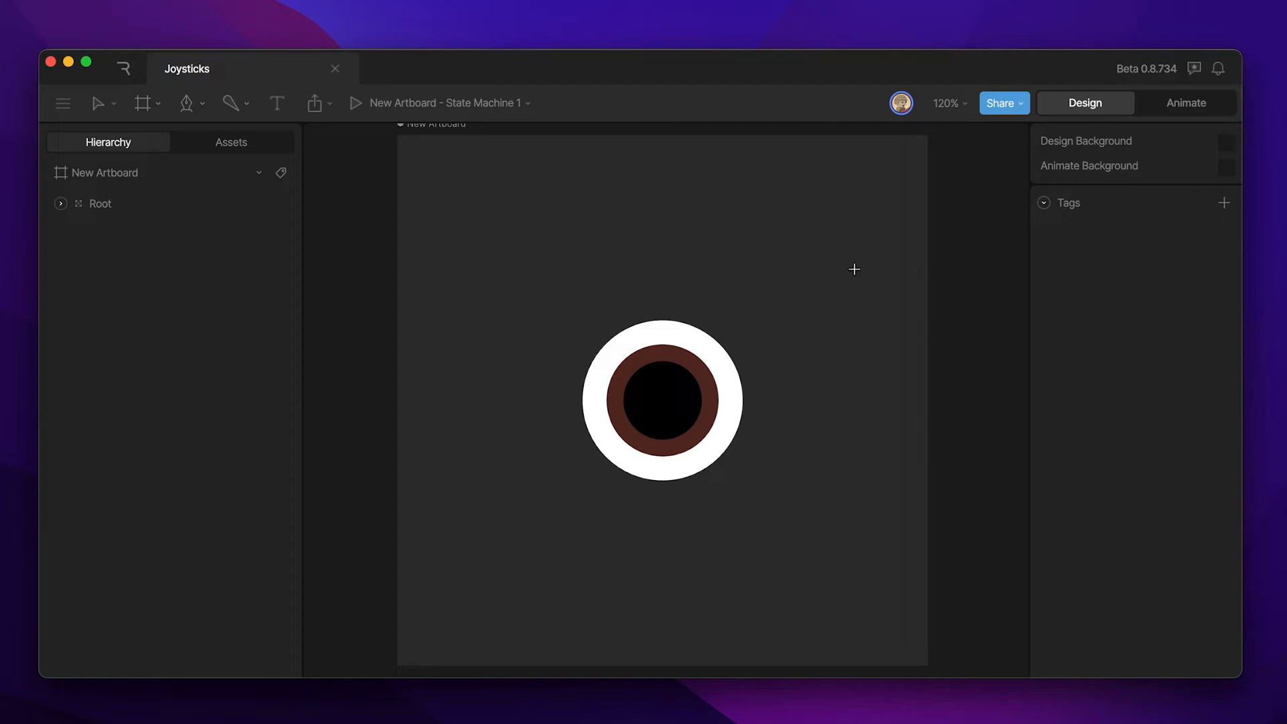
pyautogui.moveTo(853, 226)
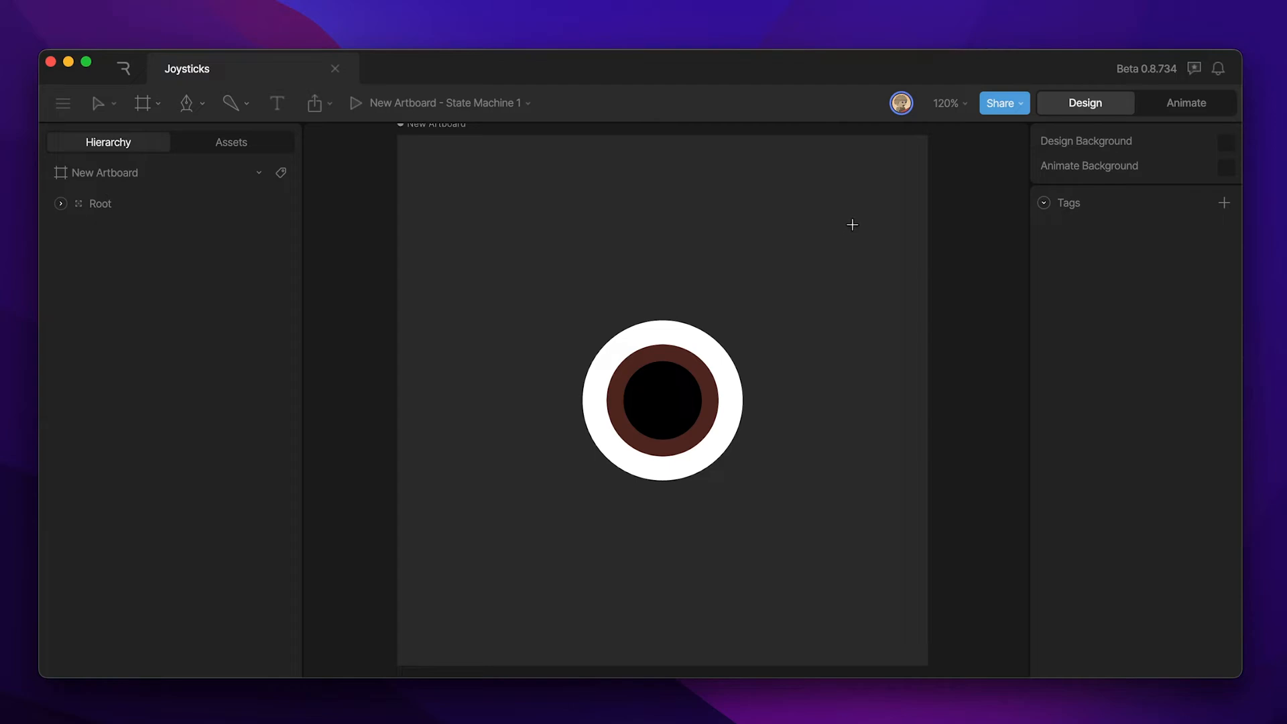
pyautogui.moveTo(854, 221)
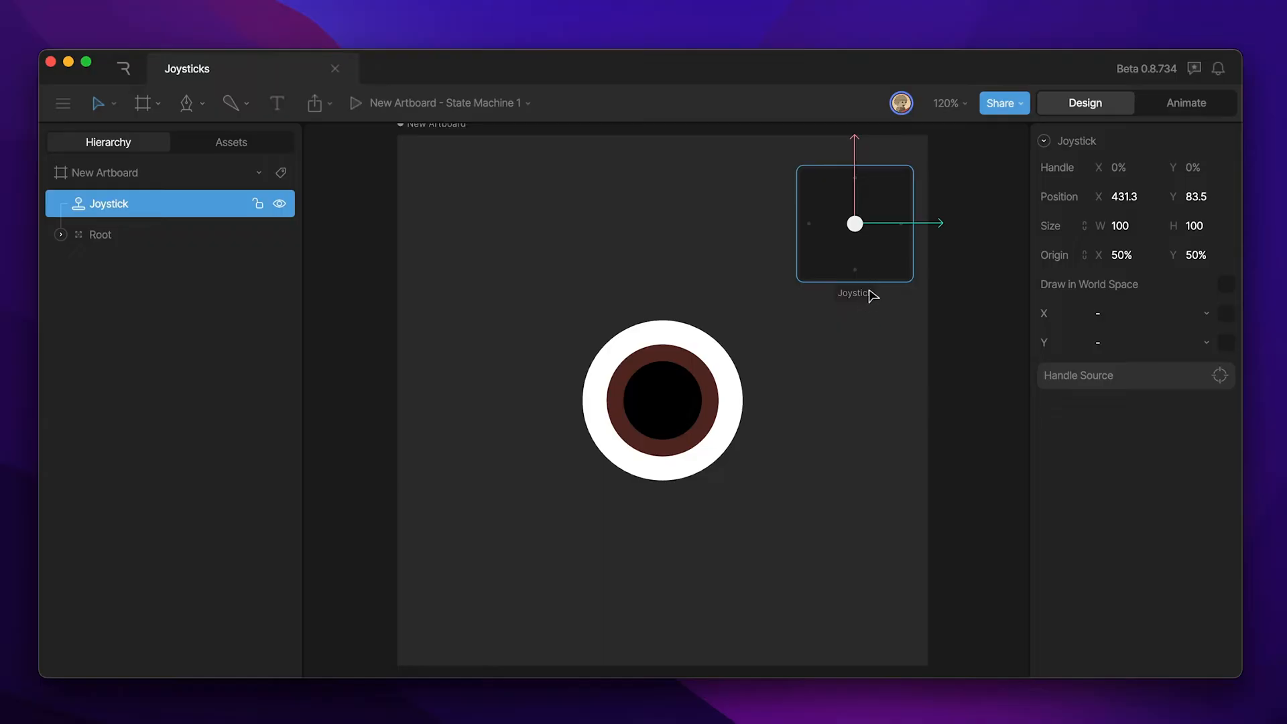
pyautogui.moveTo(527, 226)
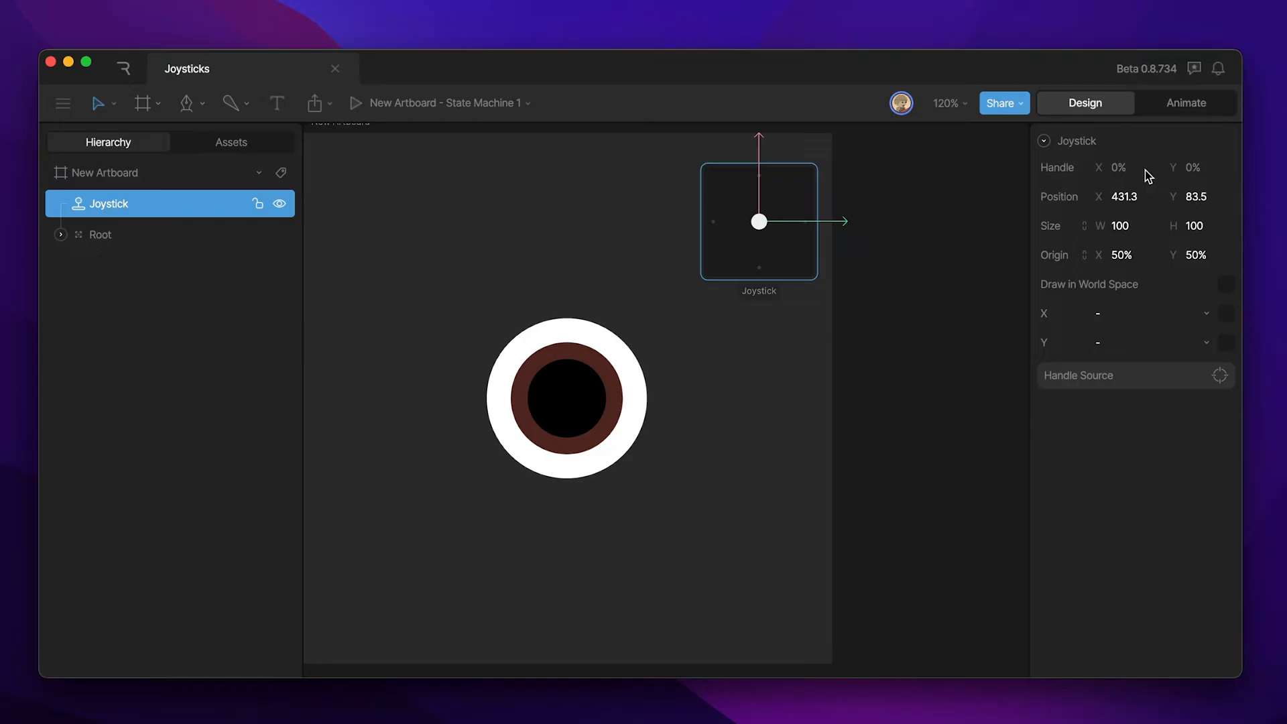
pyautogui.moveTo(1117, 181)
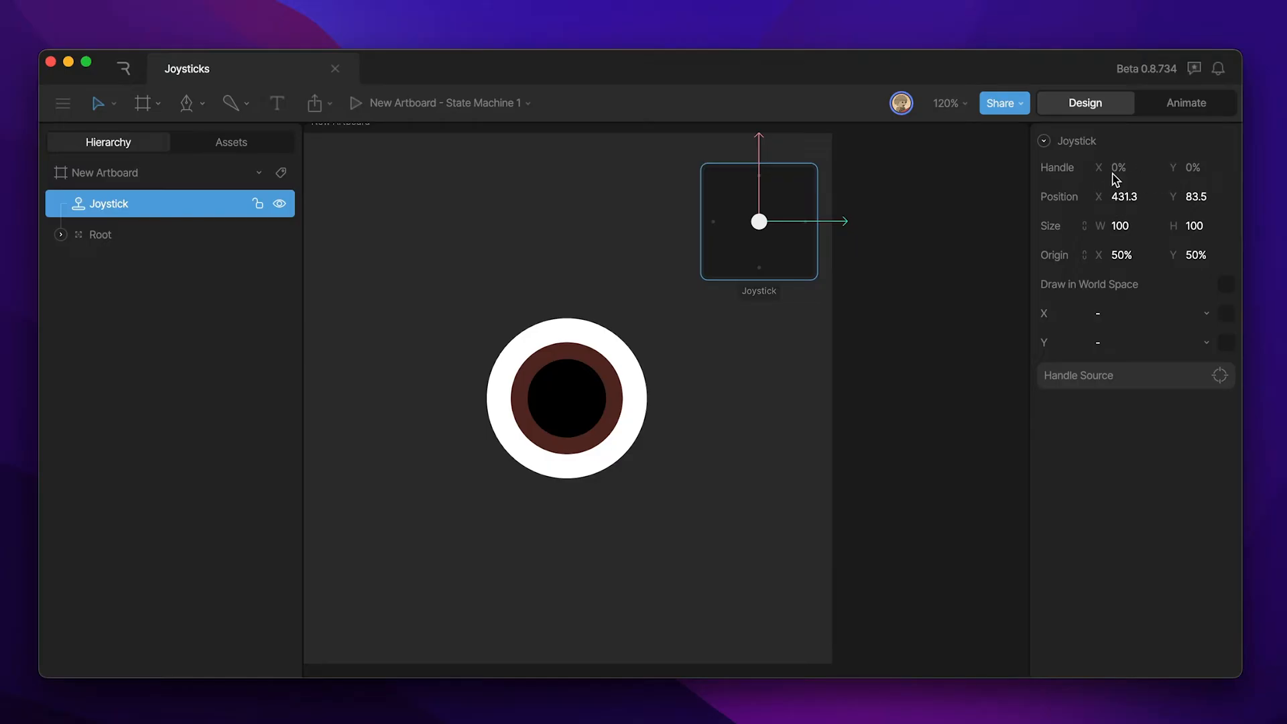
pyautogui.moveTo(915, 238)
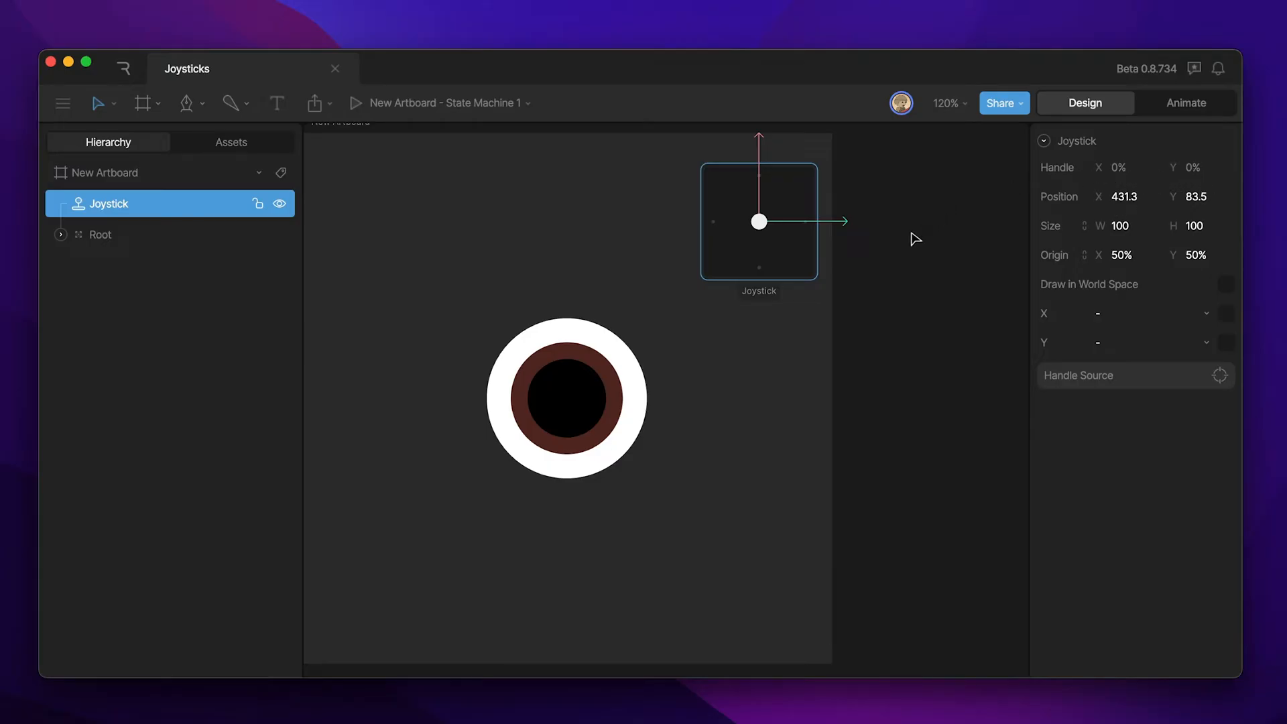
pyautogui.moveTo(759, 221); pyautogui.dragTo(748, 224)
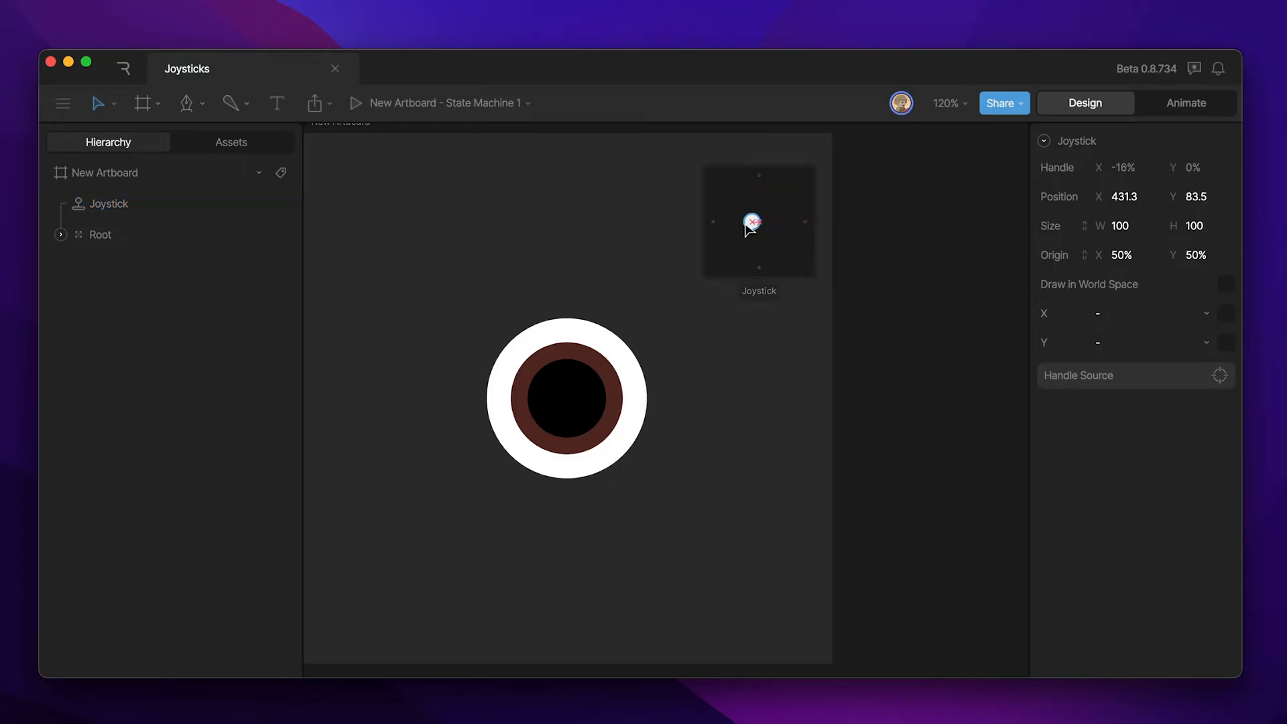
pyautogui.moveTo(750, 224); pyautogui.dragTo(804, 185)
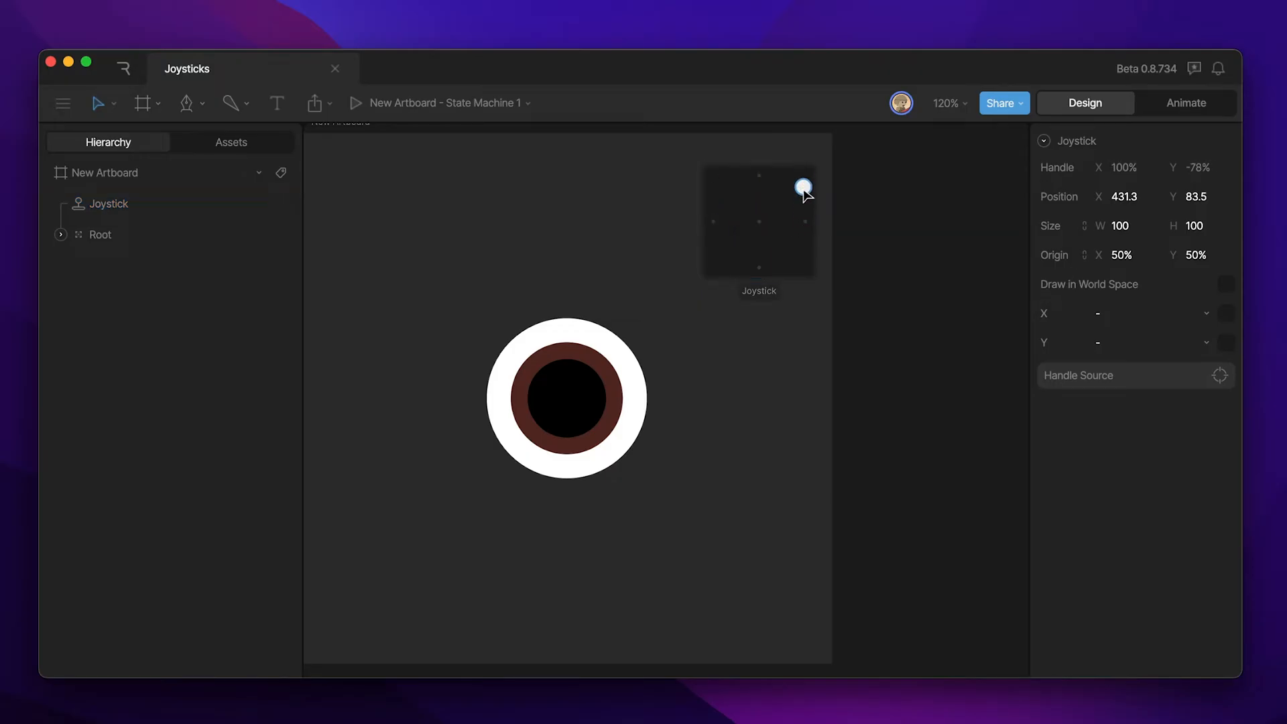
pyautogui.moveTo(803, 185); pyautogui.dragTo(757, 222)
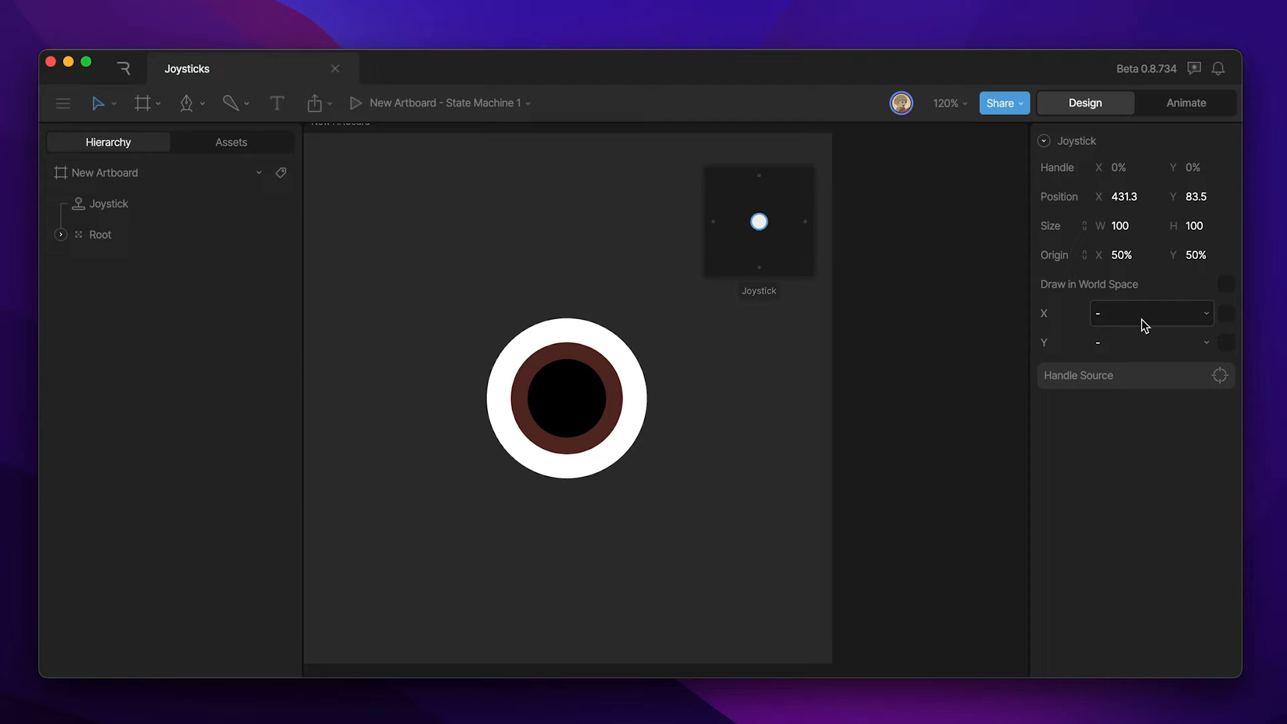
pyautogui.moveTo(1150, 325)
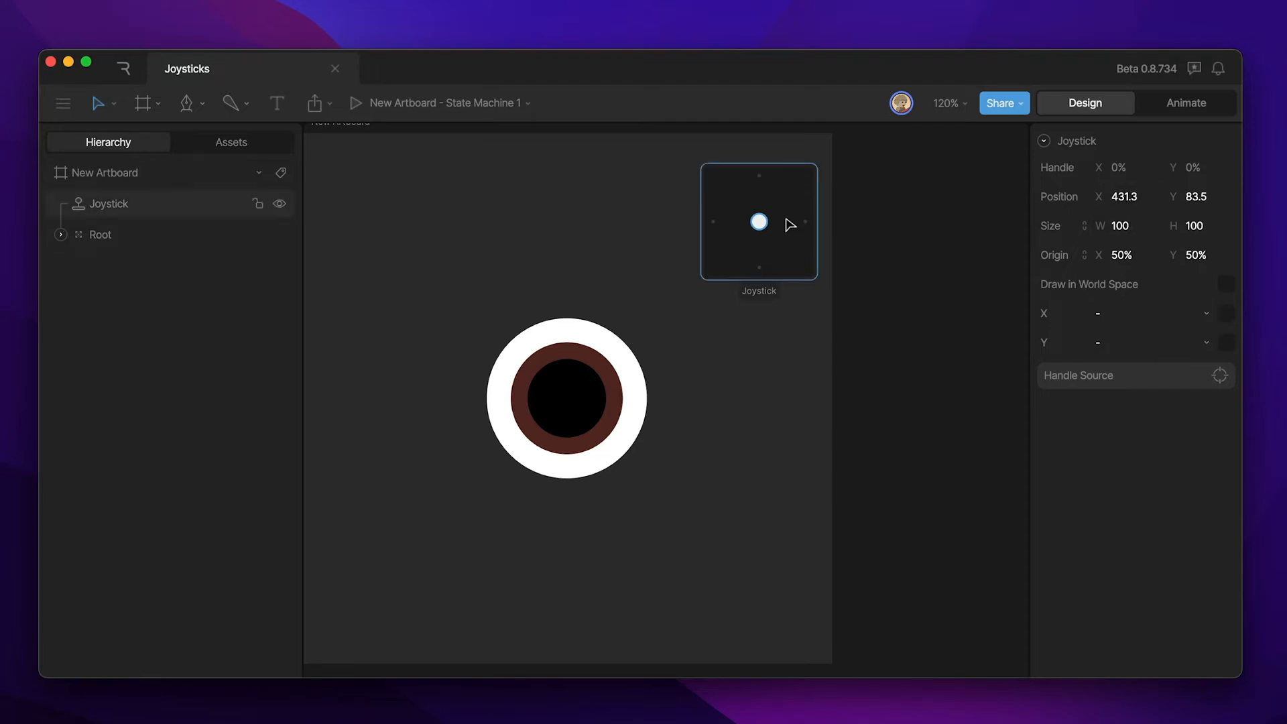
# Drag the Joystick off the artboard into the empty space to its right
pyautogui.moveTo(758, 221); pyautogui.dragTo(860, 256)
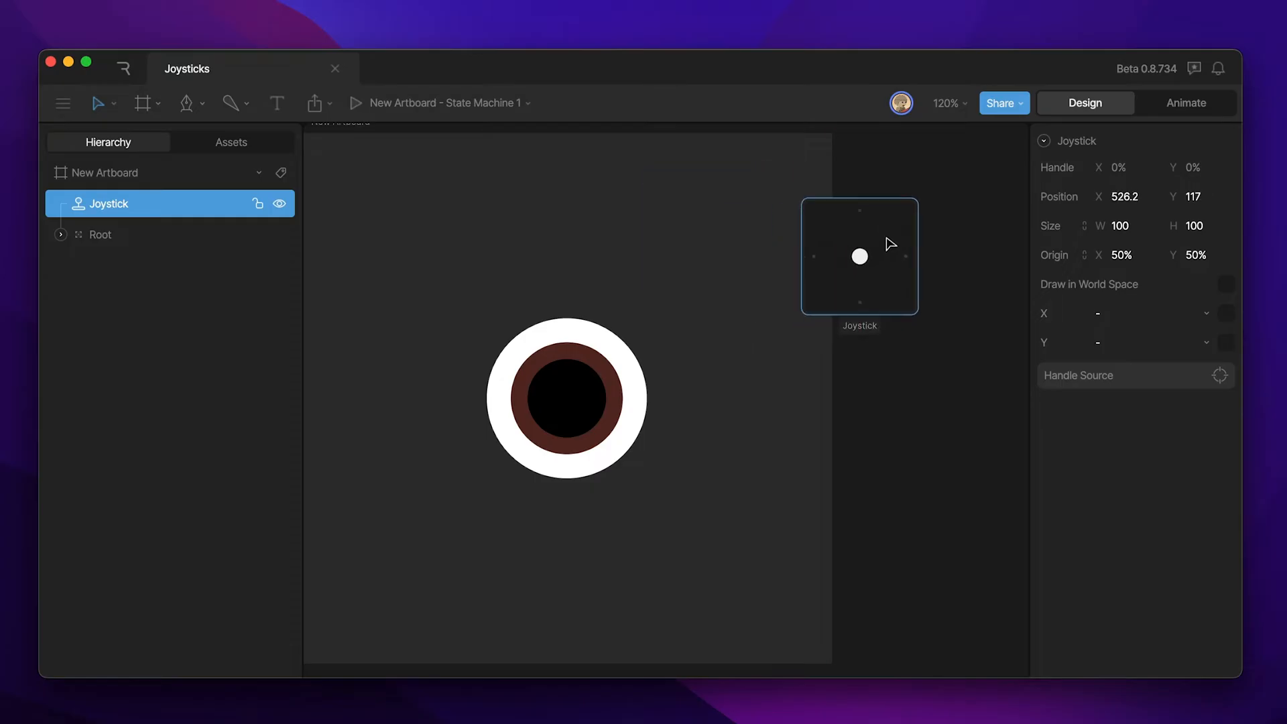
pyautogui.moveTo(859, 255); pyautogui.dragTo(910, 364)
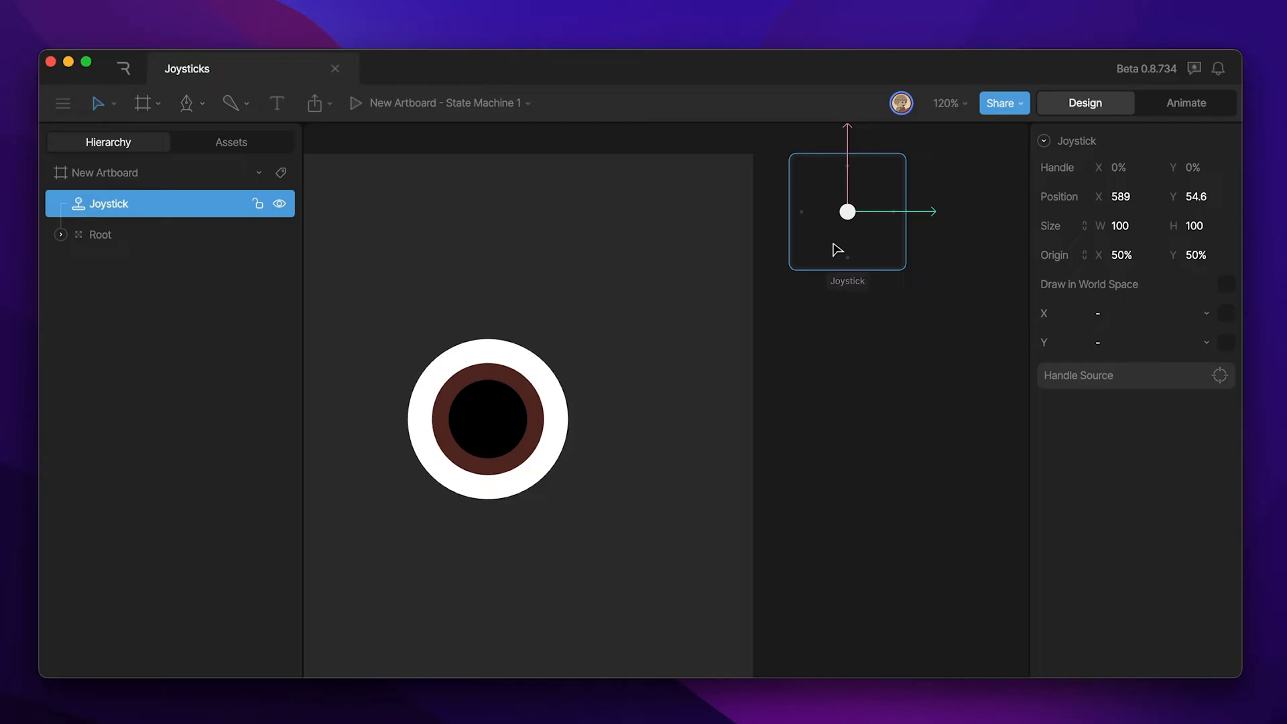
pyautogui.moveTo(842, 251)
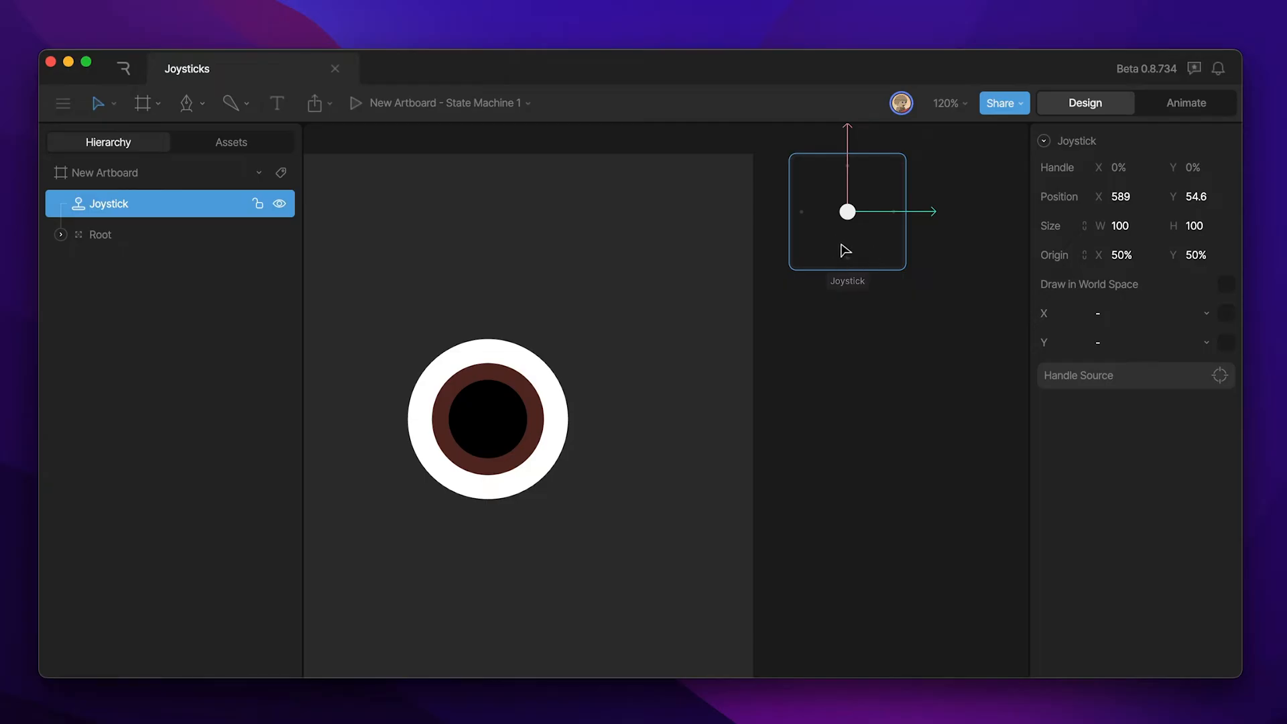
pyautogui.moveTo(848, 211); pyautogui.dragTo(853, 211)
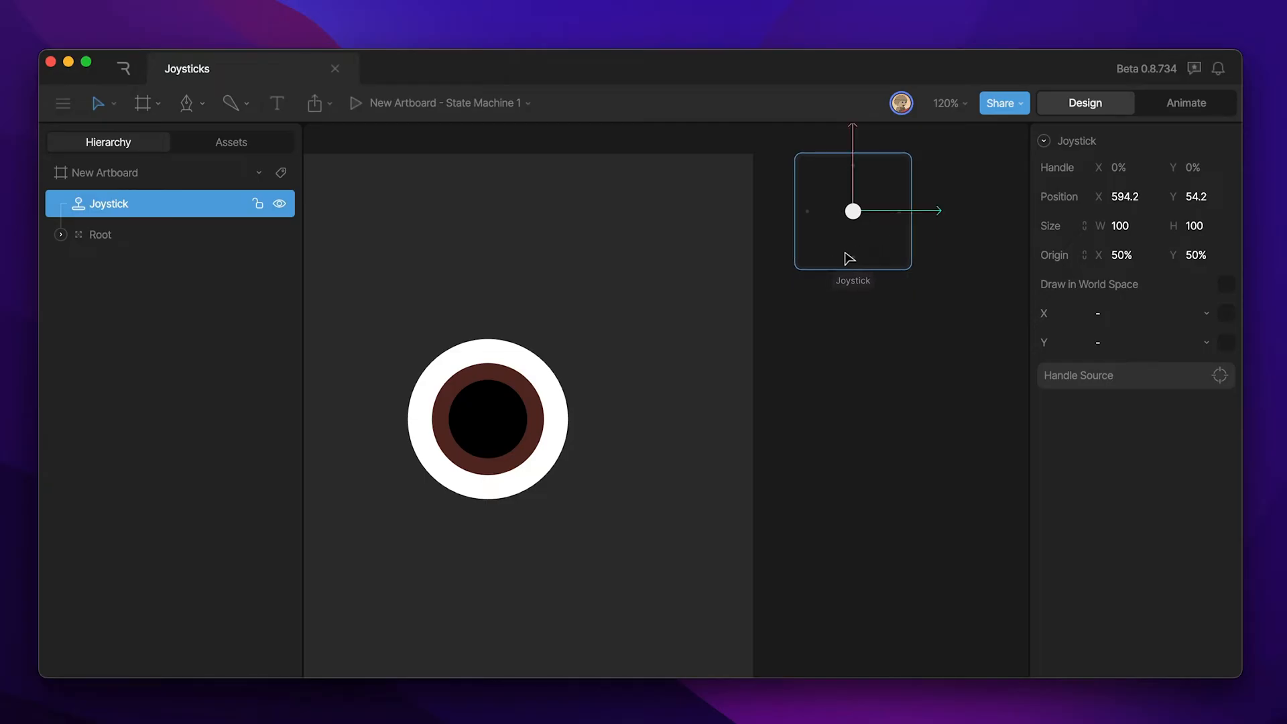
pyautogui.moveTo(864, 243)
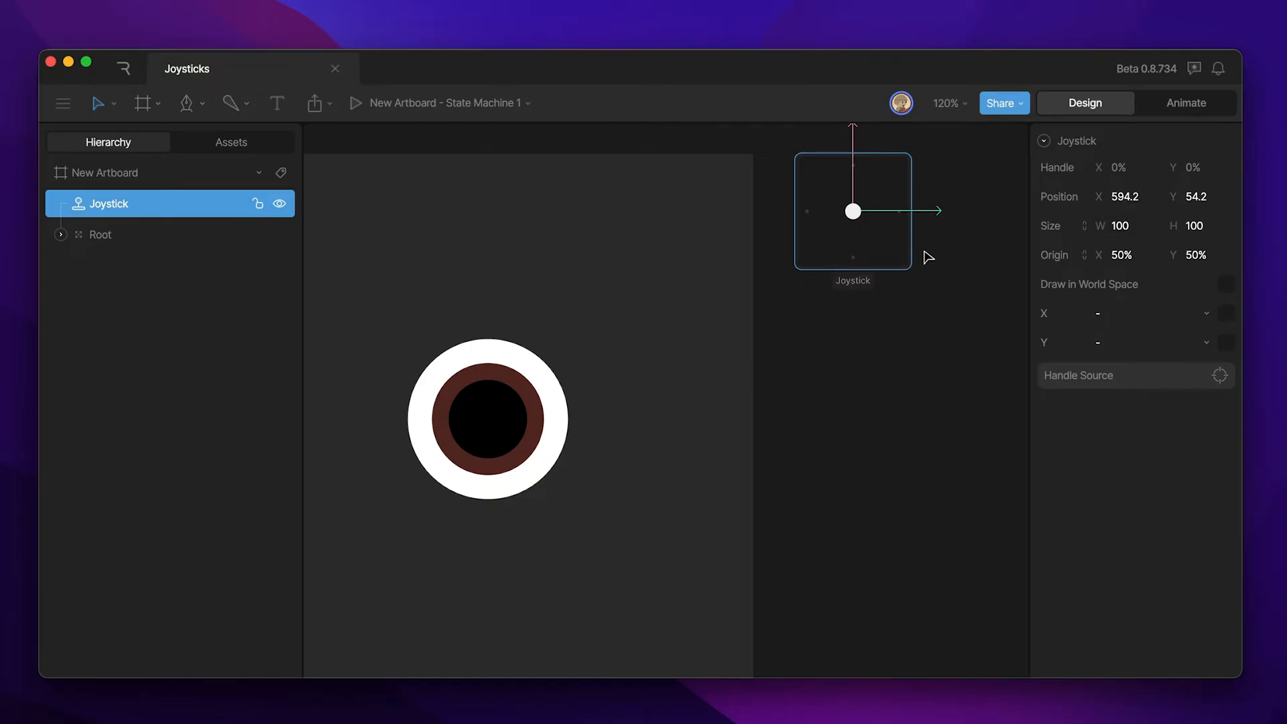
pyautogui.click(1124, 226)
pyautogui.write('-0.8')
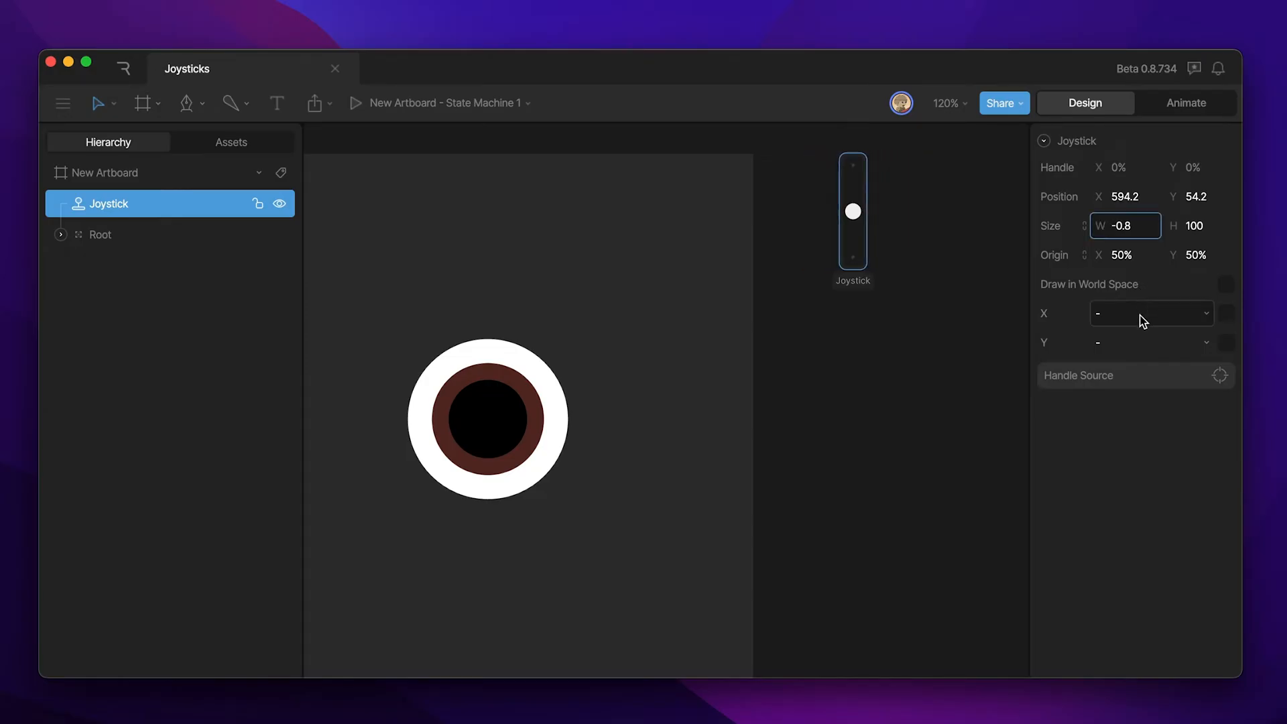
pyautogui.write('240.5')
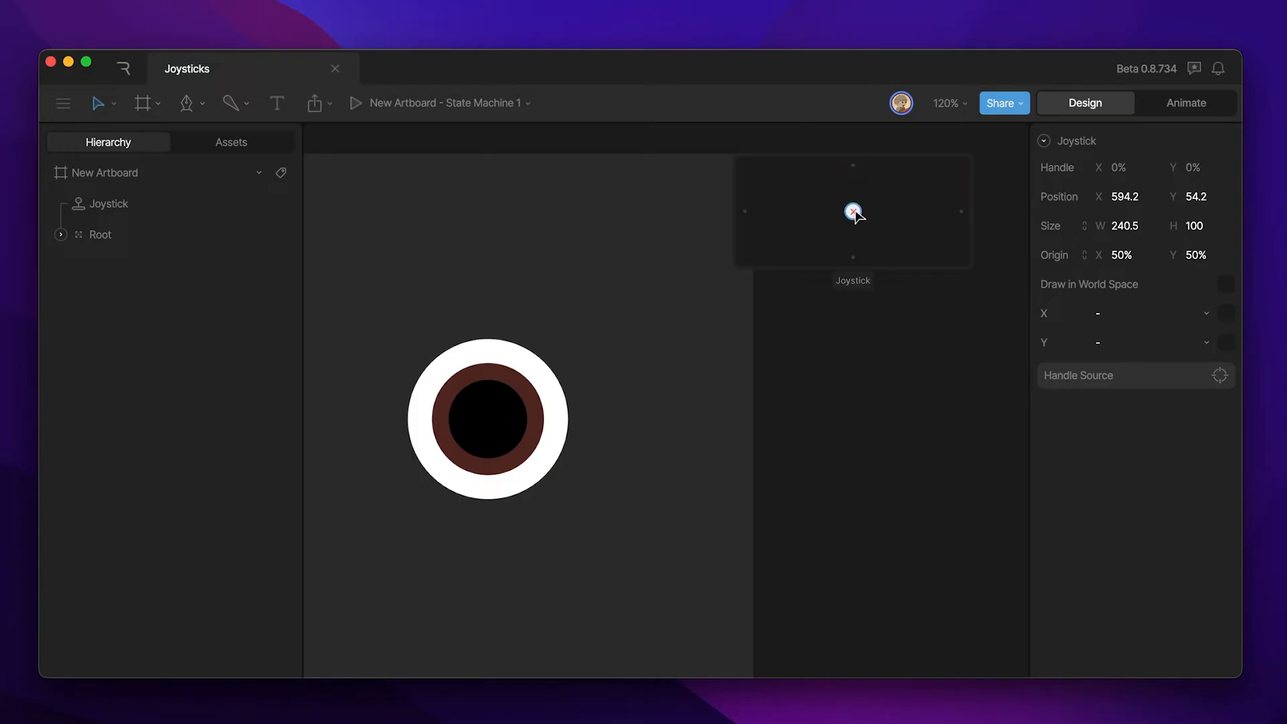
pyautogui.click(1125, 225)
pyautogui.write('100')
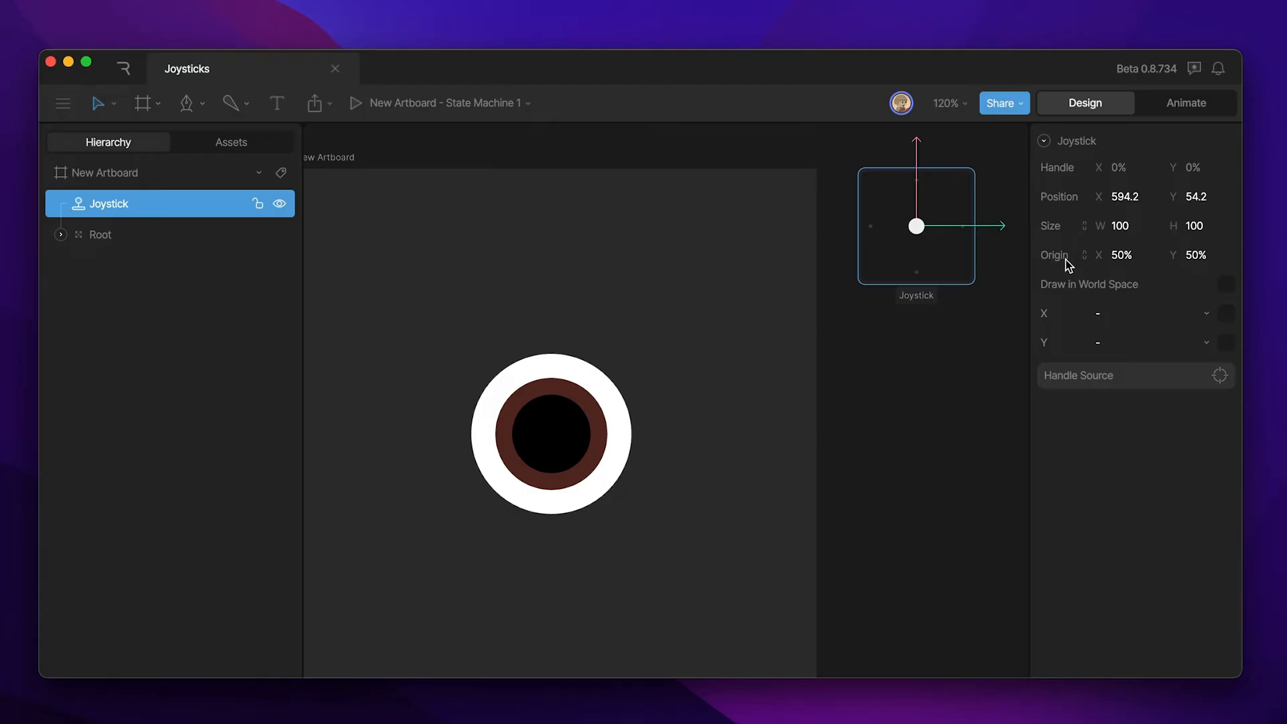
pyautogui.click(1198, 196)
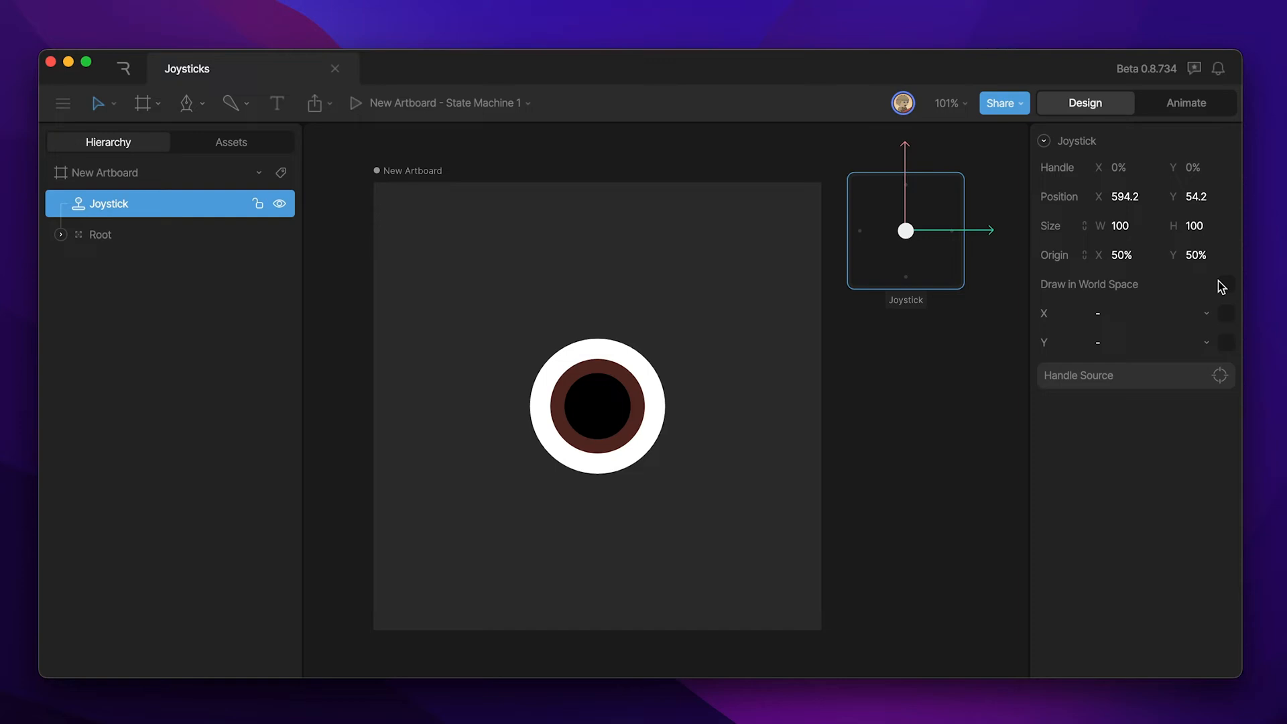
# Enable Draw in World Space for the 100 by 100 Joystick beside the artboard
pyautogui.click(1225, 285)
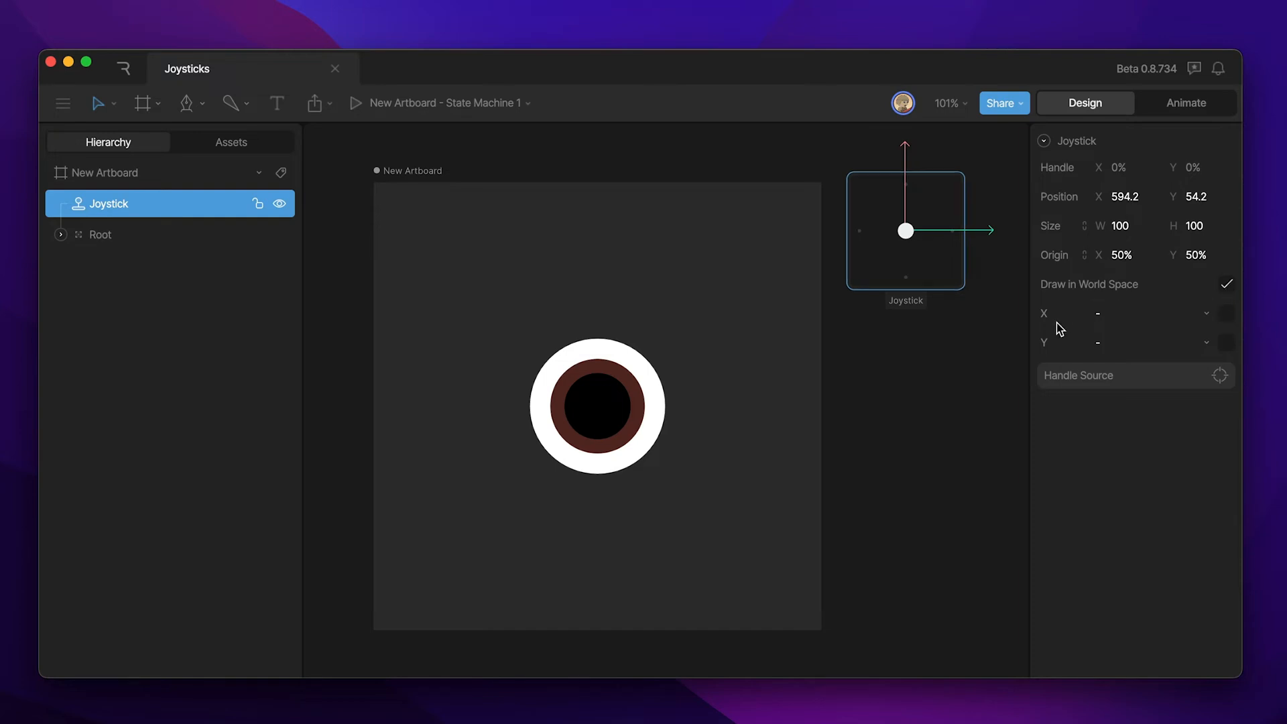
pyautogui.moveTo(952, 287)
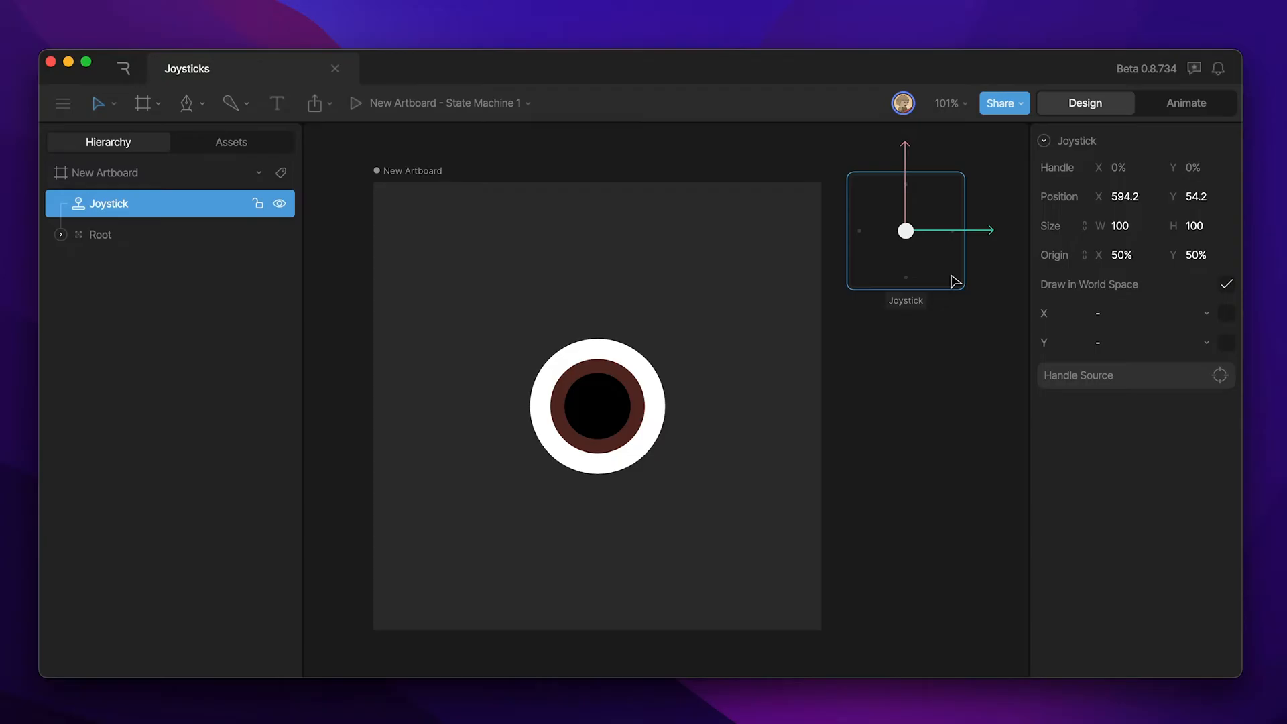
pyautogui.moveTo(927, 349)
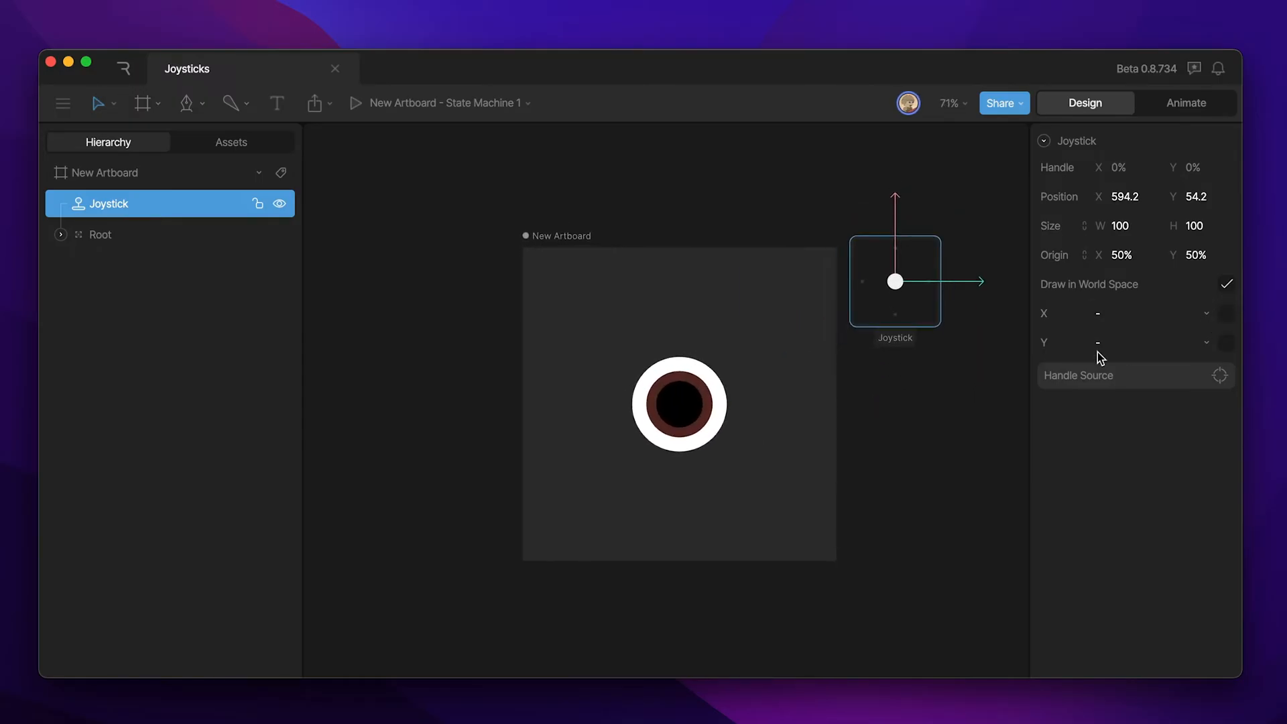
pyautogui.scroll(-3)
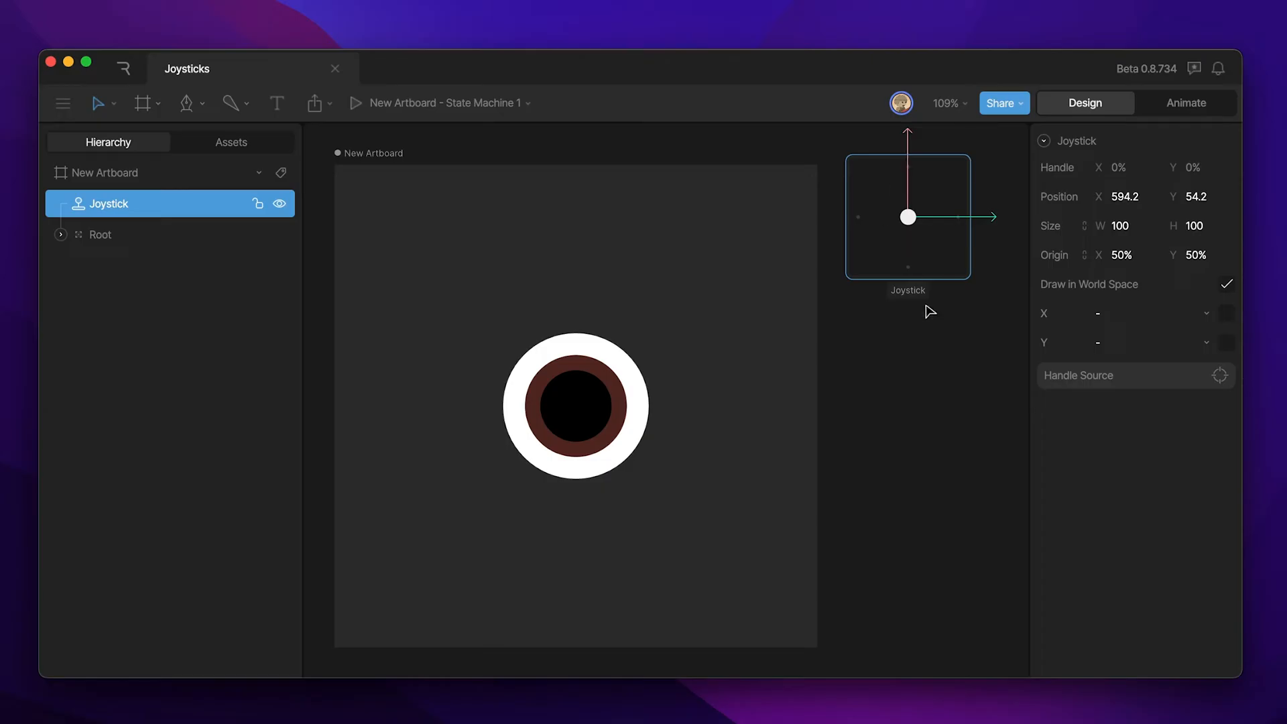
pyautogui.moveTo(890, 248)
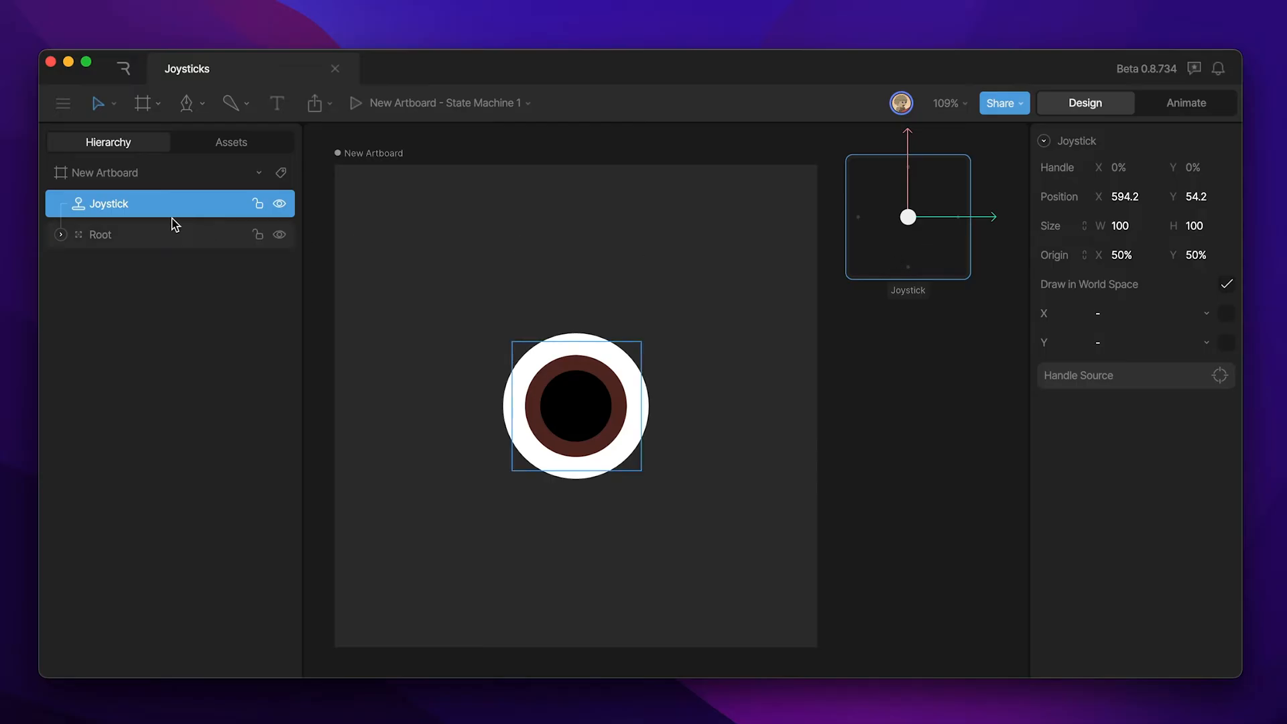
# Expand Root and Eye_Main in the hierarchy and undo the accidental eye move
pyautogui.click(60, 234)
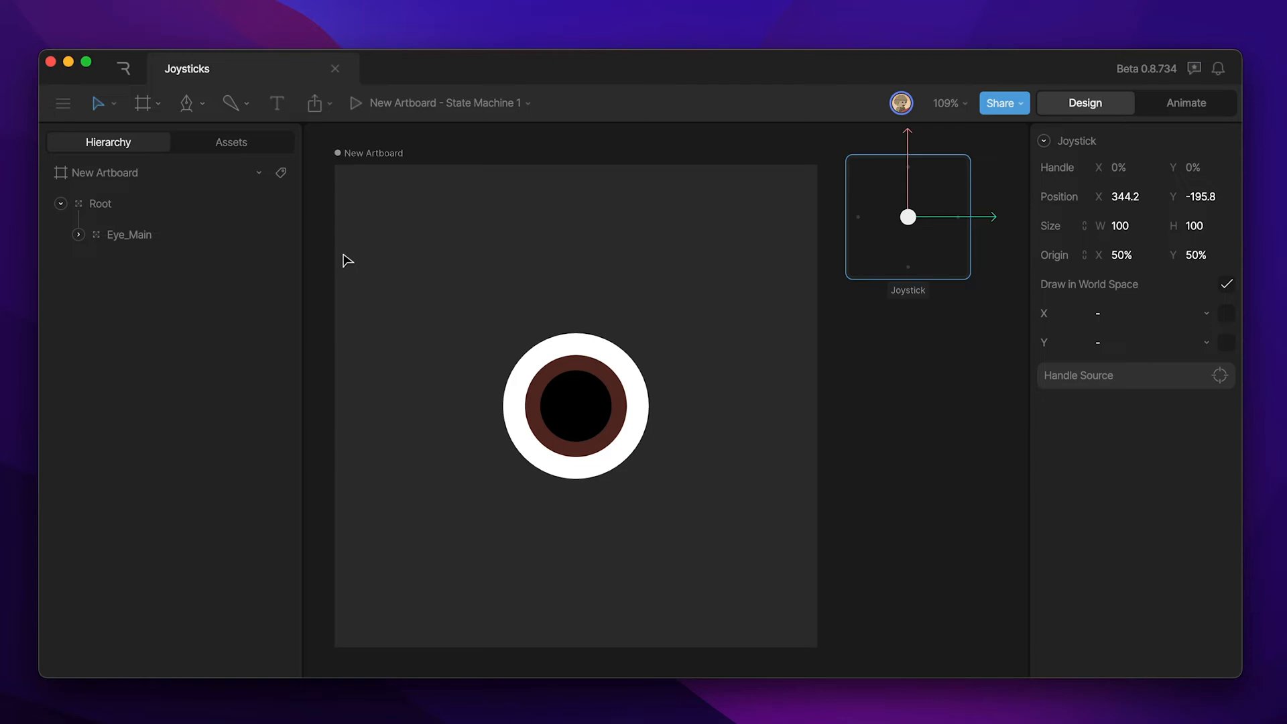
pyautogui.click(78, 233)
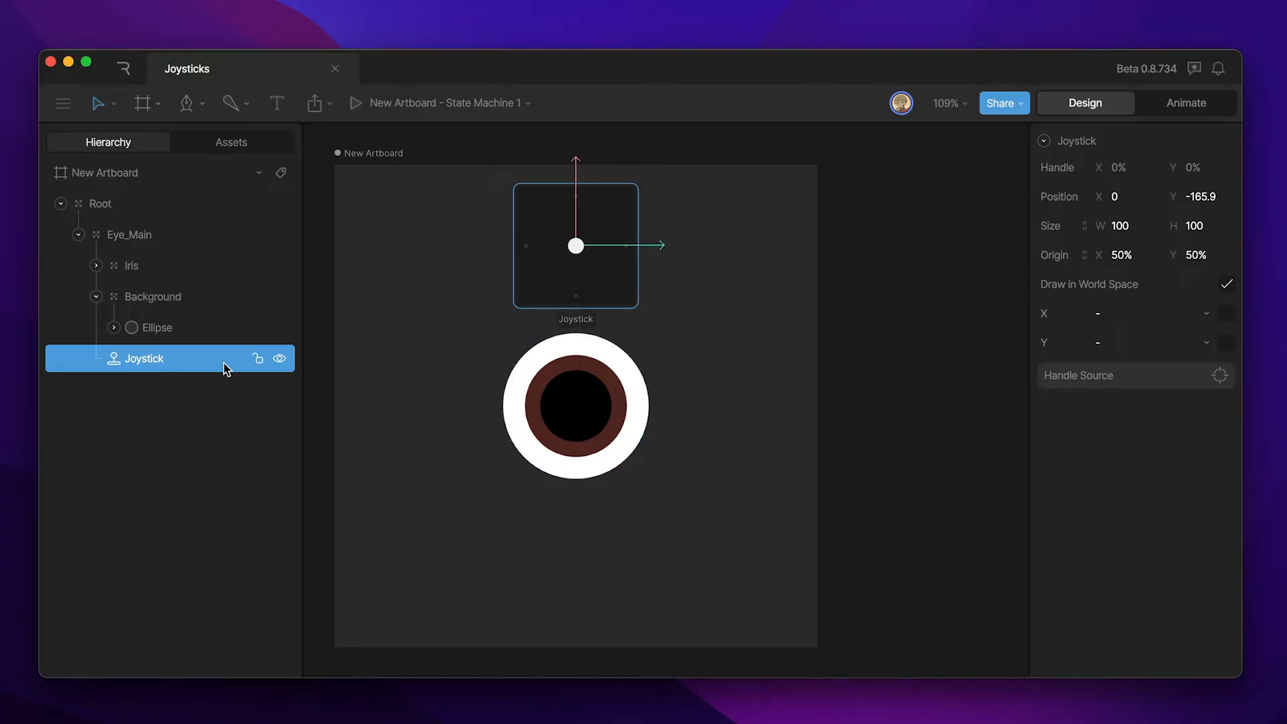
pyautogui.click(129, 233)
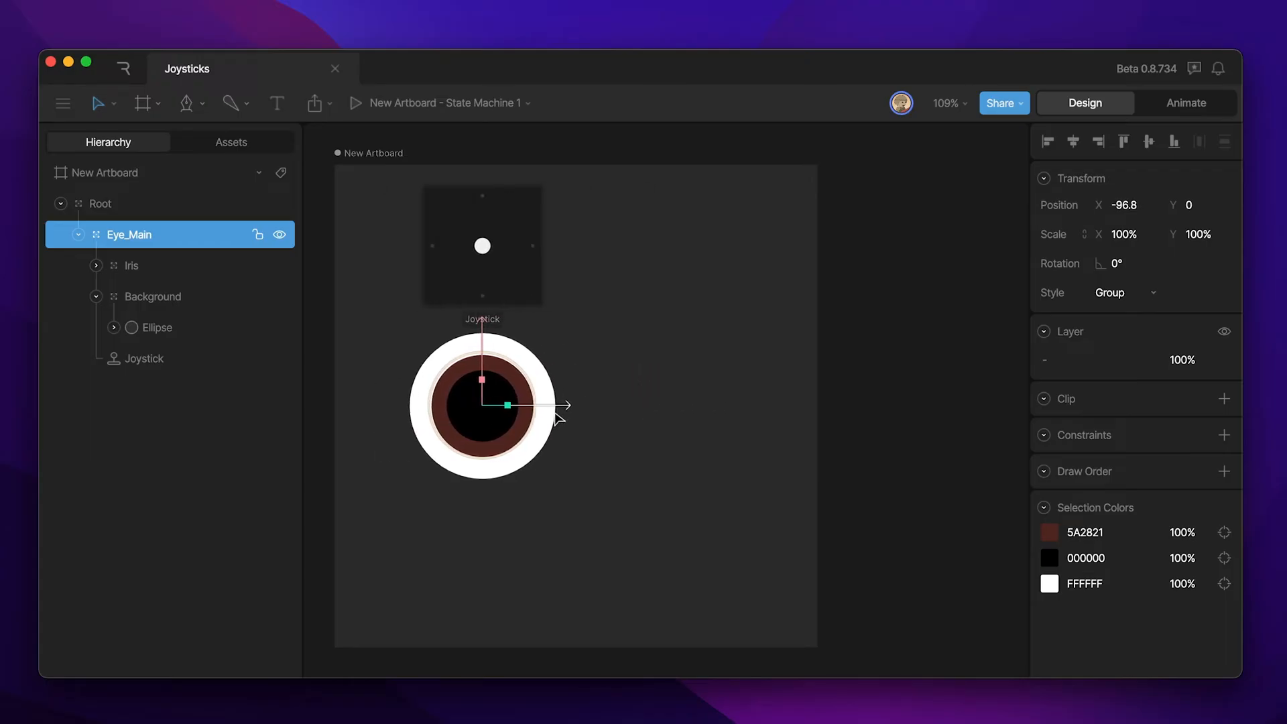
pyautogui.moveTo(506, 405); pyautogui.dragTo(708, 405)
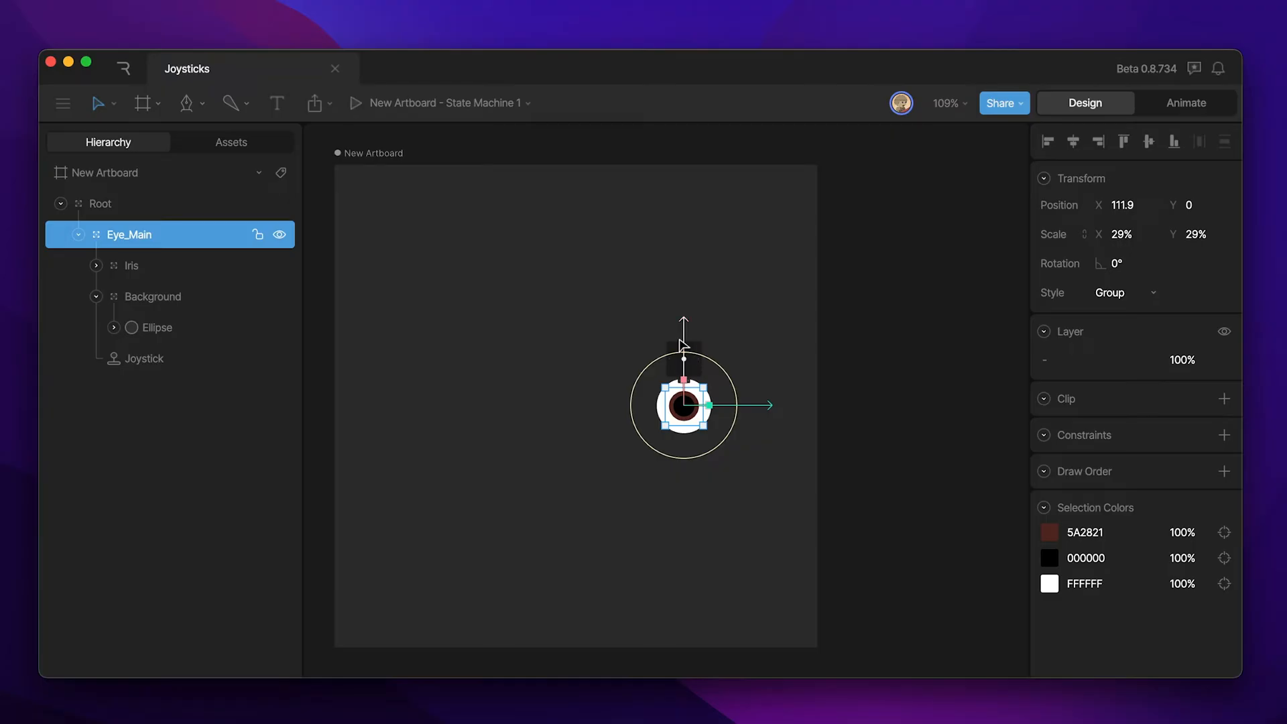
pyautogui.moveTo(721, 337)
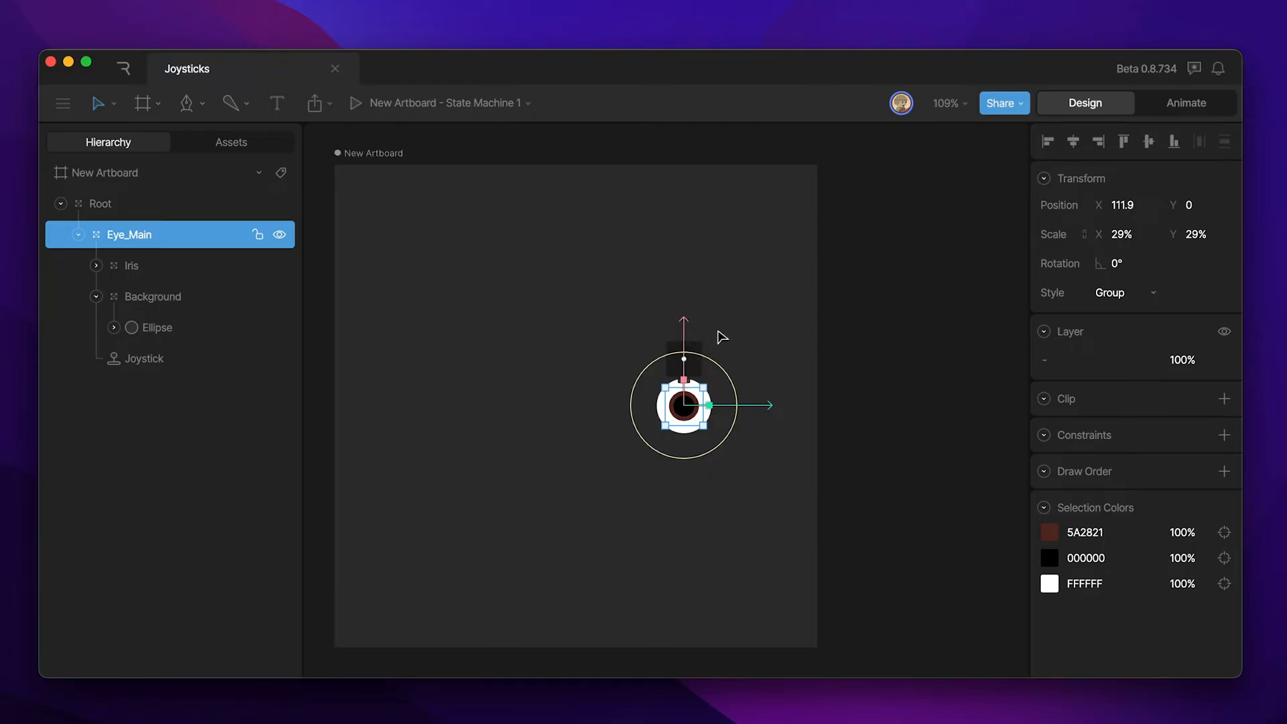
pyautogui.moveTo(735, 367)
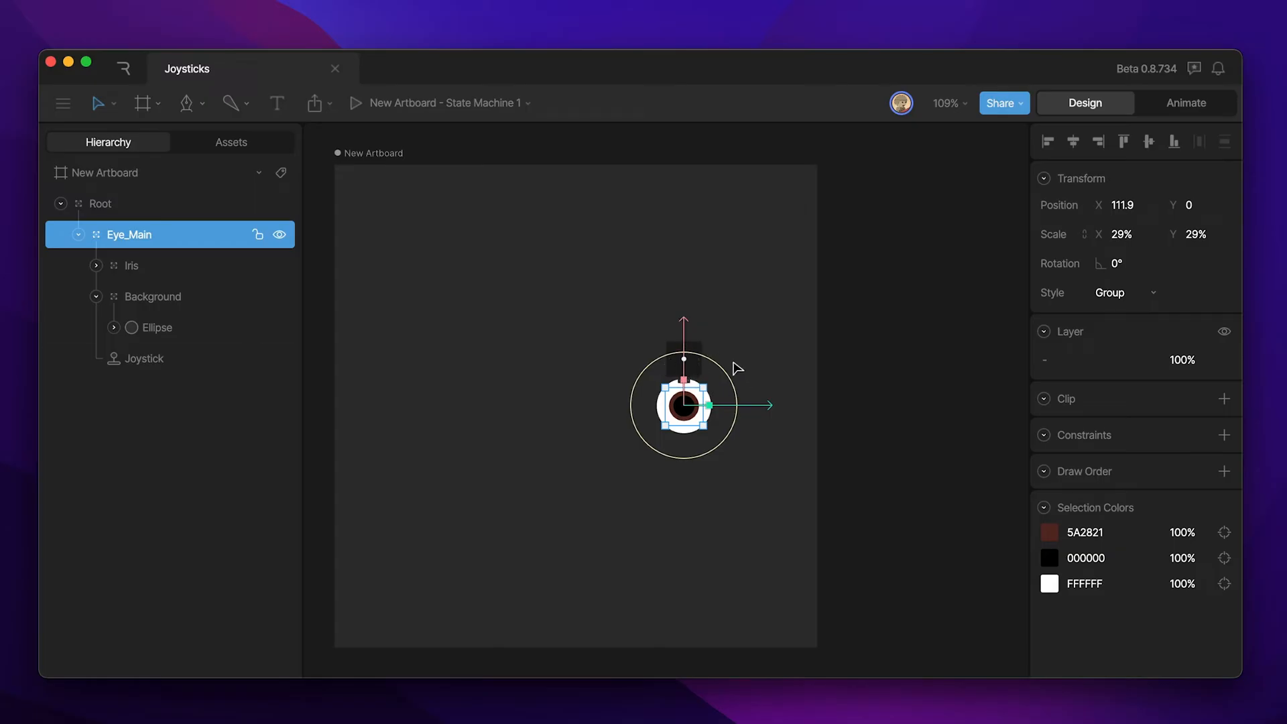
# Nest Joystick under Eye_Main and add an empty Group above Root
pyautogui.click(144, 358)
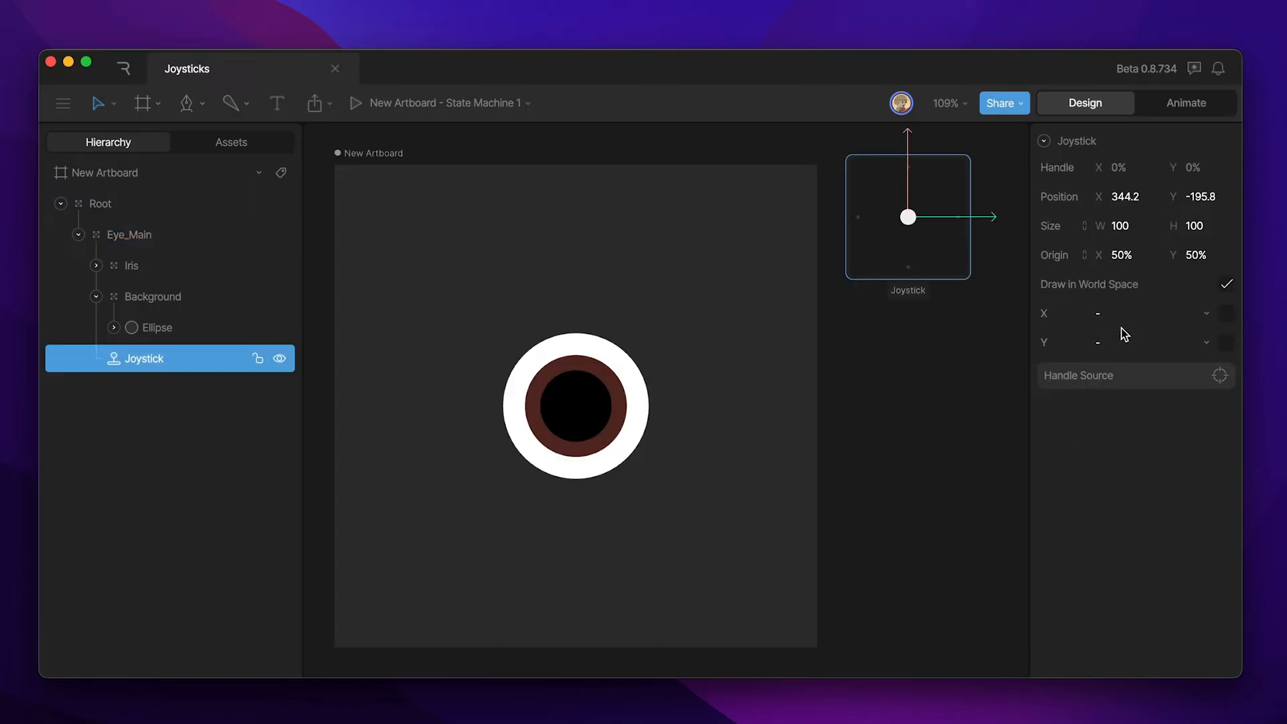
pyautogui.click(1150, 314)
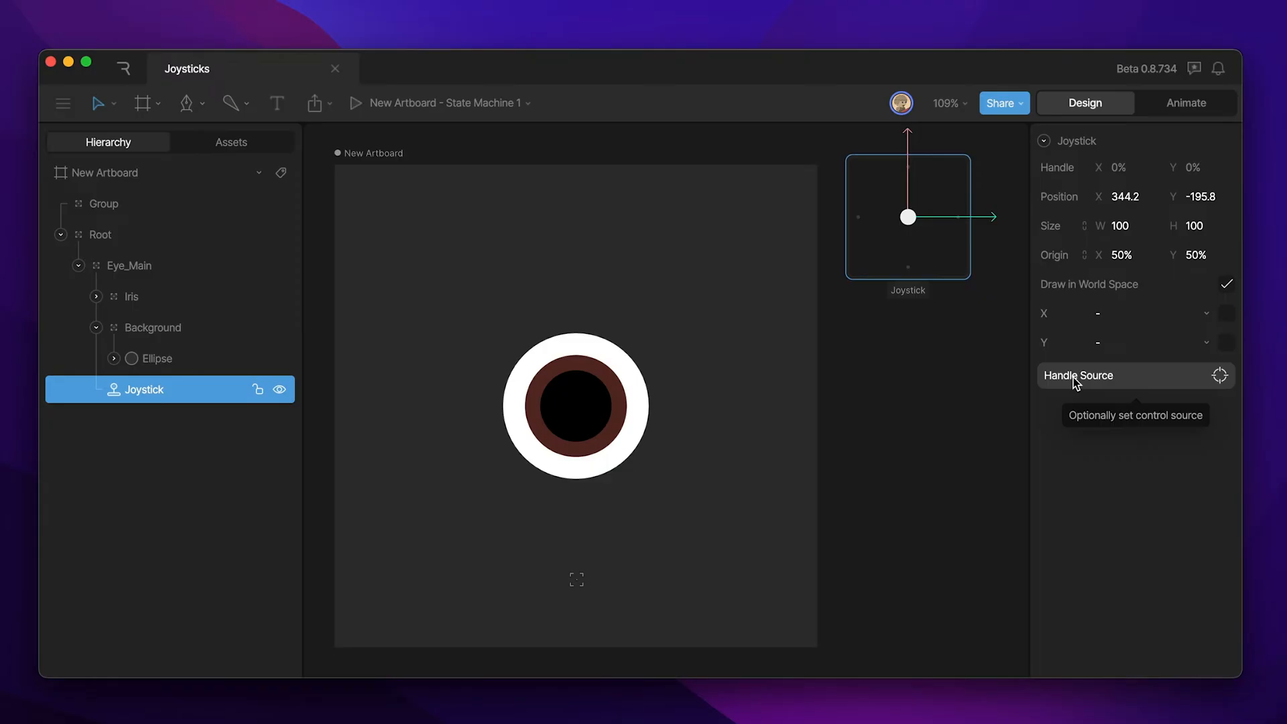
pyautogui.moveTo(1129, 401)
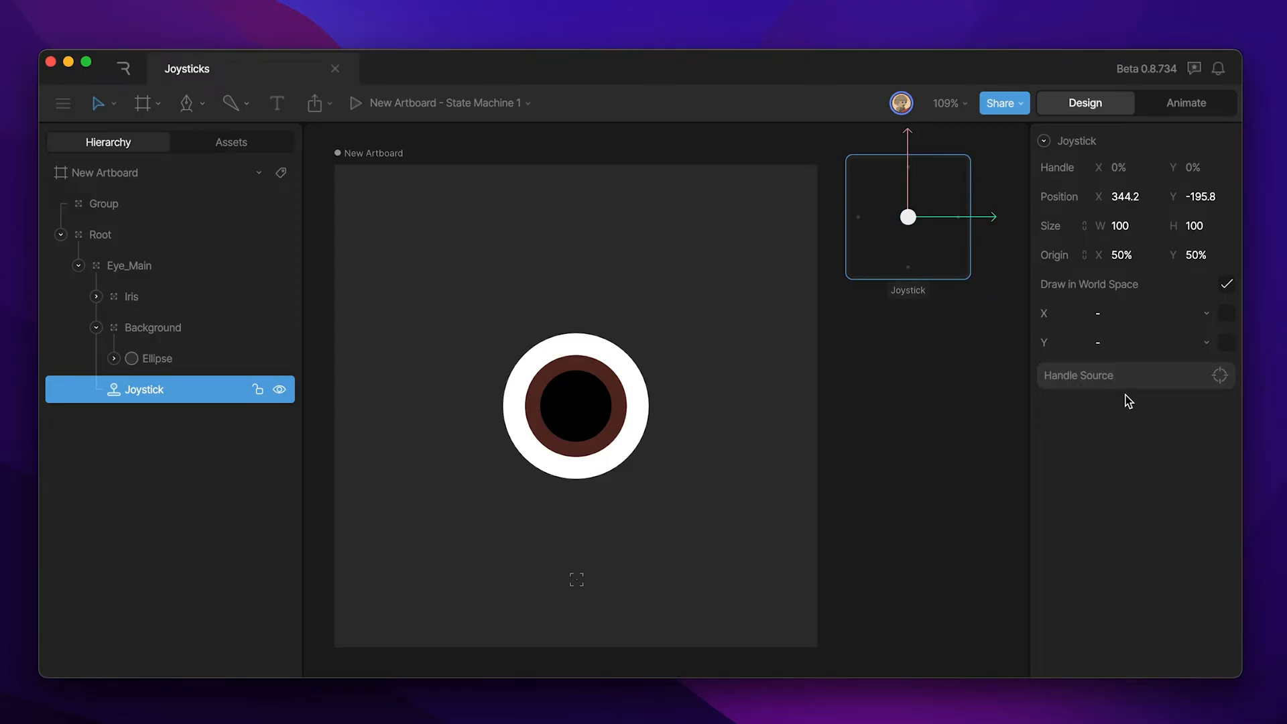
# Pick a Handle Source and create a Target group at the joystick handle centre
pyautogui.click(1220, 375)
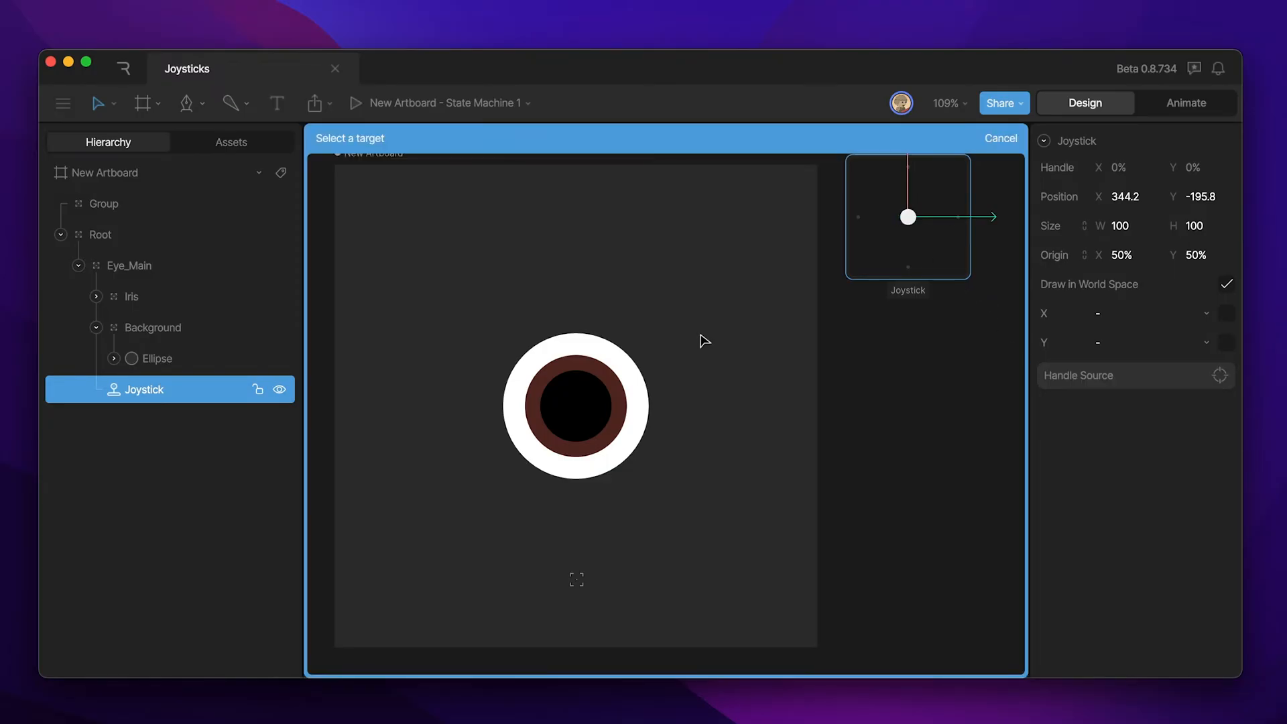
pyautogui.moveTo(356, 144)
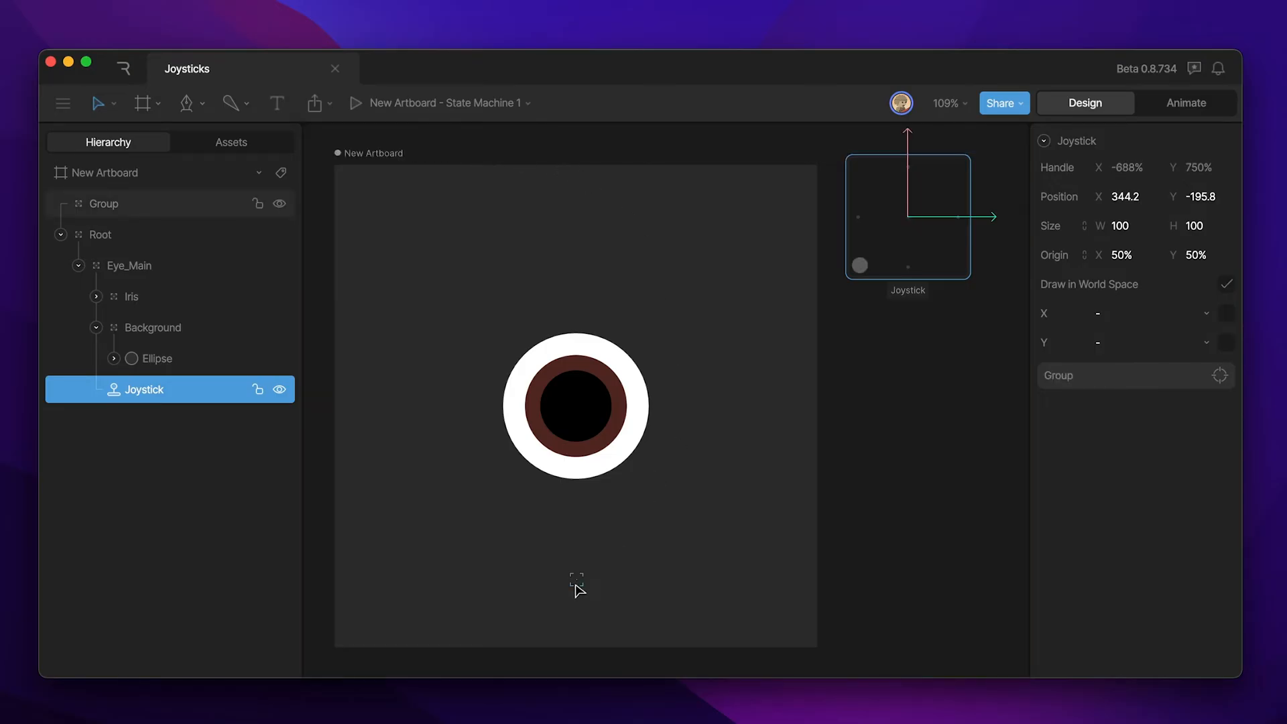
pyautogui.click(103, 204)
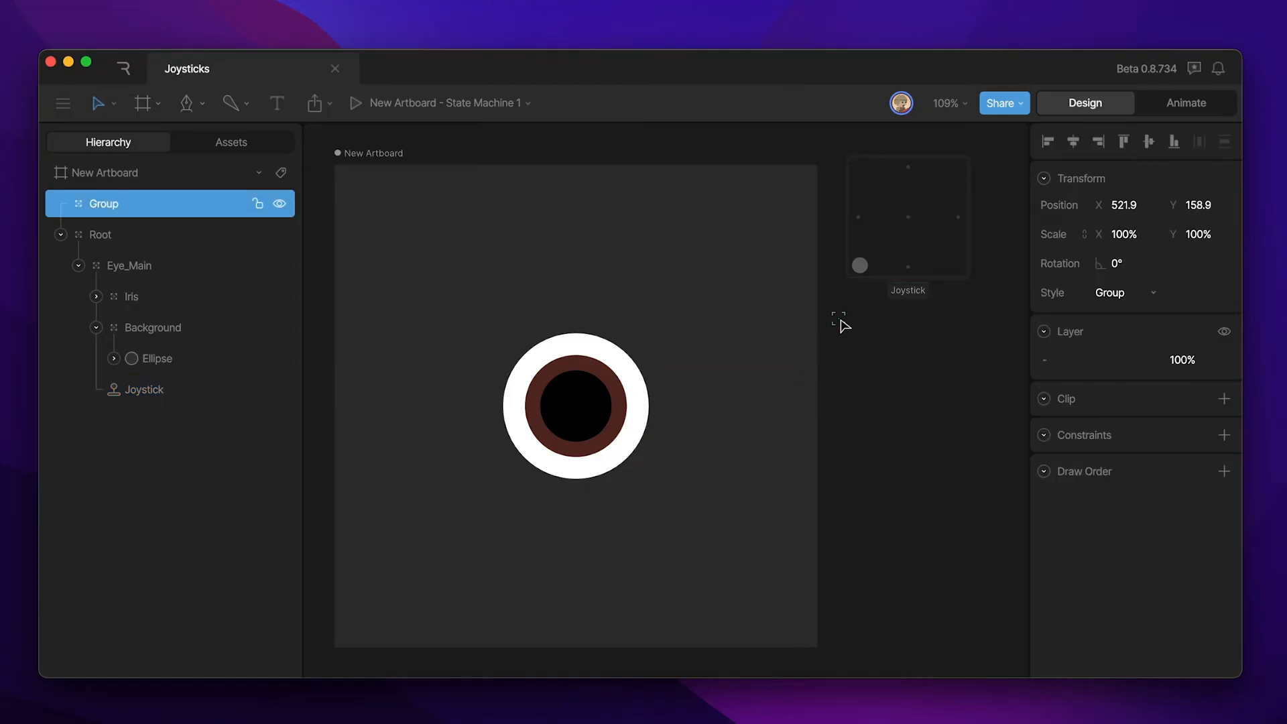
pyautogui.moveTo(859, 264); pyautogui.dragTo(956, 169)
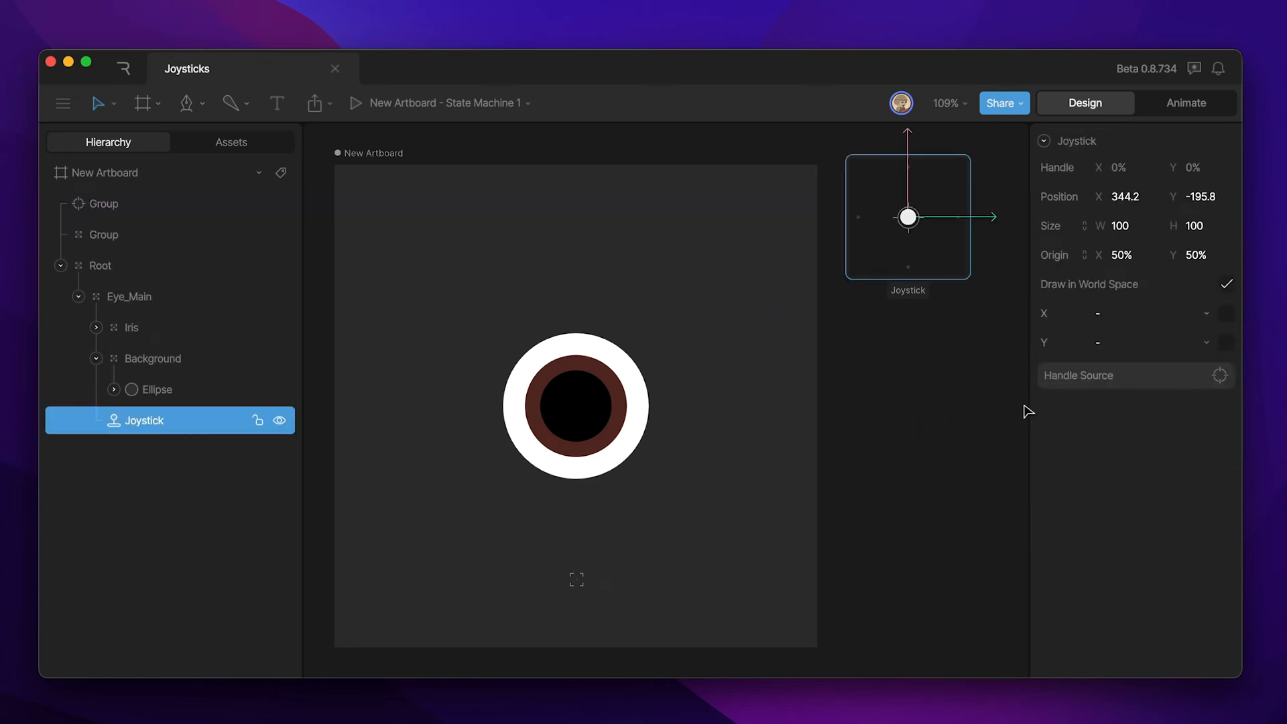
pyautogui.moveTo(902, 339)
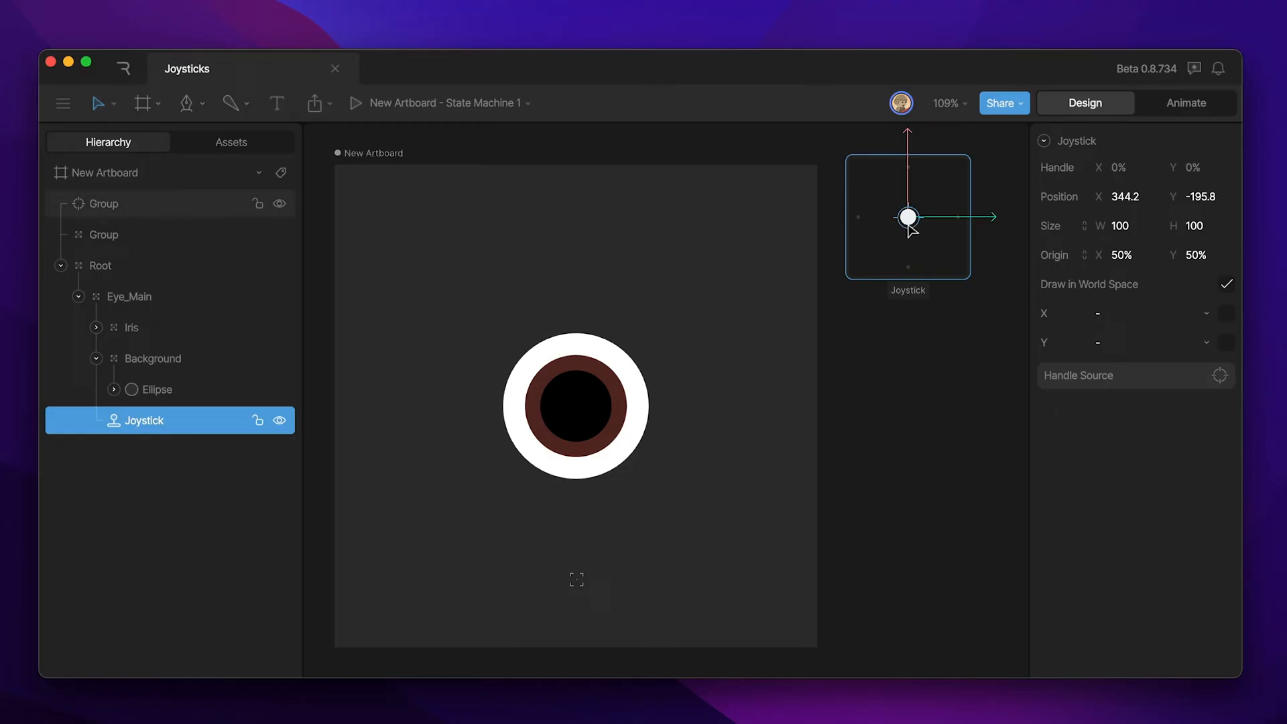
pyautogui.moveTo(896, 236)
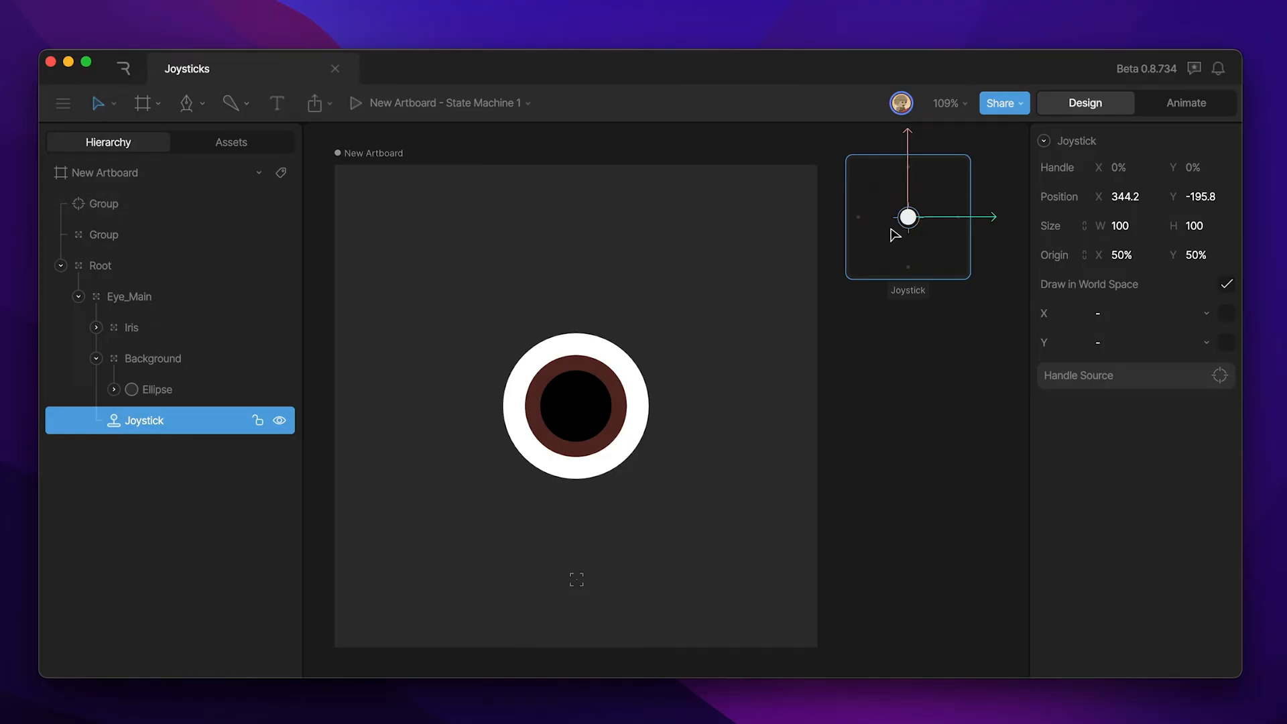
# Constrain the target's translation to the Group, make it the Handle Source, and drag the Group to test
pyautogui.click(104, 204)
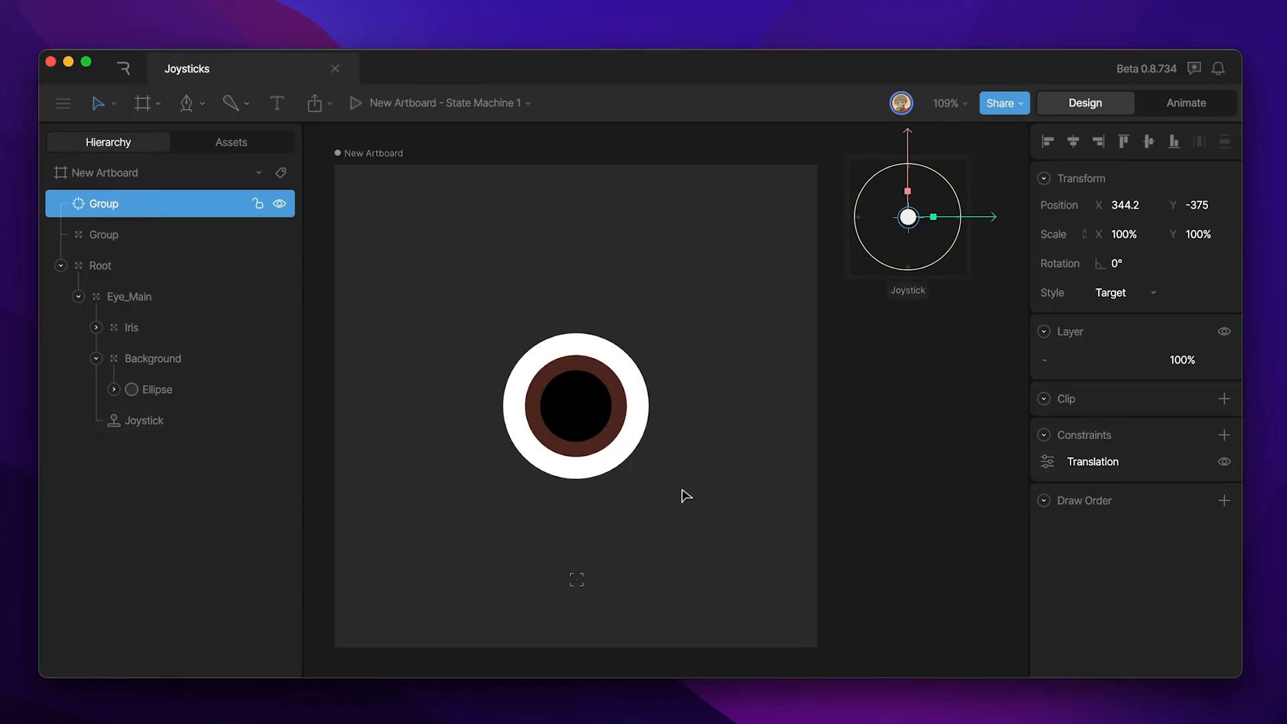
pyautogui.moveTo(579, 587)
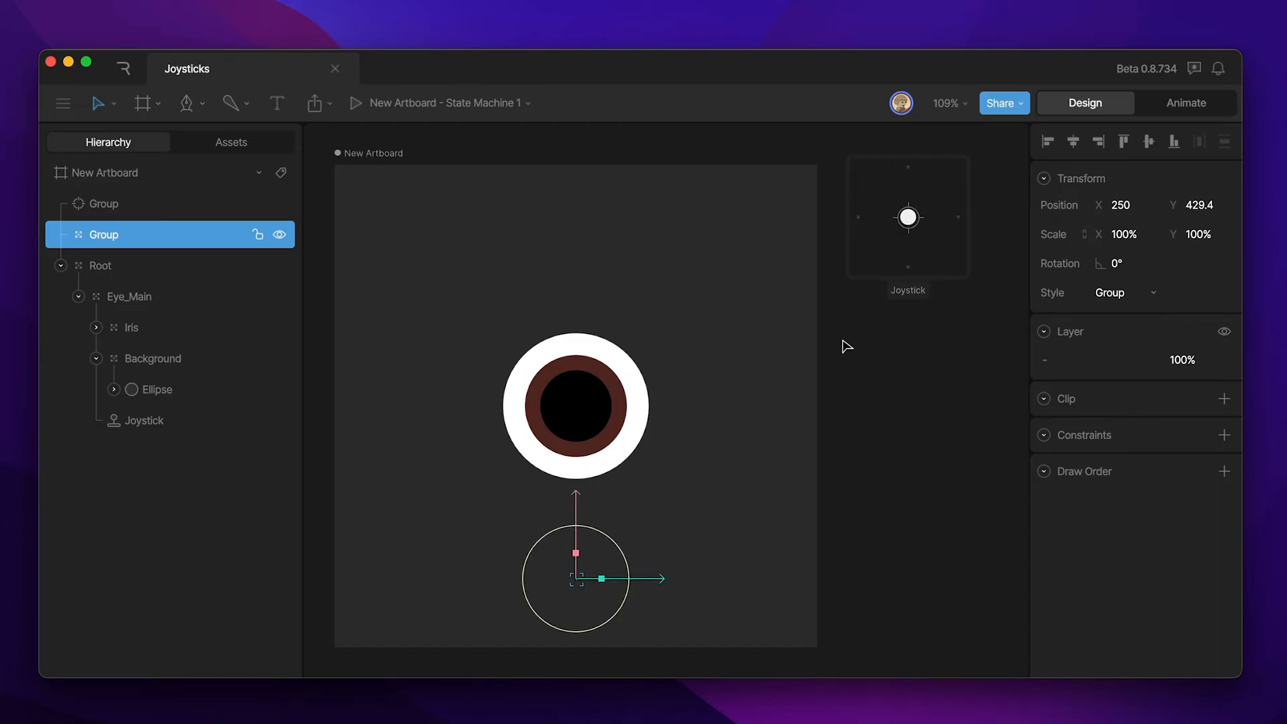
pyautogui.click(145, 419)
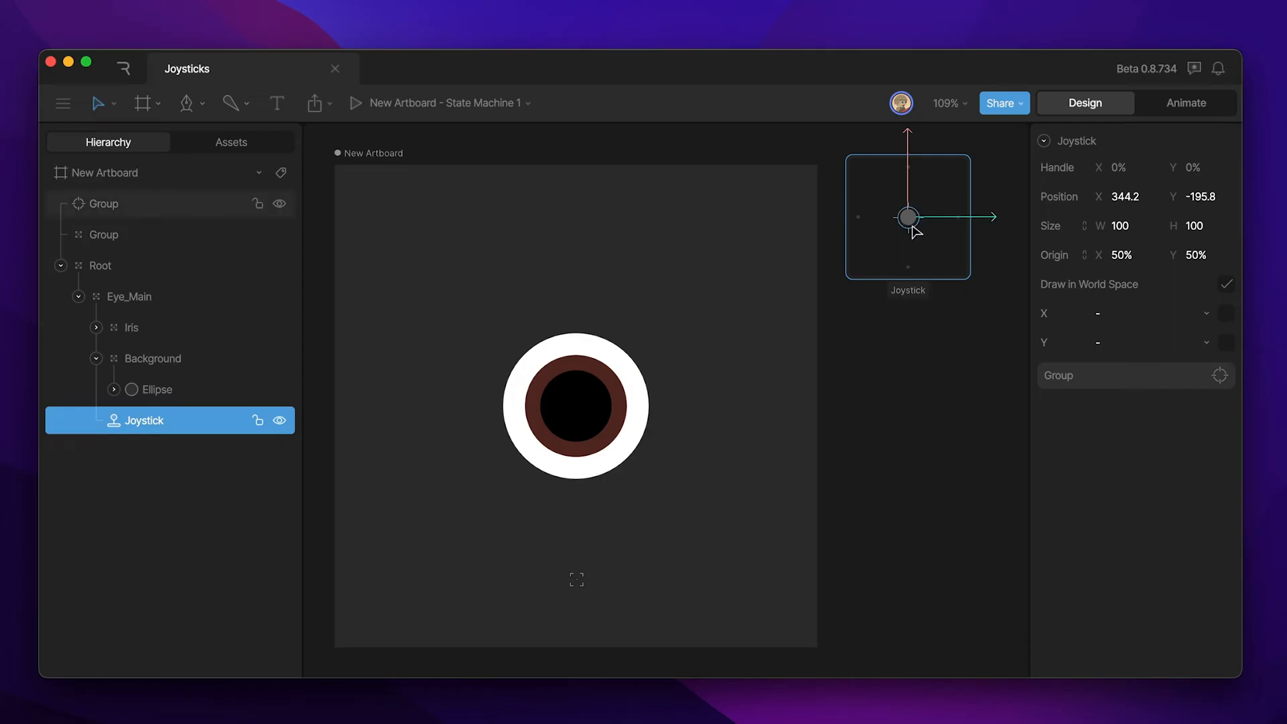
pyautogui.click(104, 233)
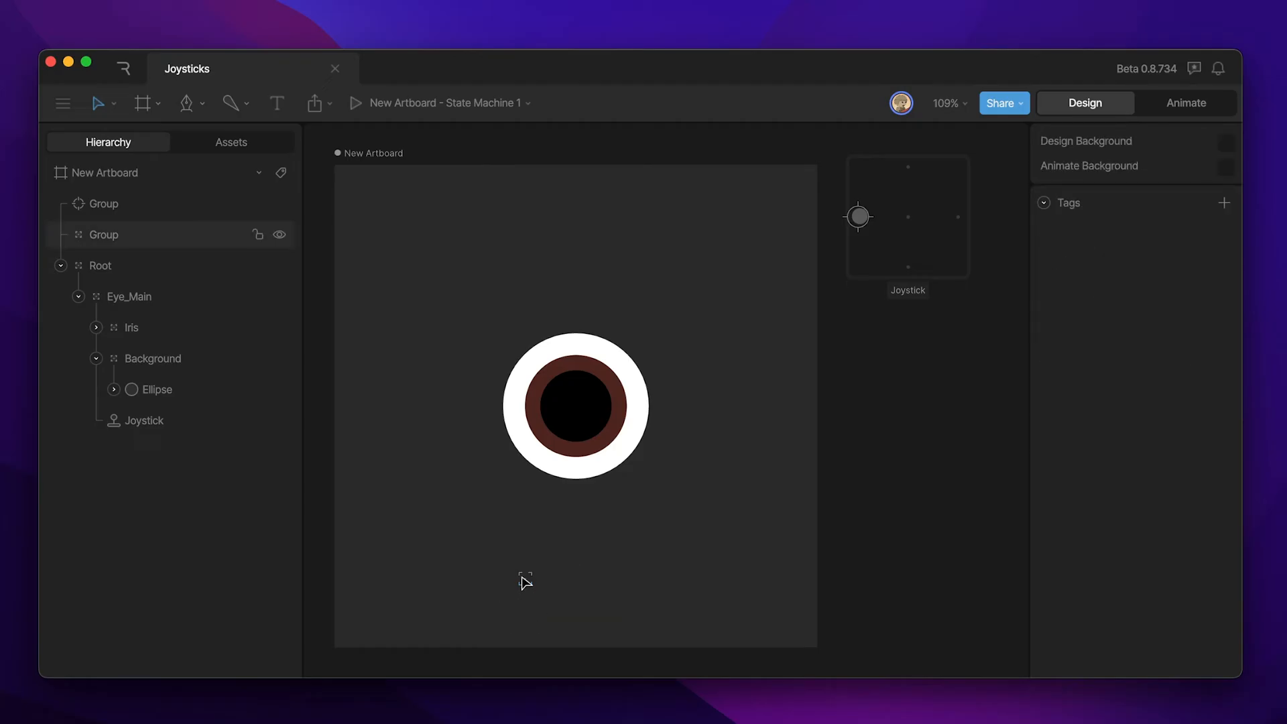
pyautogui.click(104, 233)
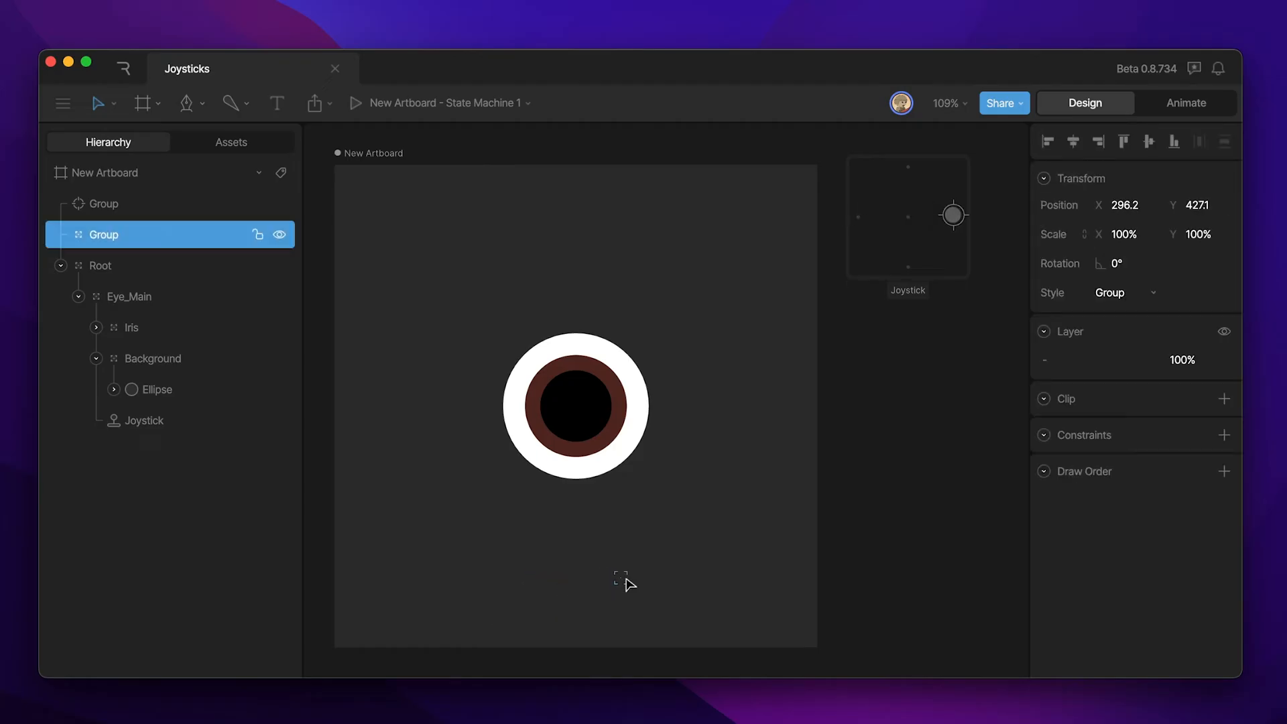
pyautogui.moveTo(624, 580); pyautogui.dragTo(525, 575)
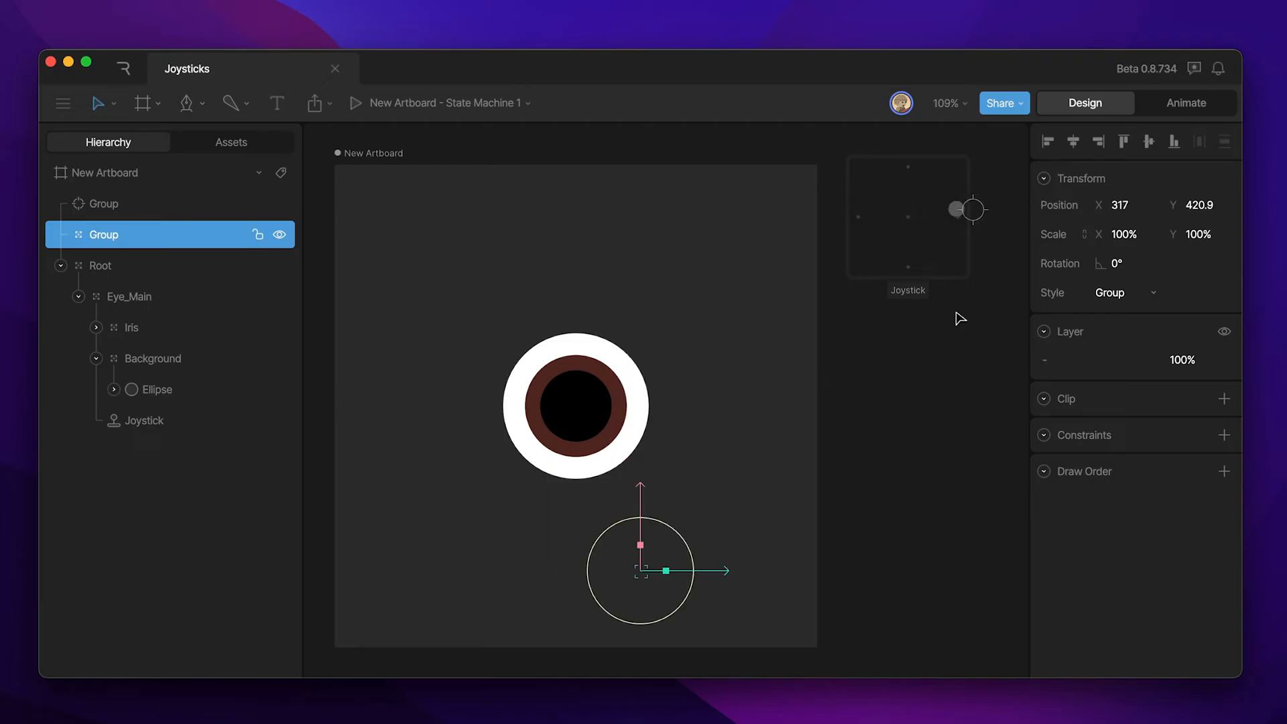
pyautogui.moveTo(821, 550)
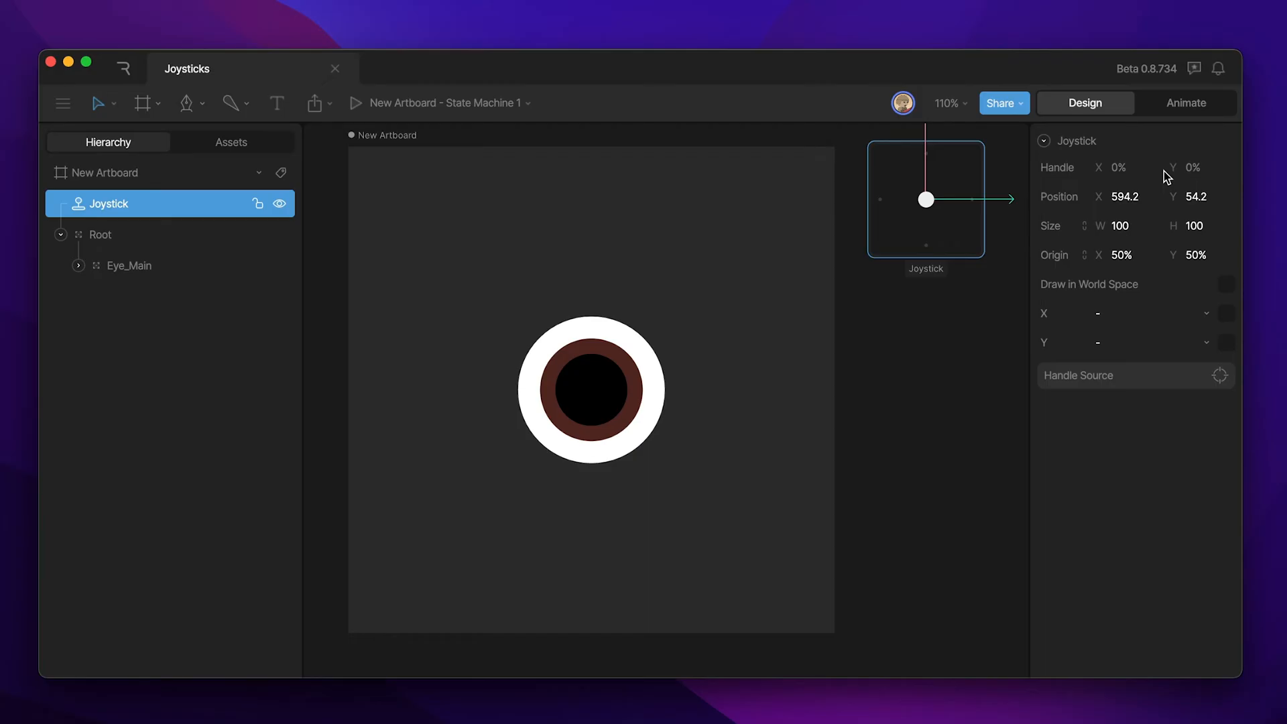
# Switch to Animate mode with an X timeline and select the Joystick to choose its X-axis animation
pyautogui.click(1186, 103)
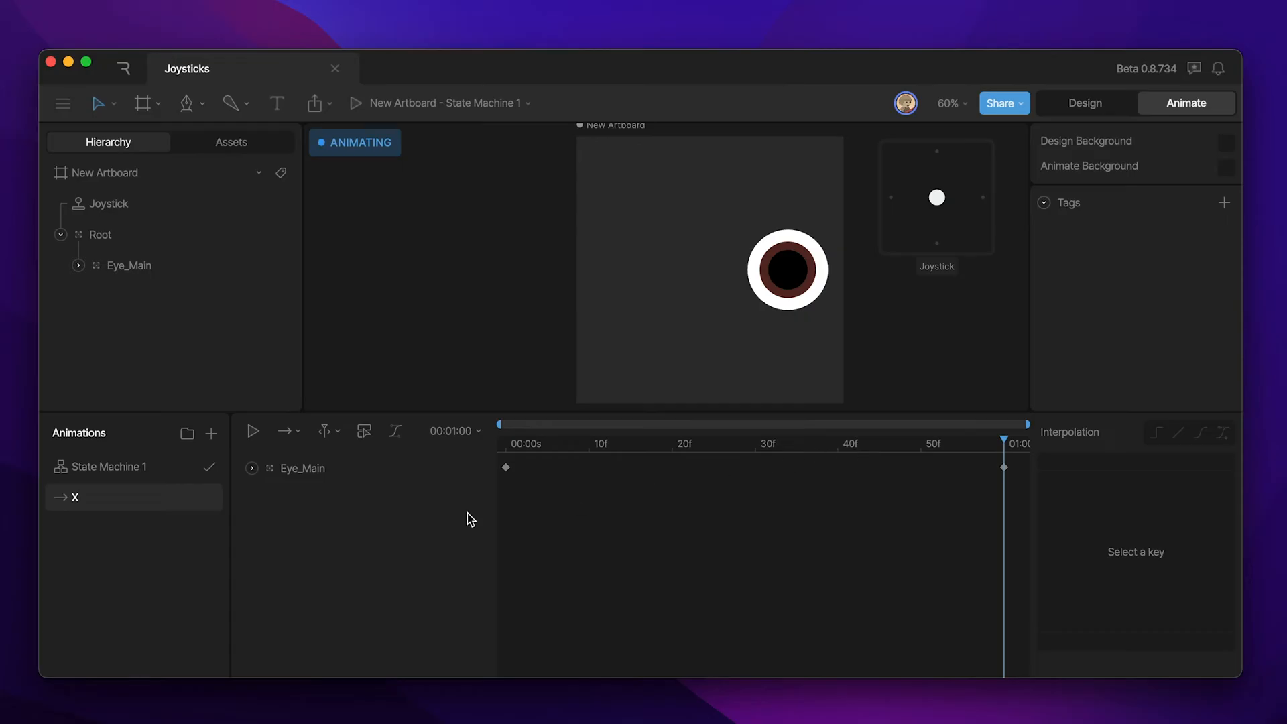
pyautogui.moveTo(525, 449)
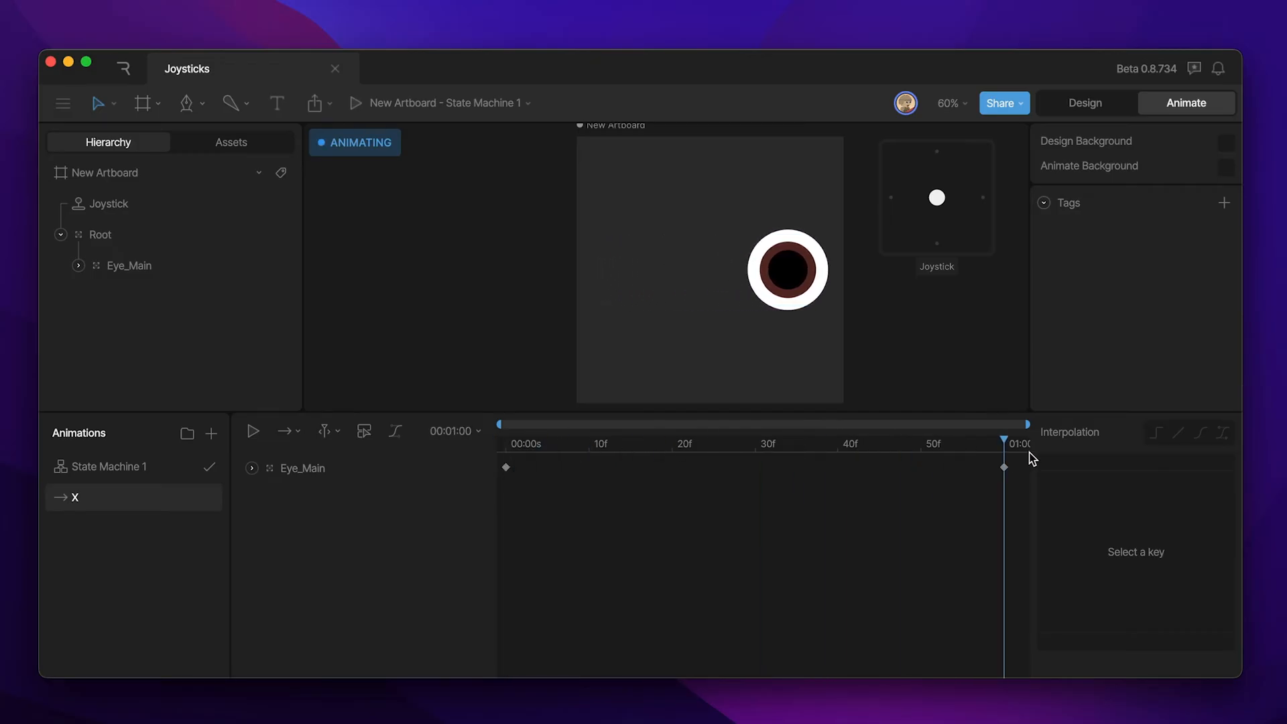
pyautogui.click(107, 203)
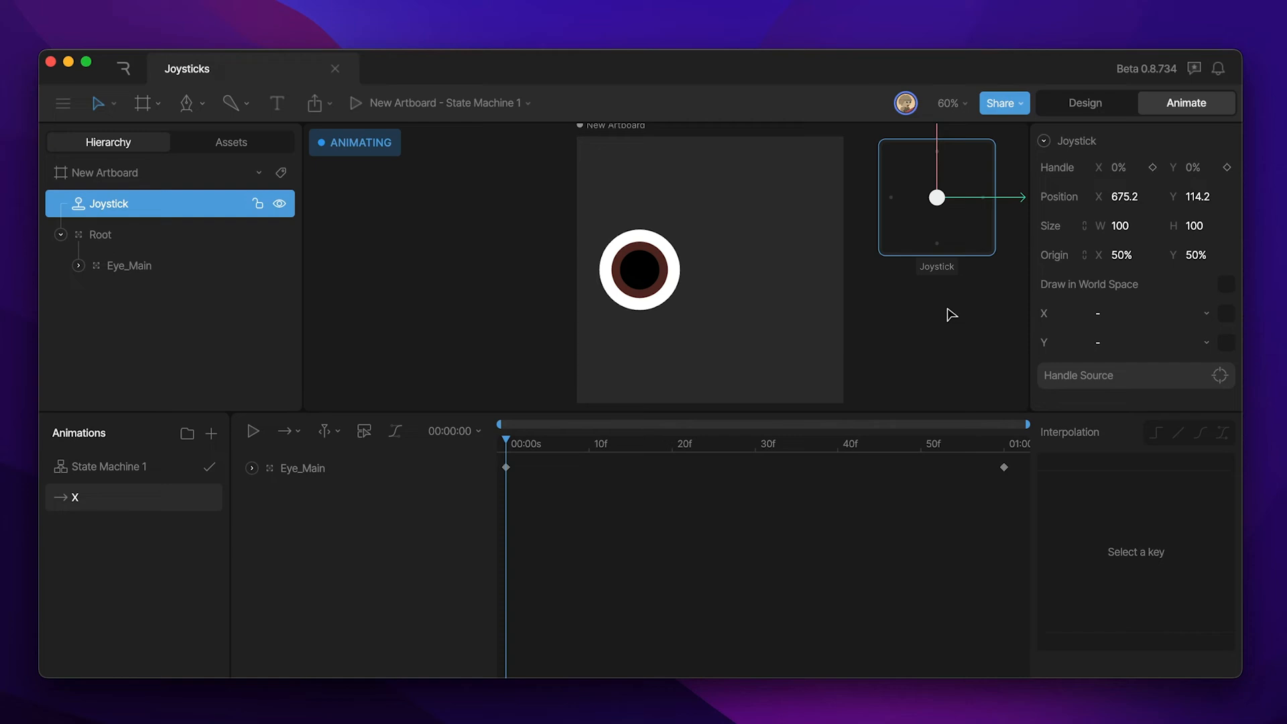
pyautogui.moveTo(945, 324)
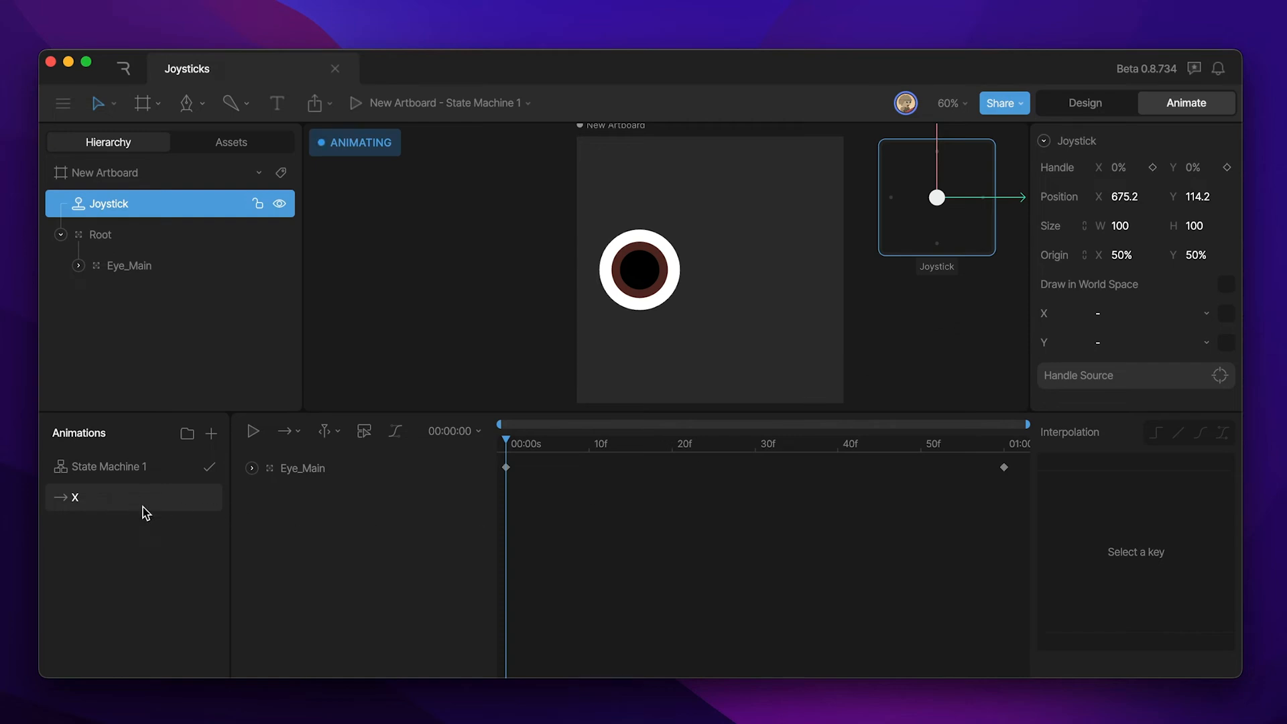
pyautogui.click(100, 234)
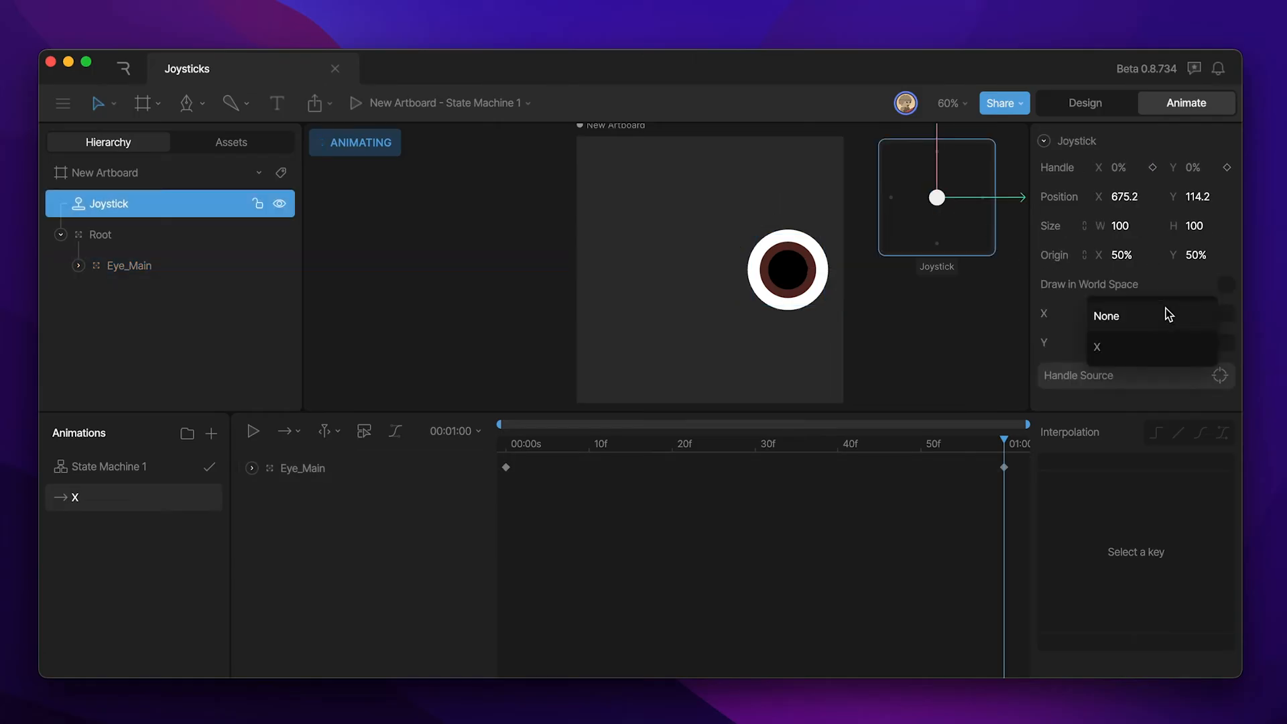
# Assign the X timeline to the Joystick's X axis
pyautogui.click(1149, 314)
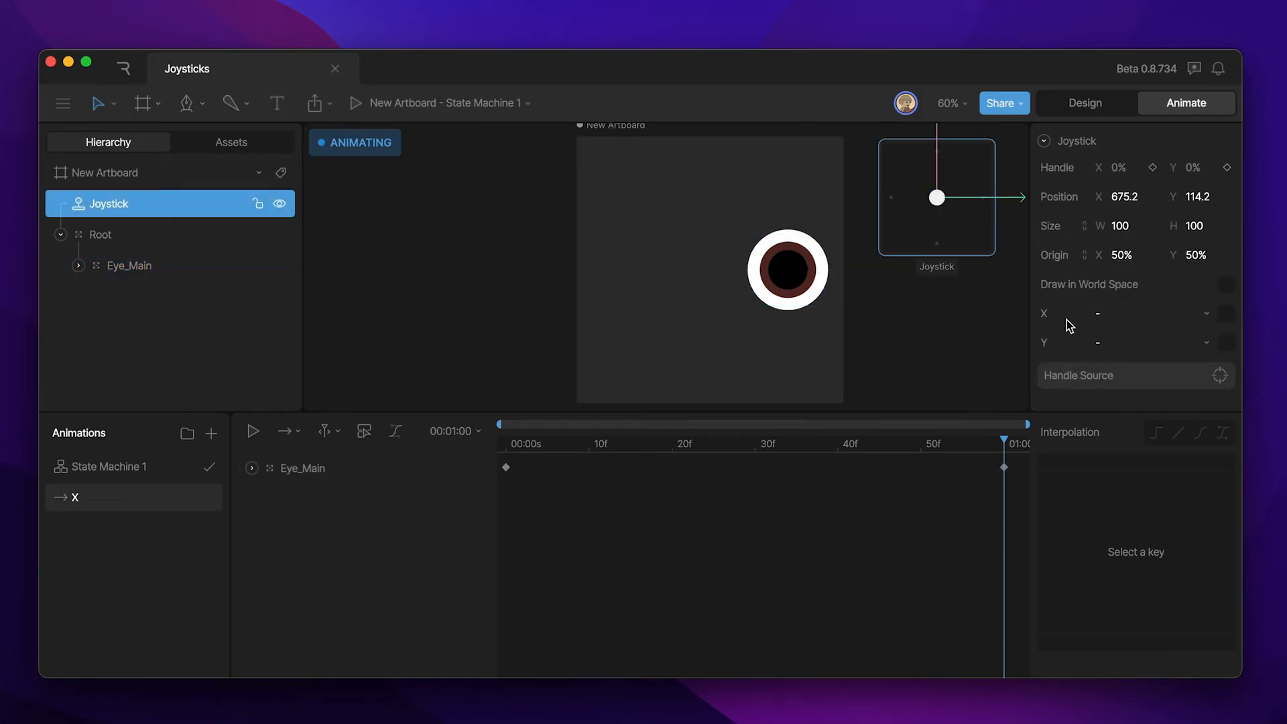
pyautogui.click(1150, 312)
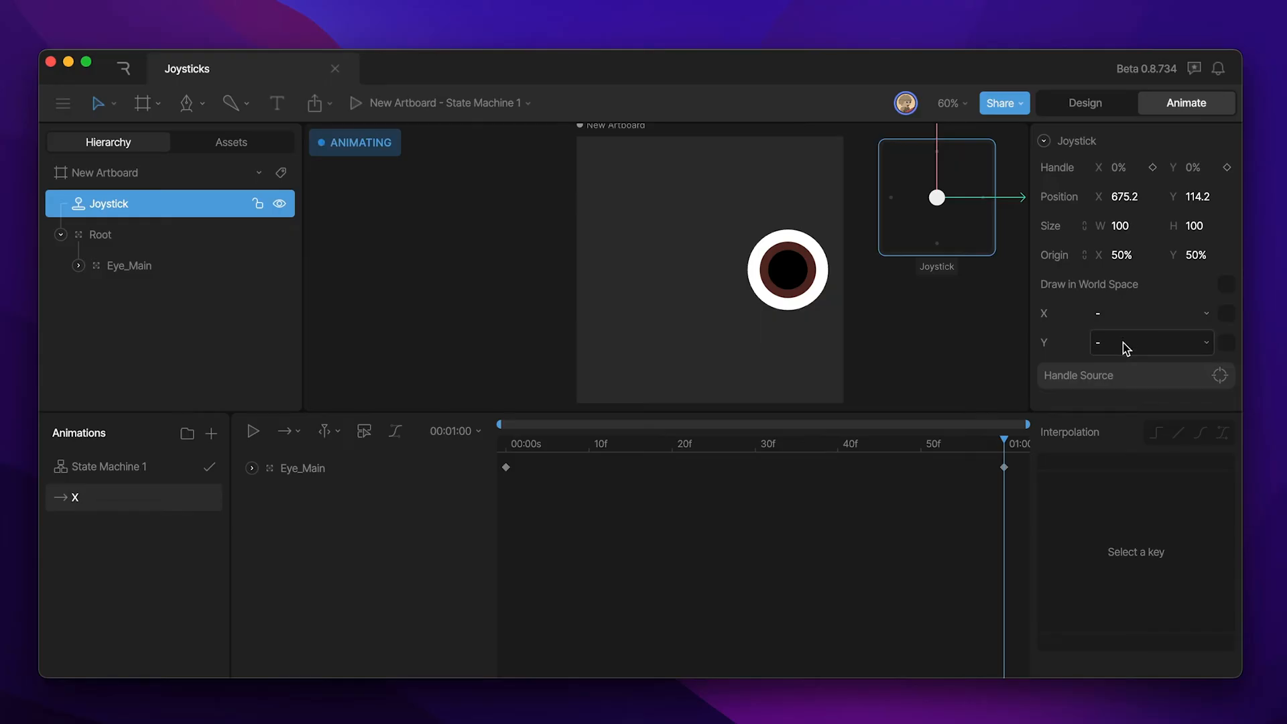
pyautogui.click(1149, 342)
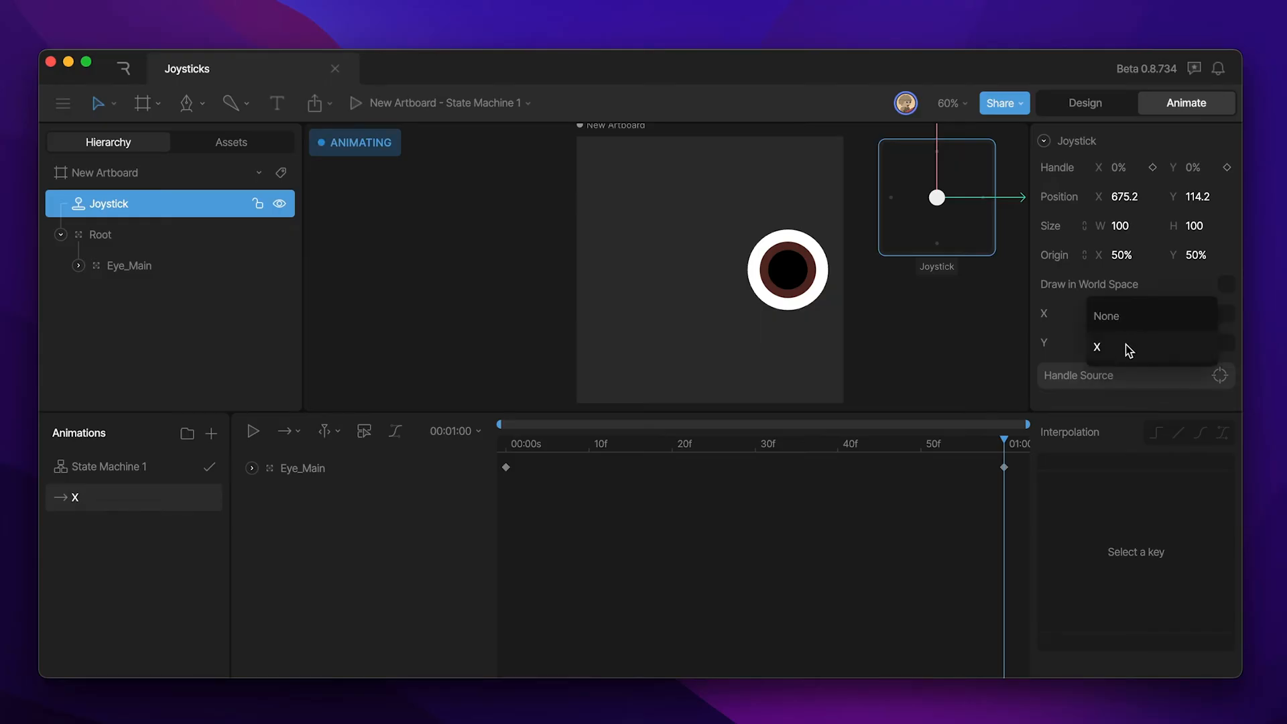
pyautogui.click(1096, 346)
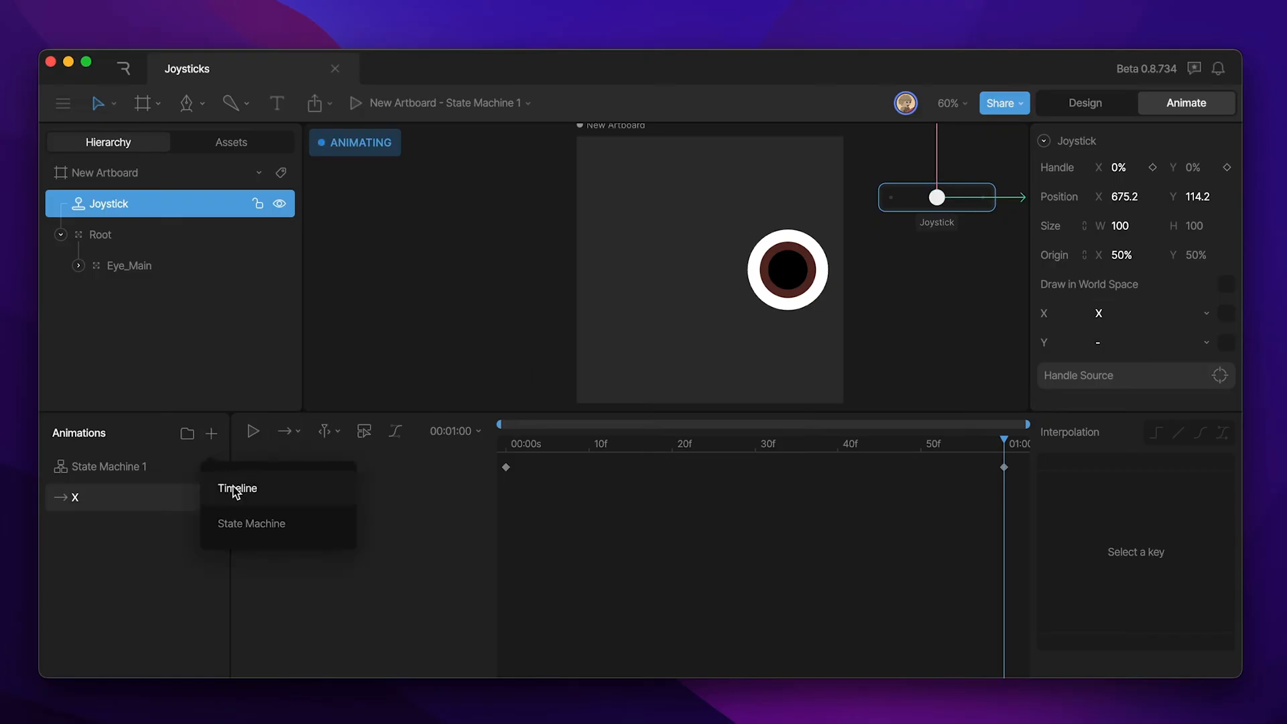
# Create Timeline 1 keying the joystick handle at -100% fully left
pyautogui.click(236, 488)
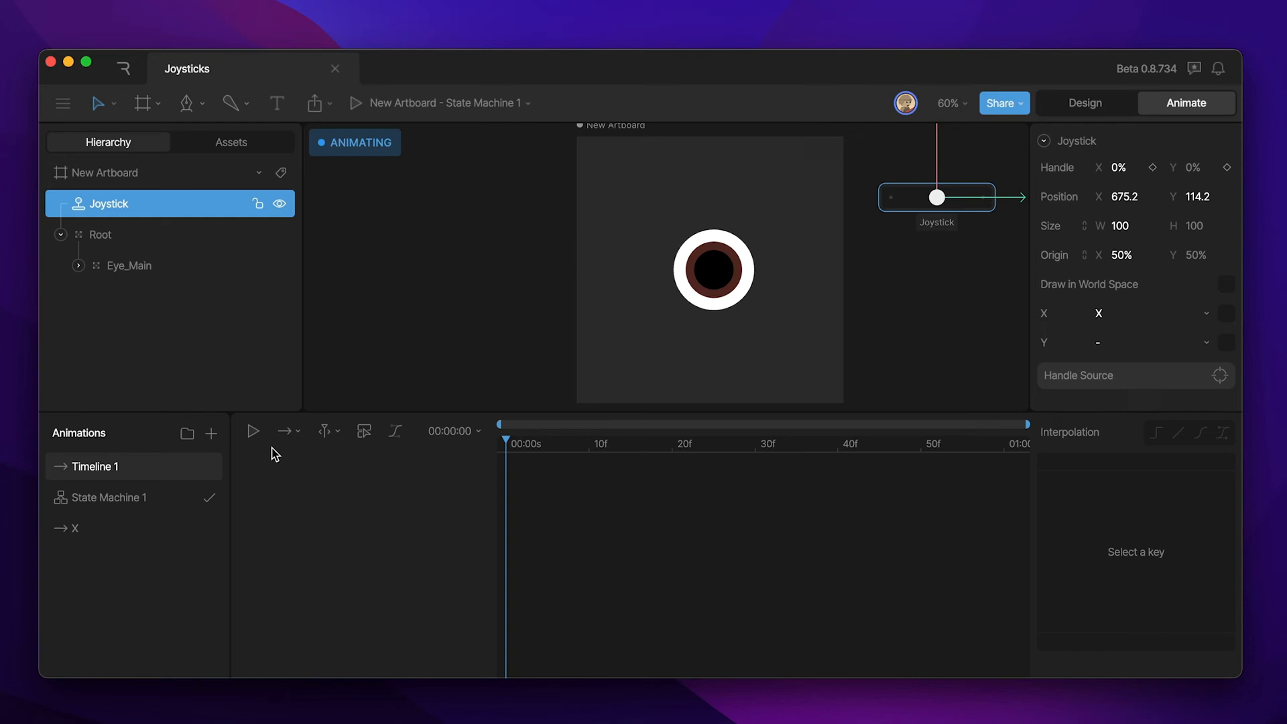
pyautogui.moveTo(939, 196); pyautogui.dragTo(889, 196)
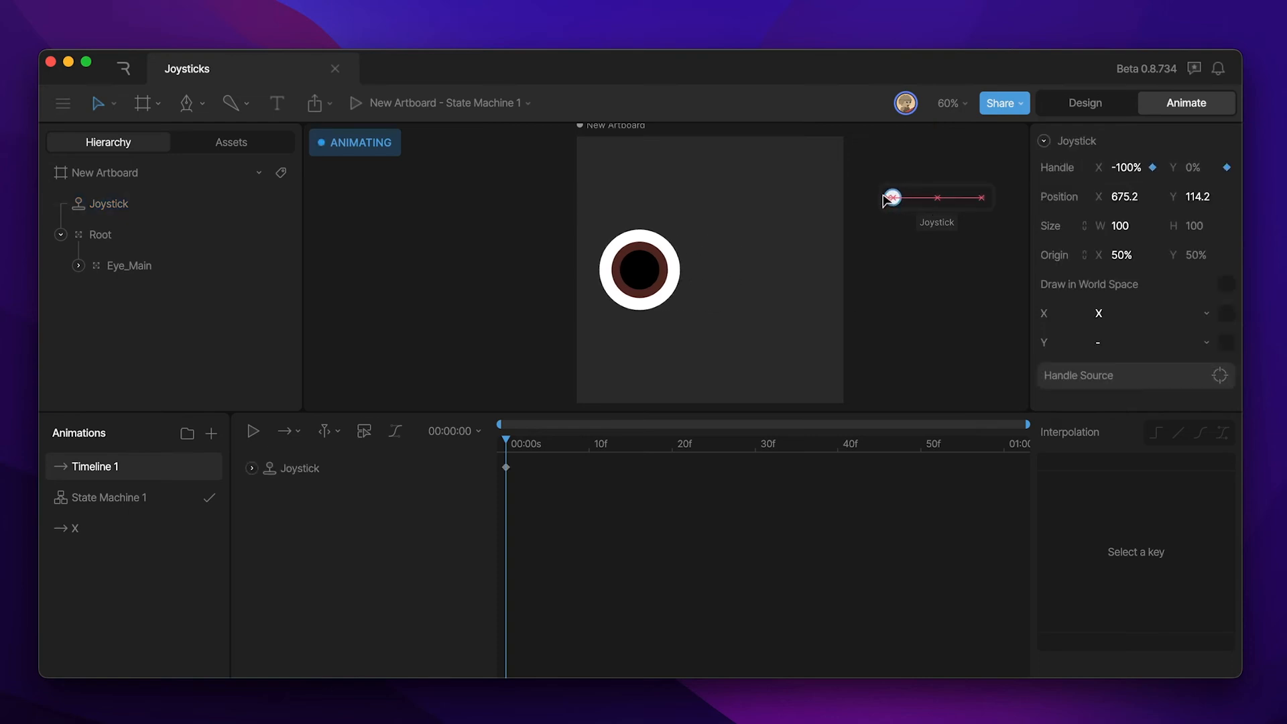
pyautogui.moveTo(891, 200); pyautogui.dragTo(899, 197)
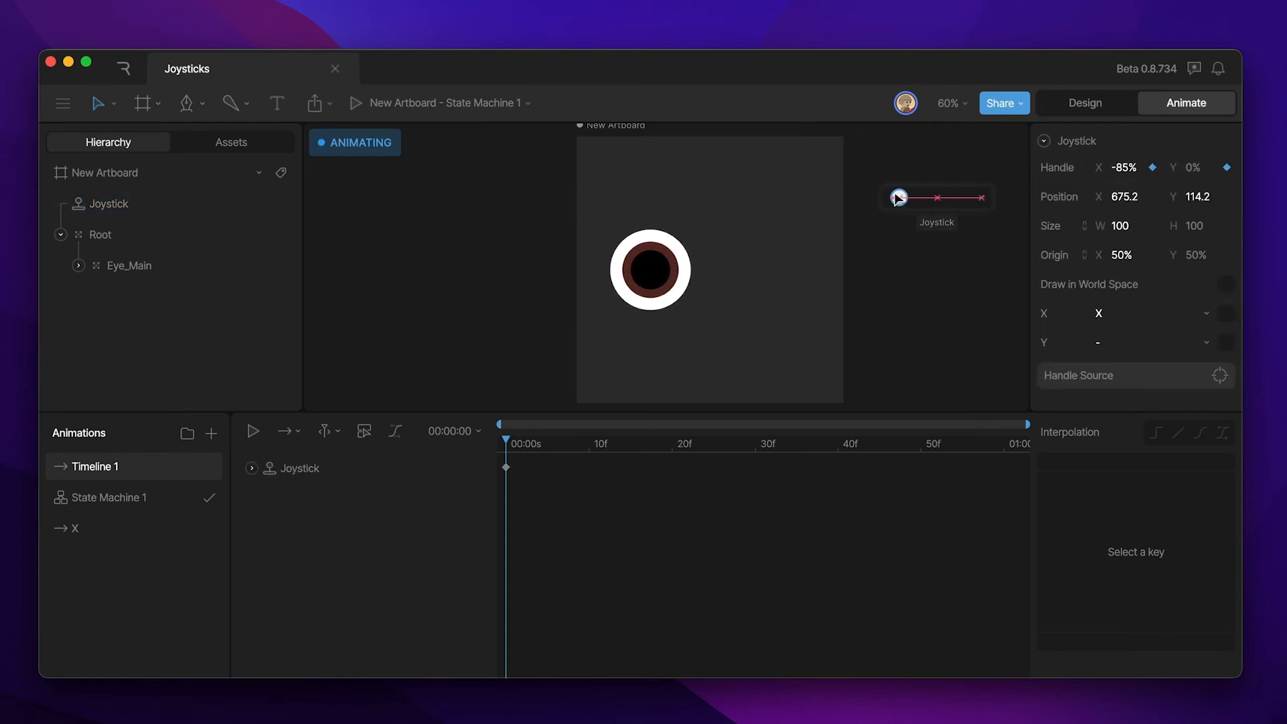
pyautogui.moveTo(898, 197); pyautogui.dragTo(893, 197)
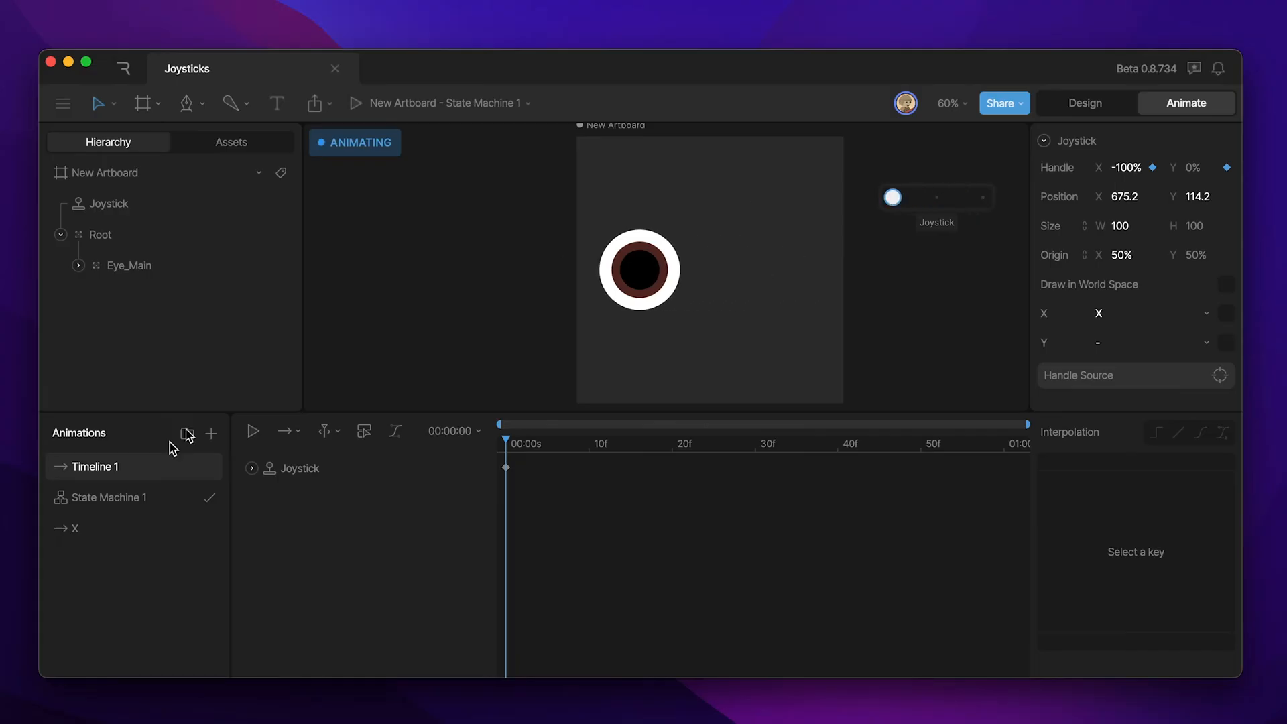
pyautogui.click(75, 528)
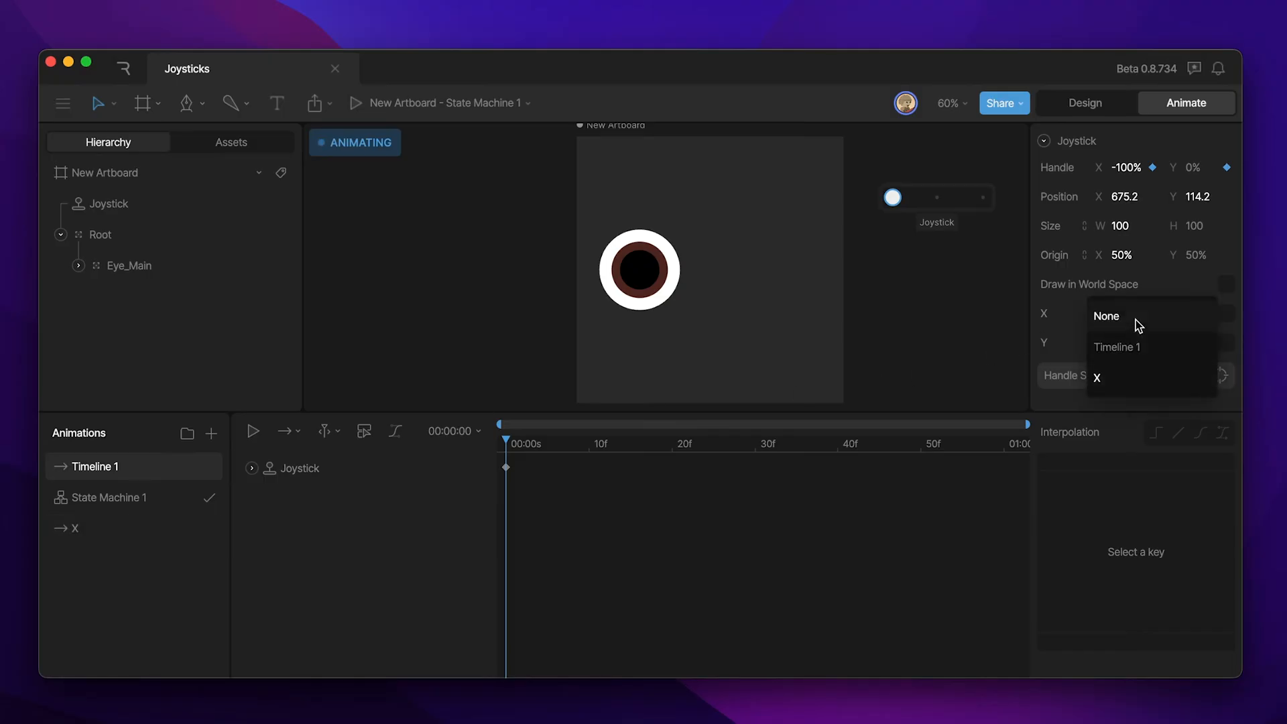
pyautogui.moveTo(1134, 347)
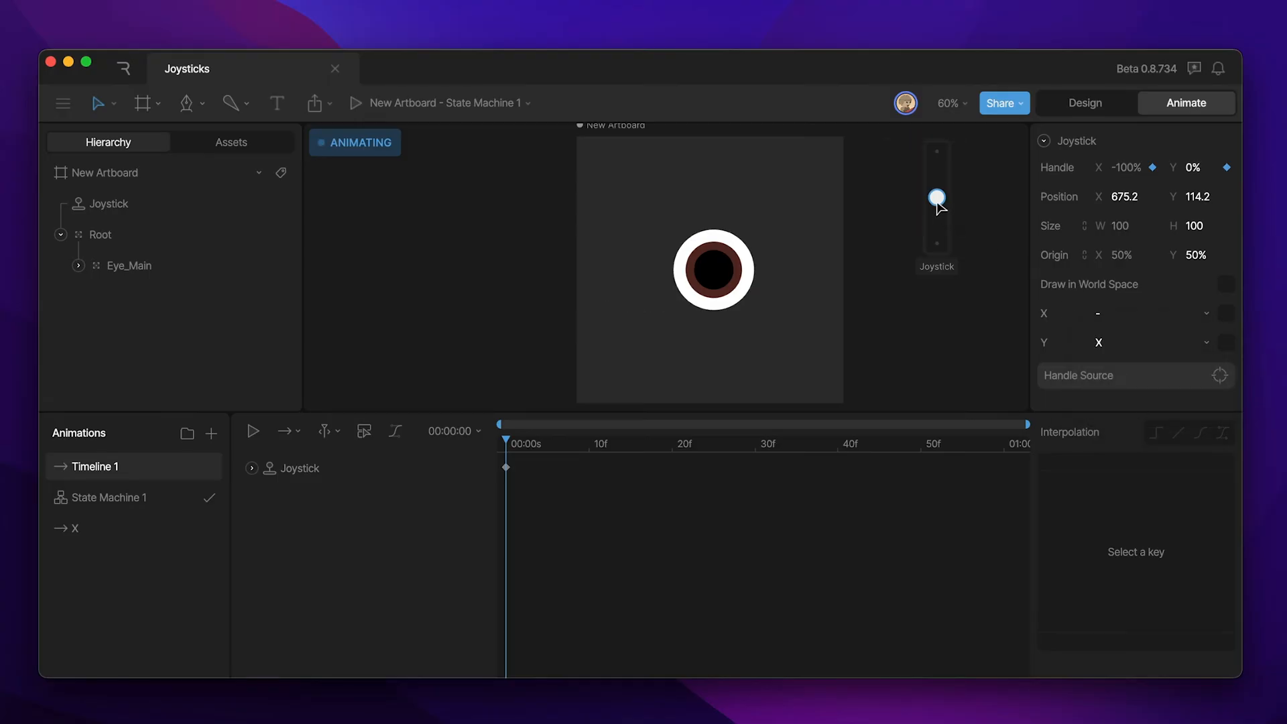
# Toggle Invert on the X axis while dragging the handle right to check the eye's direction
pyautogui.moveTo(937, 198); pyautogui.dragTo(937, 240)
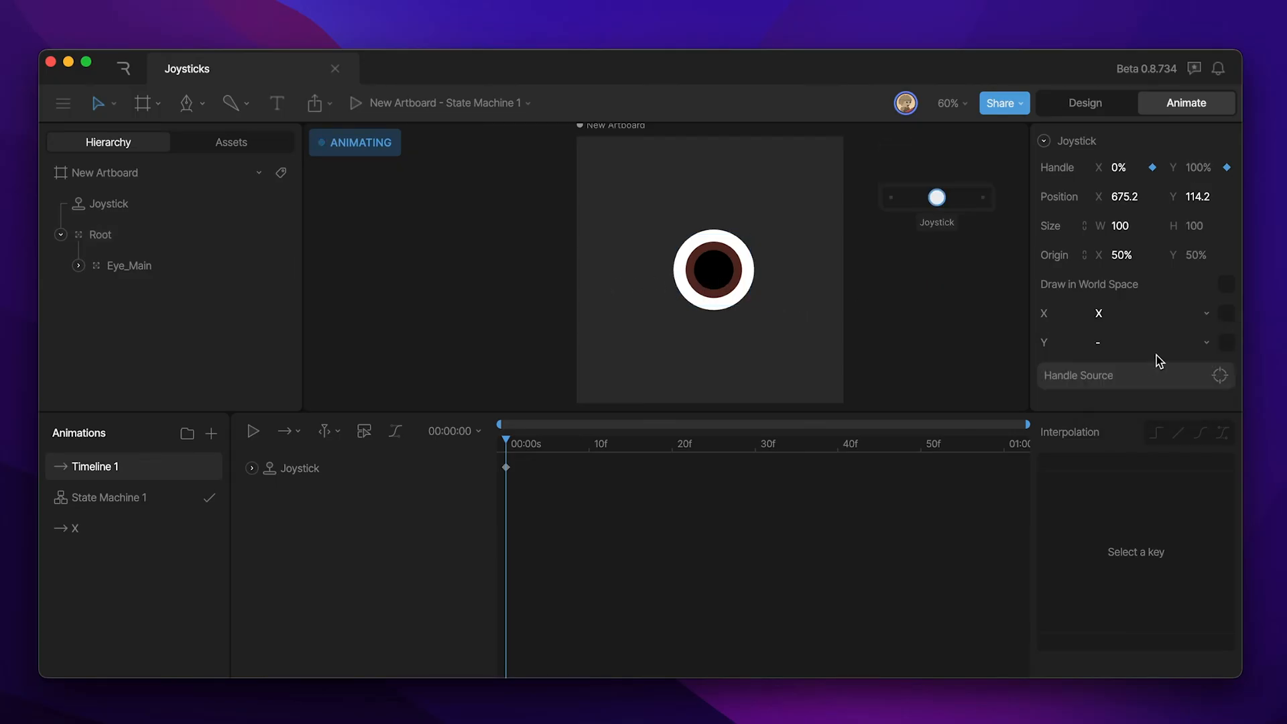
pyautogui.moveTo(1227, 312)
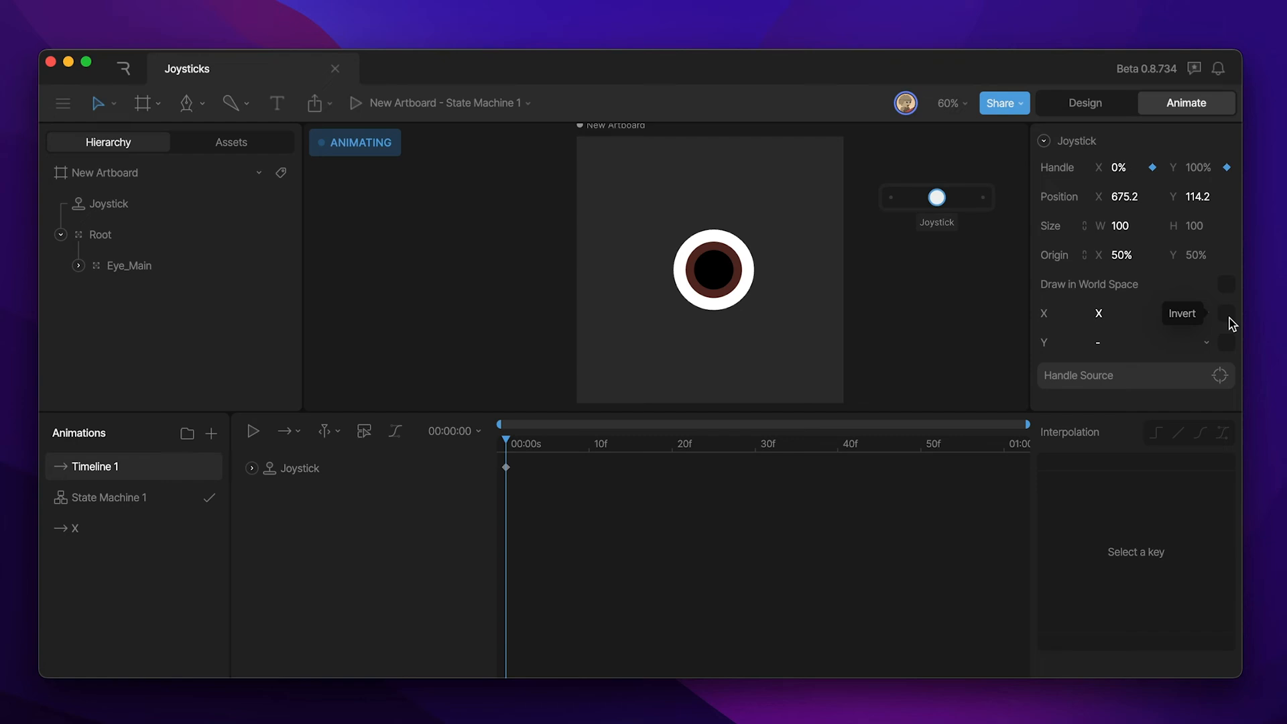
pyautogui.click(1227, 313)
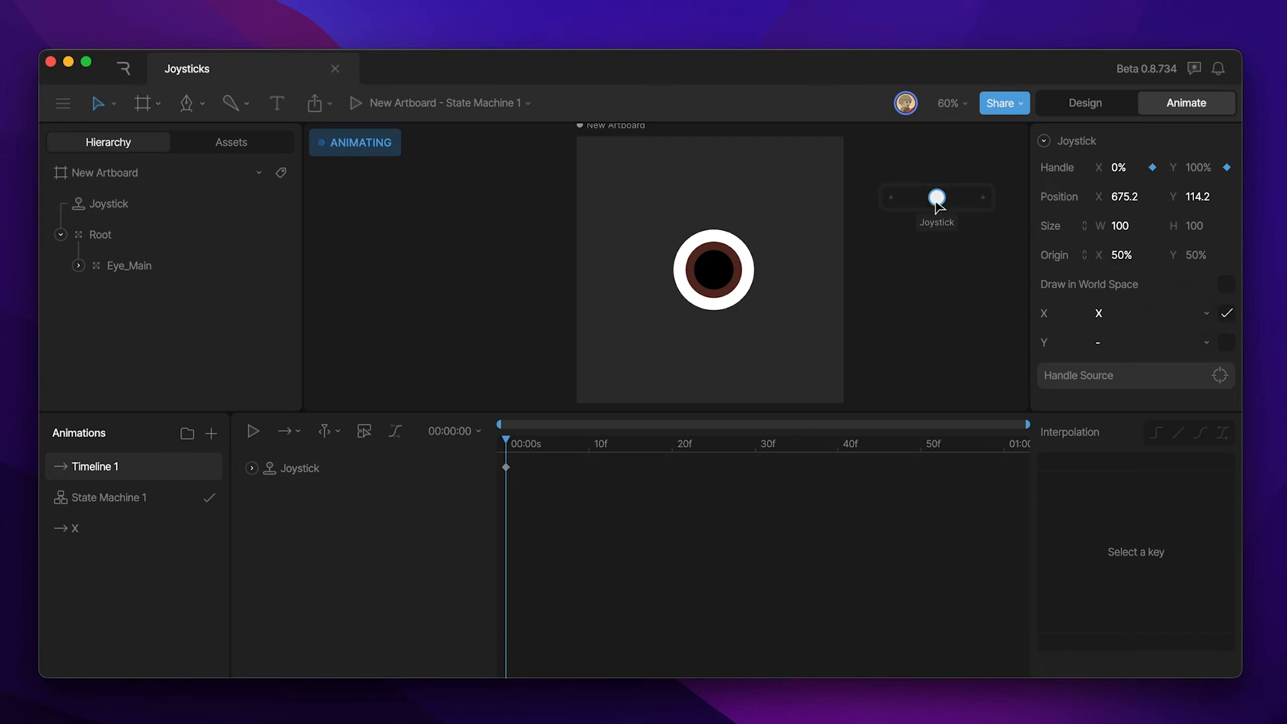
pyautogui.moveTo(934, 197); pyautogui.dragTo(893, 197)
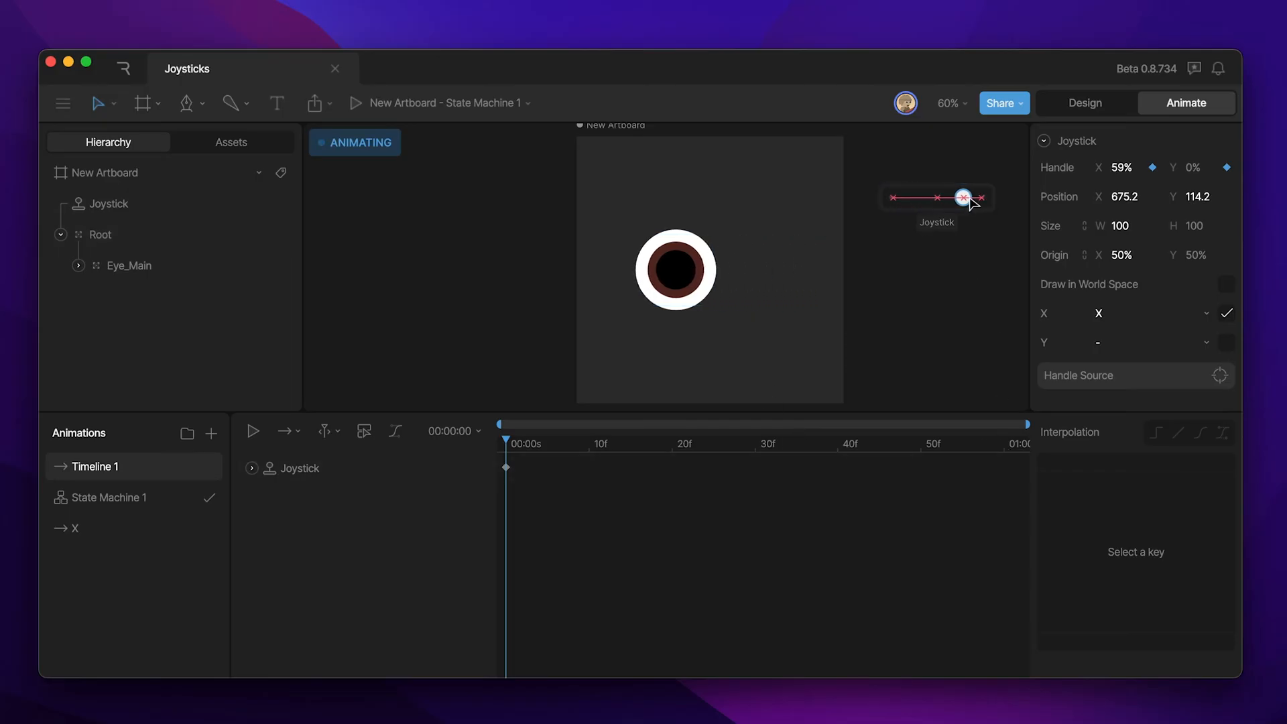
pyautogui.moveTo(963, 197); pyautogui.dragTo(979, 197)
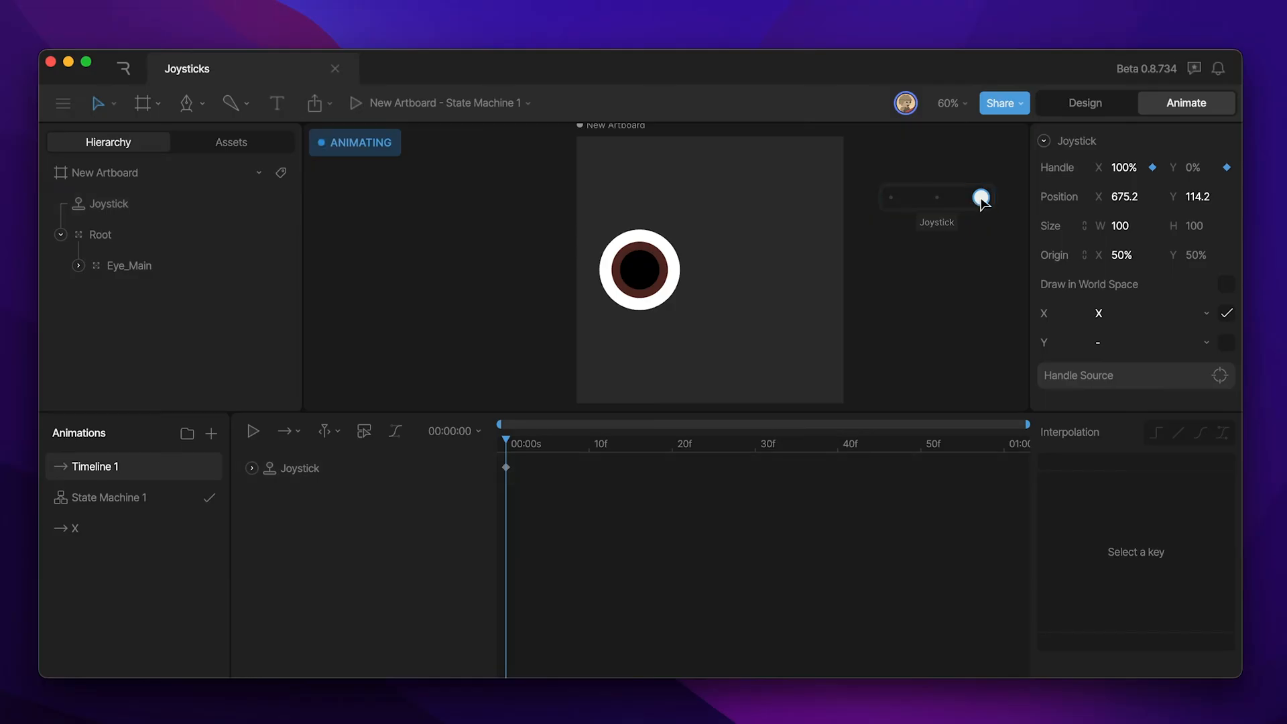
pyautogui.click(1149, 312)
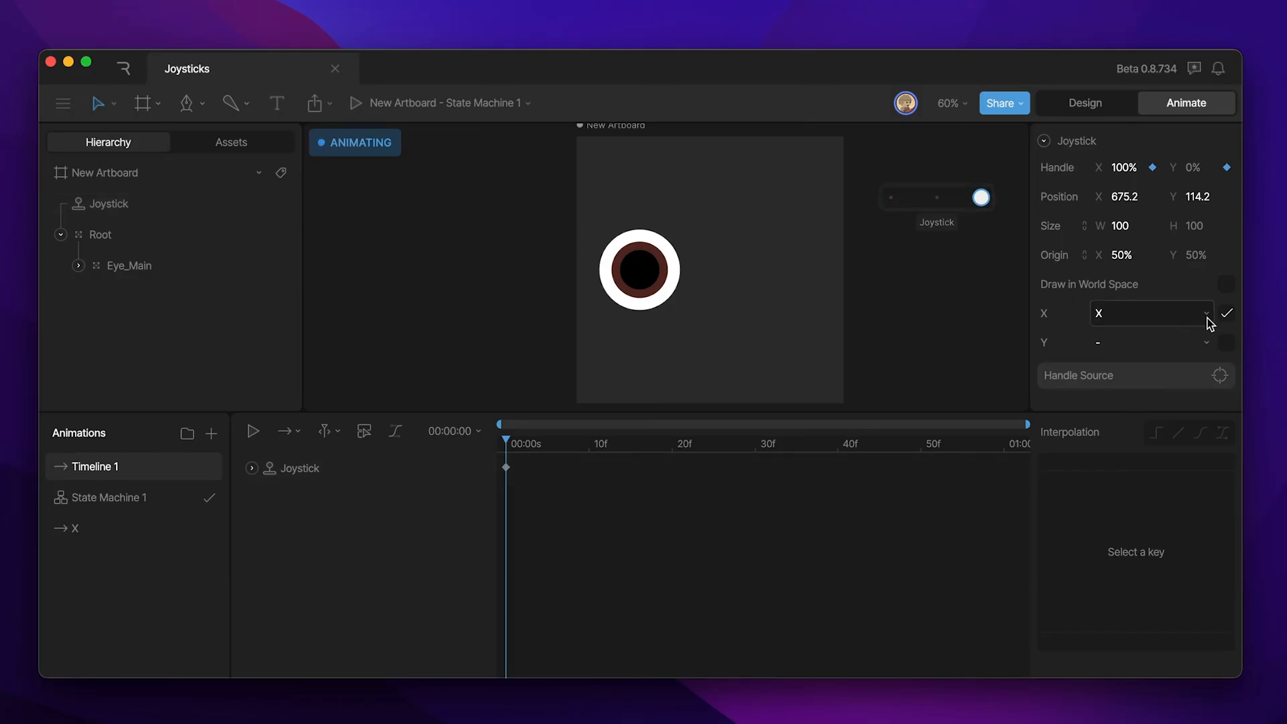
pyautogui.moveTo(1227, 312)
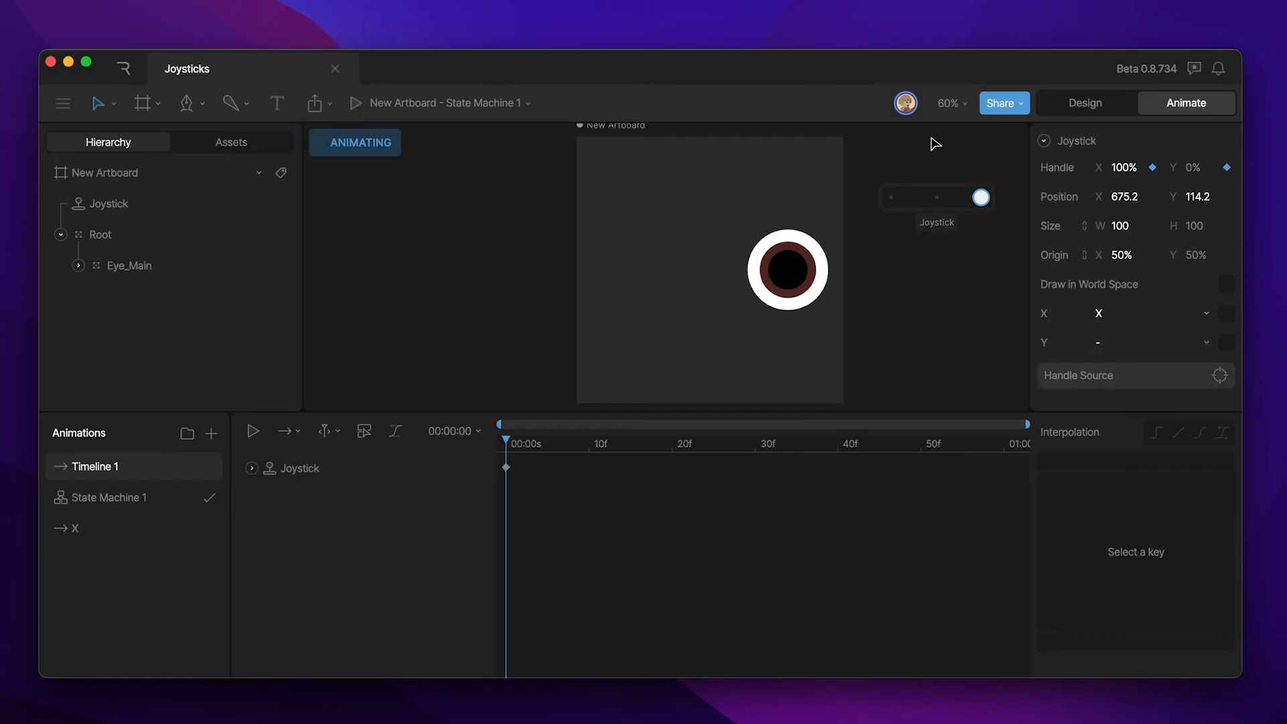
pyautogui.moveTo(958, 256)
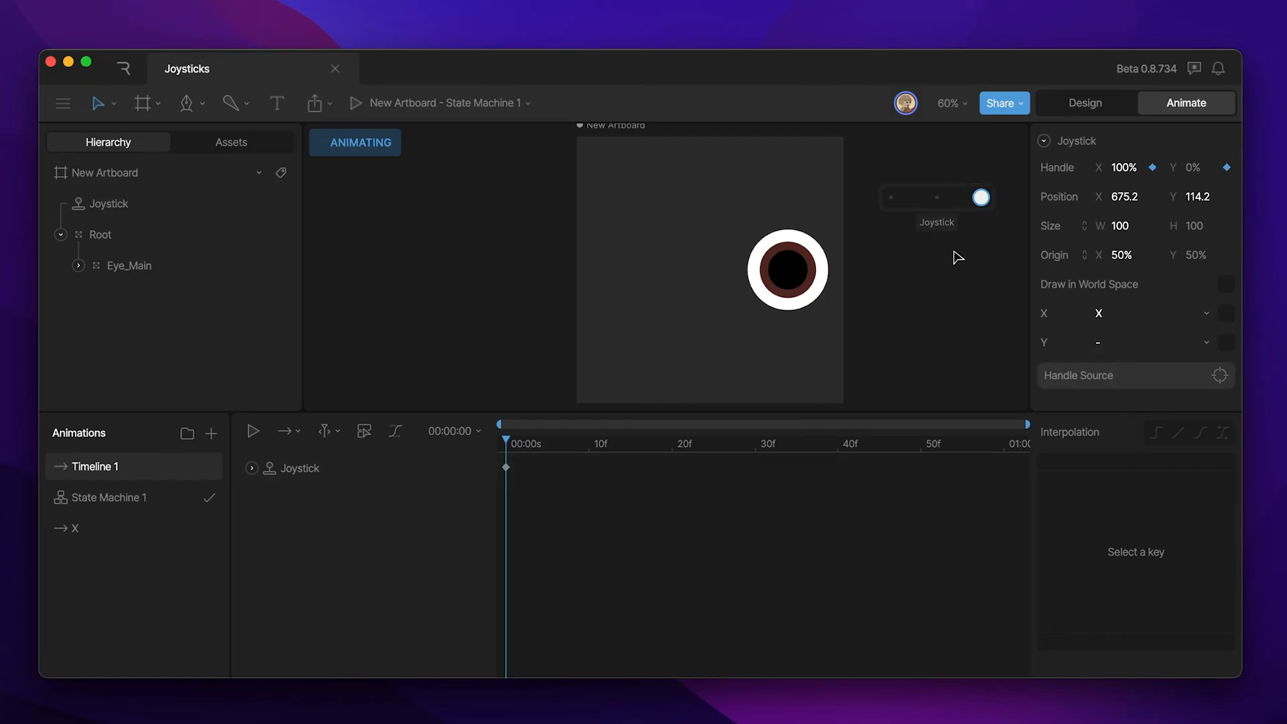
# Name the animation 'Y' and key Eye_Main's Position Y to -123.3 at the last frame
pyautogui.click(211, 433)
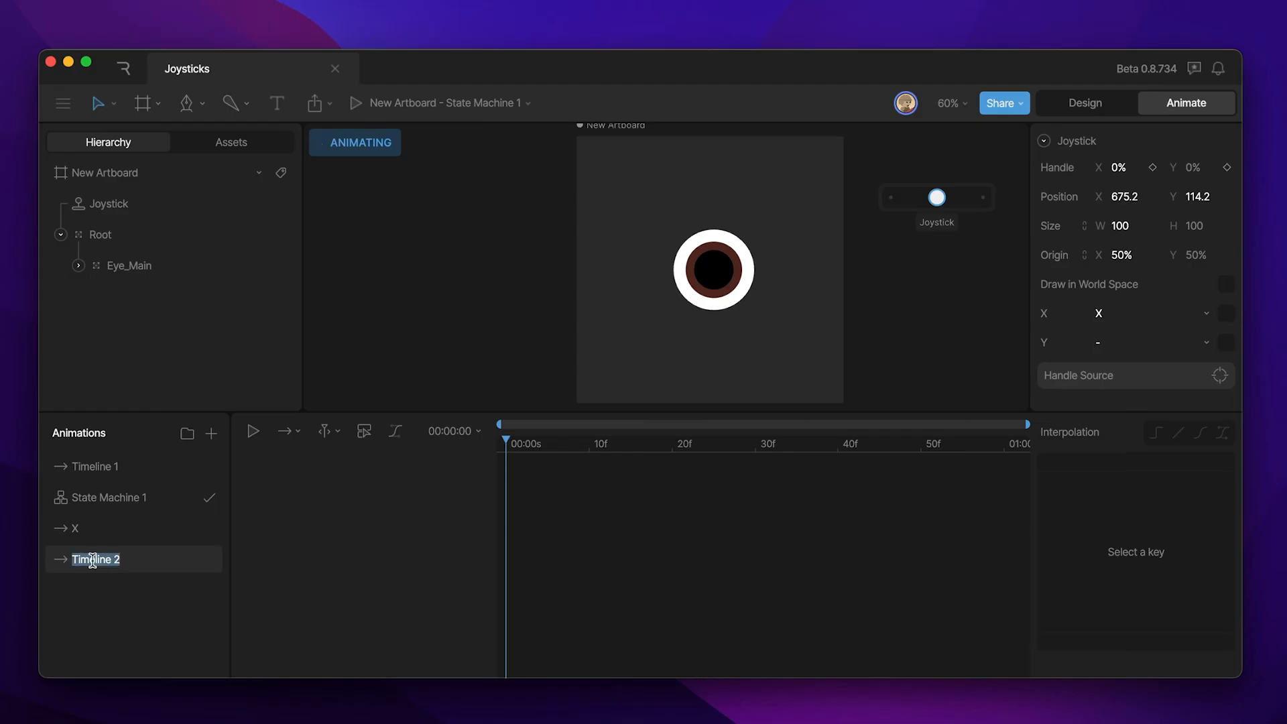
pyautogui.write('Y')
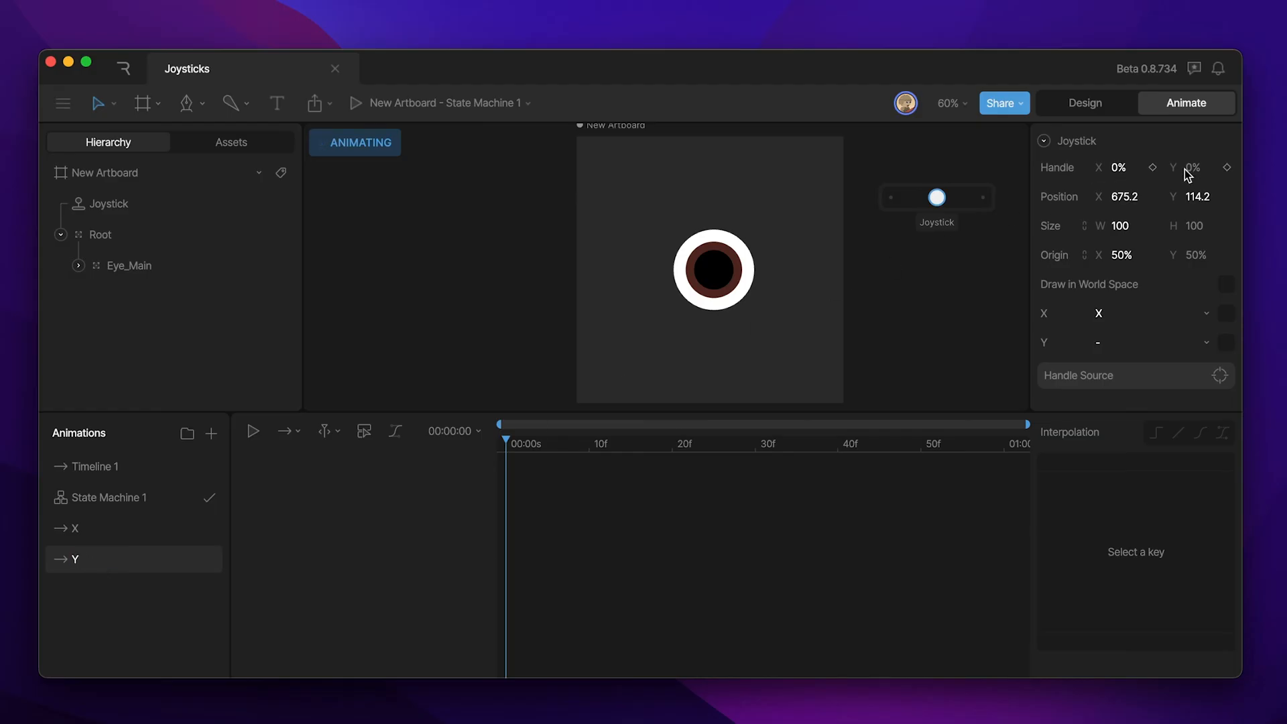
pyautogui.click(129, 265)
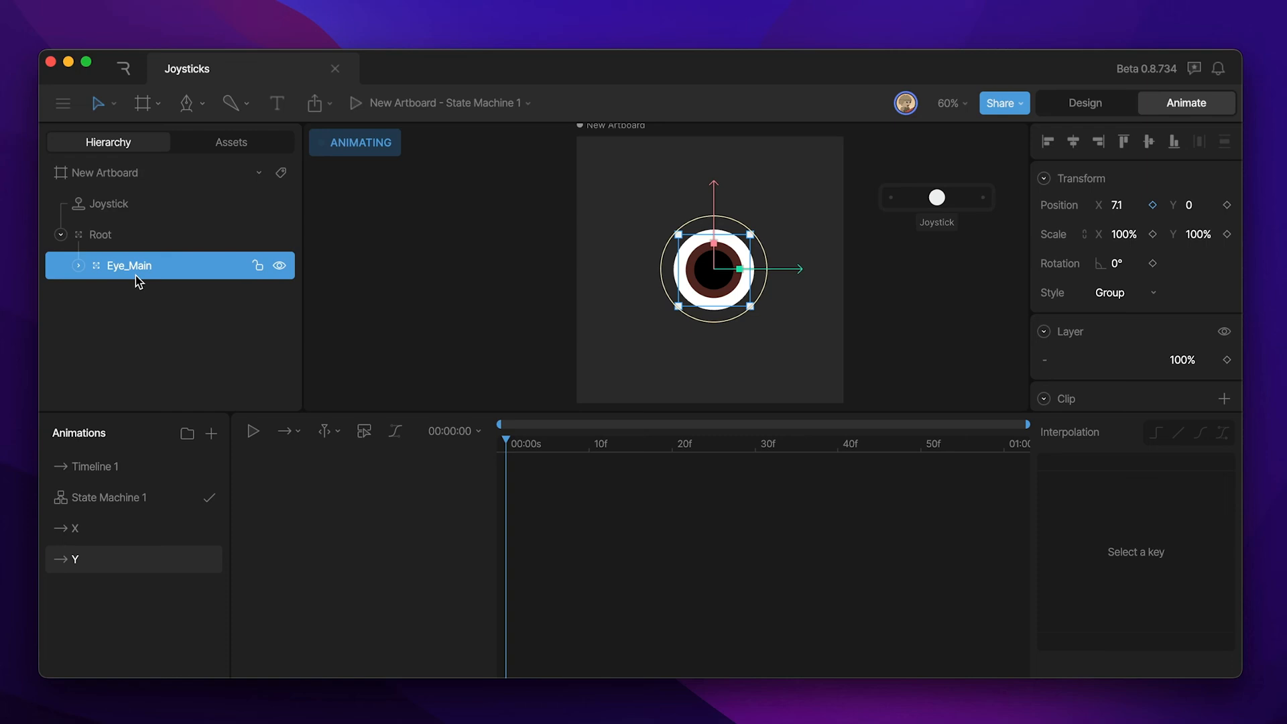
pyautogui.click(1199, 203)
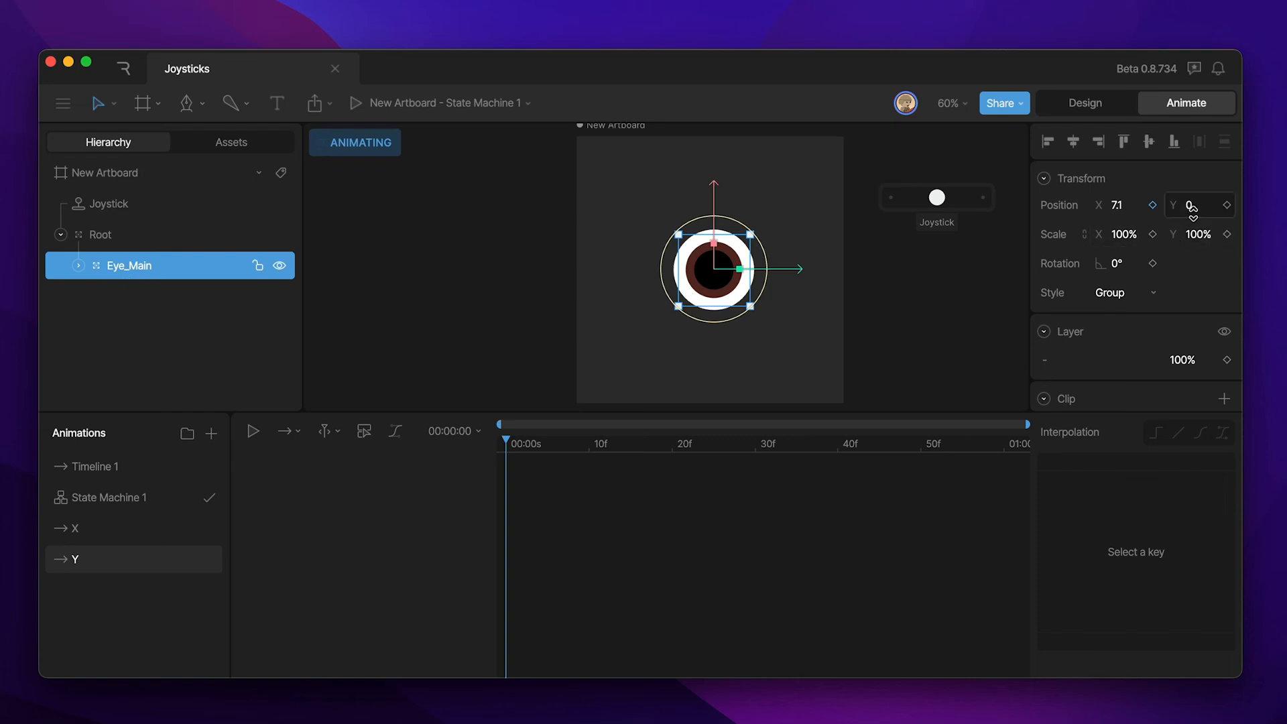
pyautogui.write('-123.3')
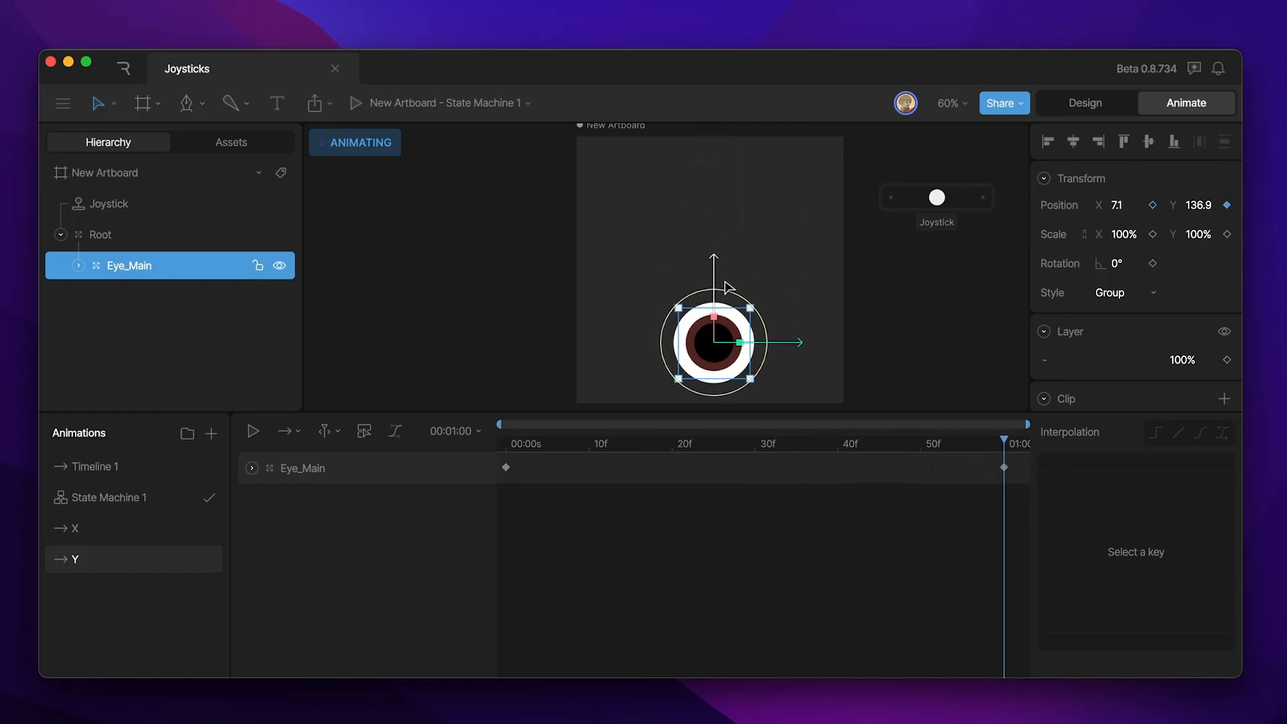
# Assign the Y animation to the Joystick's vertical axis and drag the handle to test
pyautogui.click(108, 204)
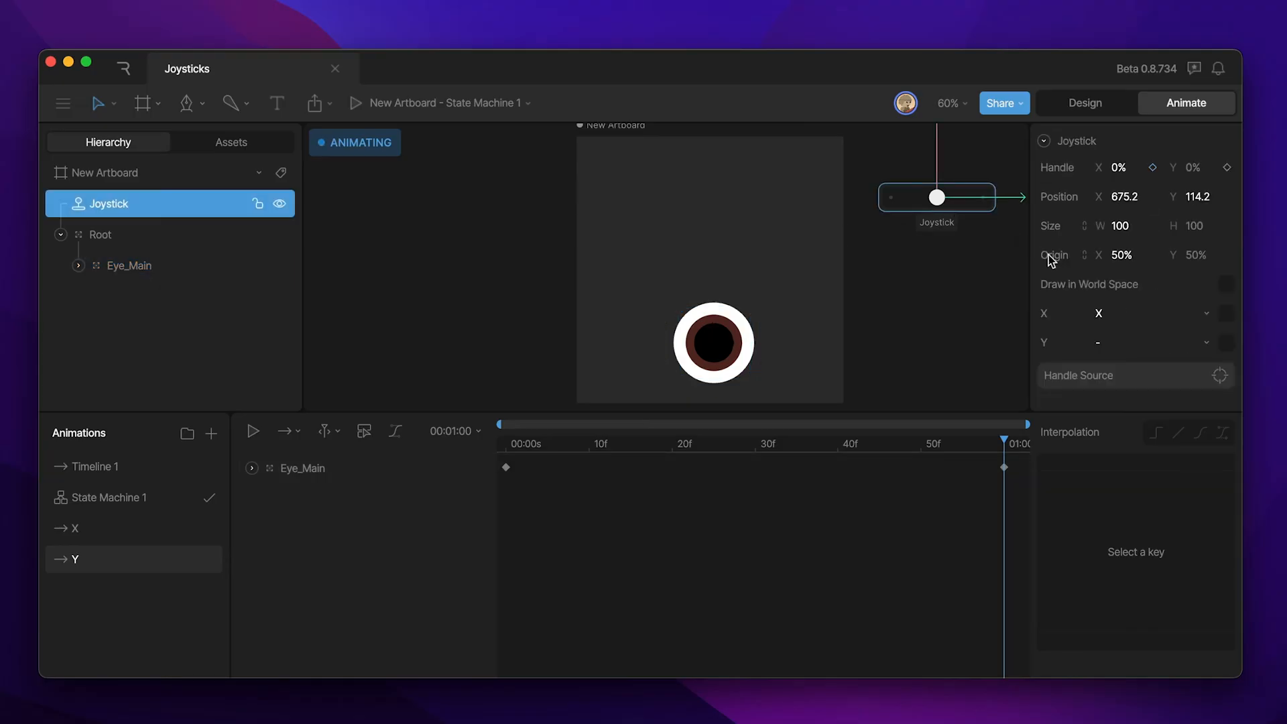
pyautogui.click(1180, 312)
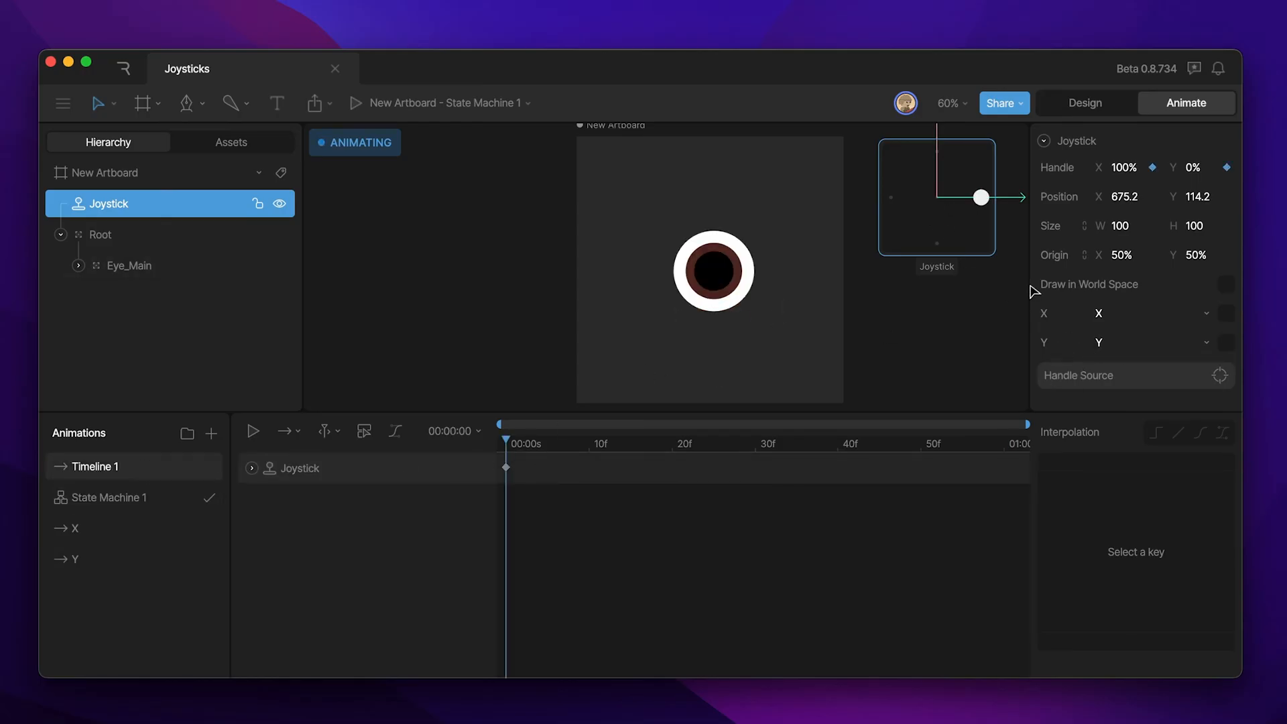
pyautogui.moveTo(979, 196); pyautogui.dragTo(927, 240)
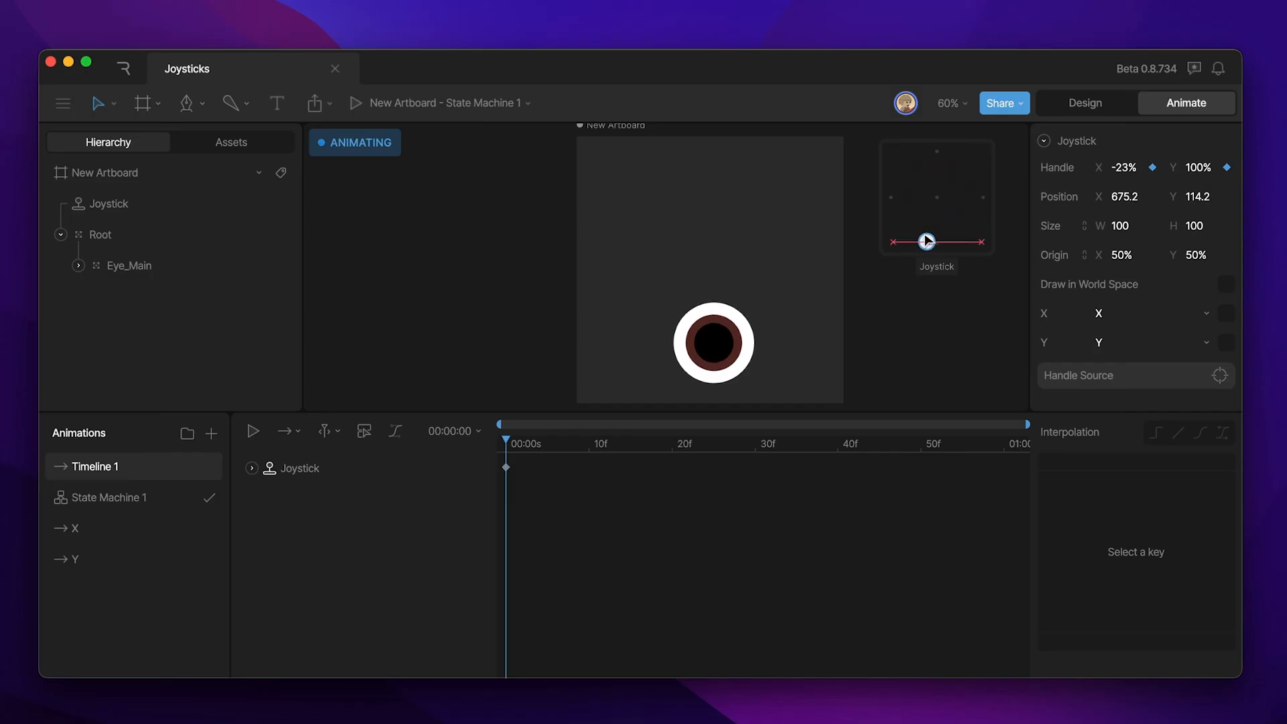
pyautogui.moveTo(927, 241); pyautogui.dragTo(948, 181)
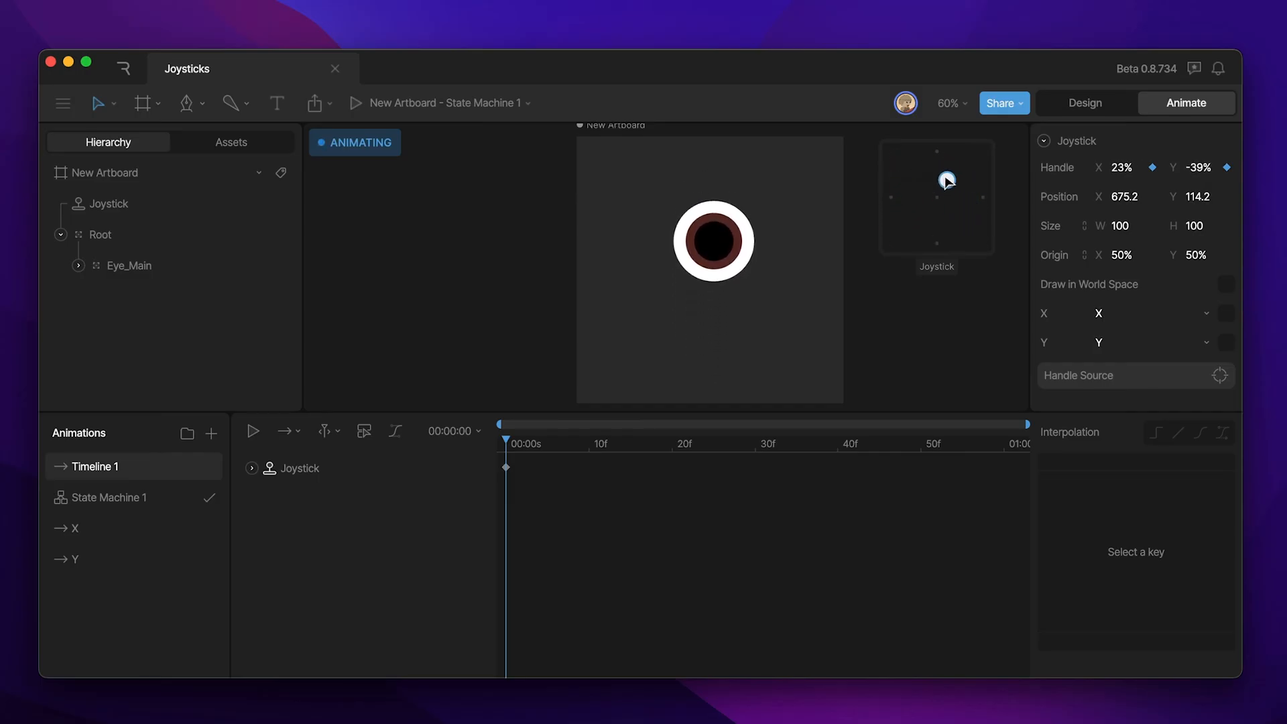
pyautogui.moveTo(948, 182); pyautogui.dragTo(955, 173)
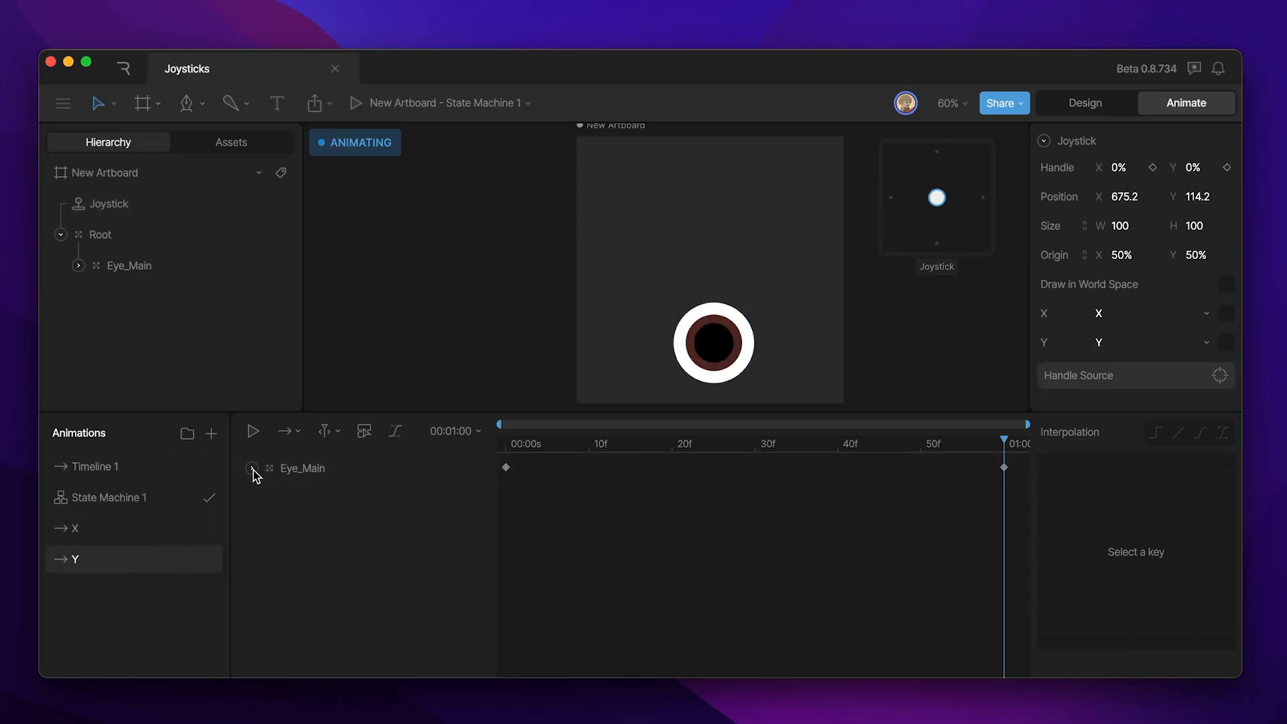
# Expand Eye_Main's Position keys in the Y and X timelines and select the X key in Y
pyautogui.click(252, 468)
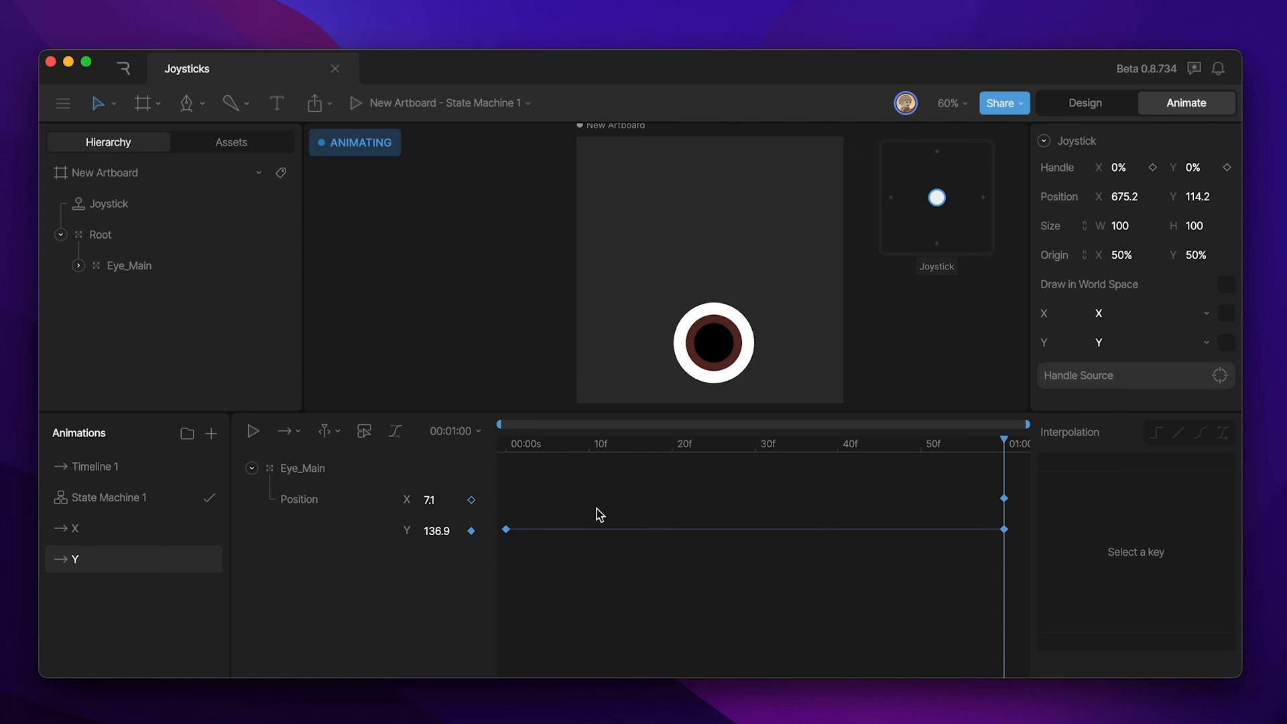
pyautogui.moveTo(1006, 503)
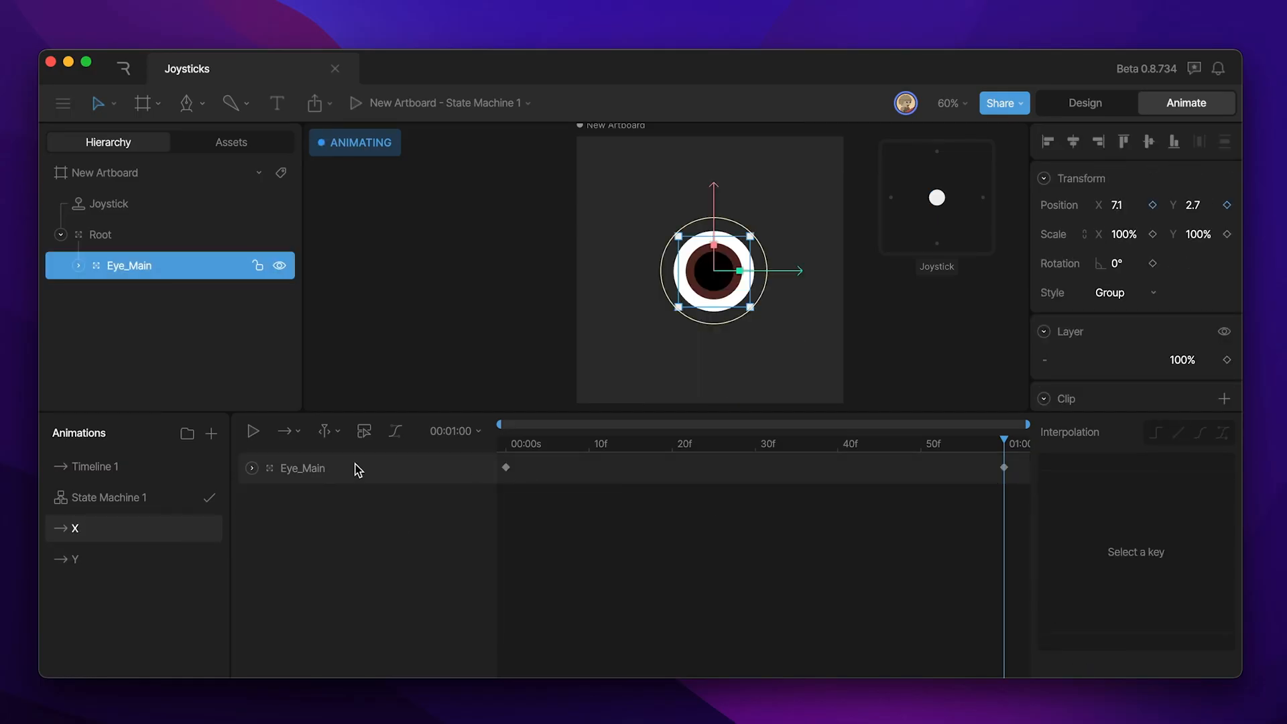
pyautogui.click(251, 468)
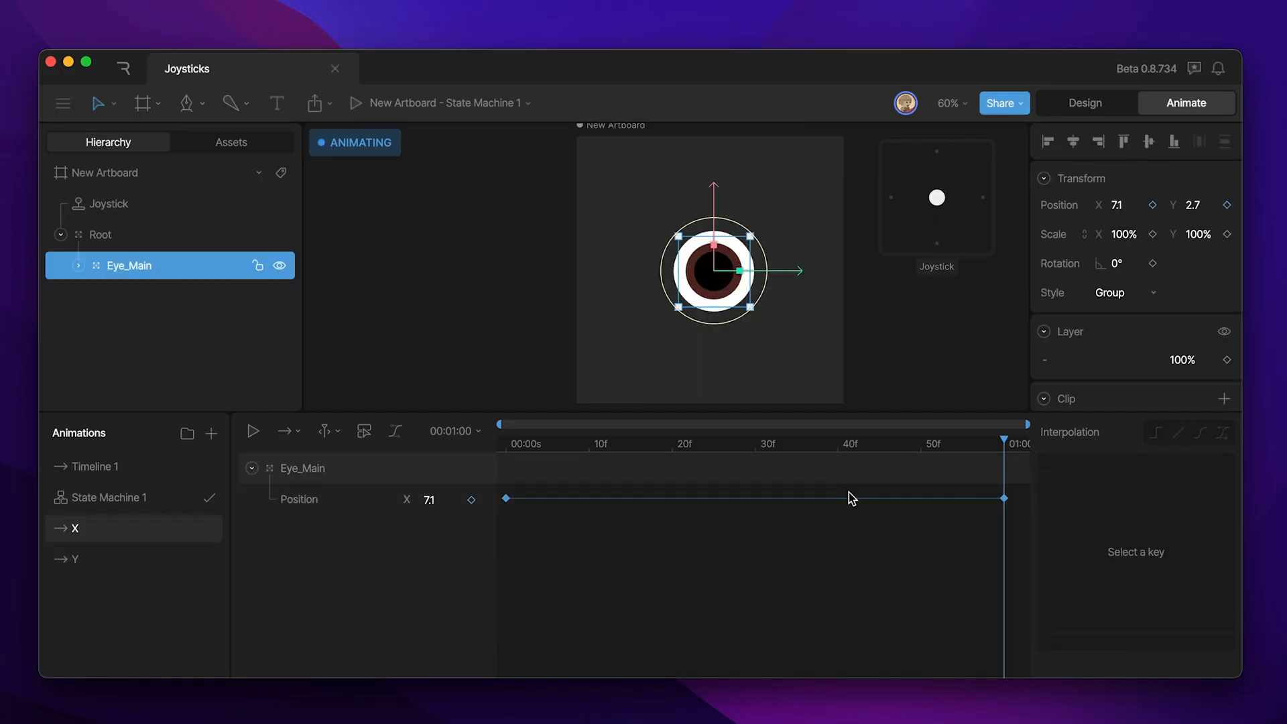
pyautogui.moveTo(845, 497)
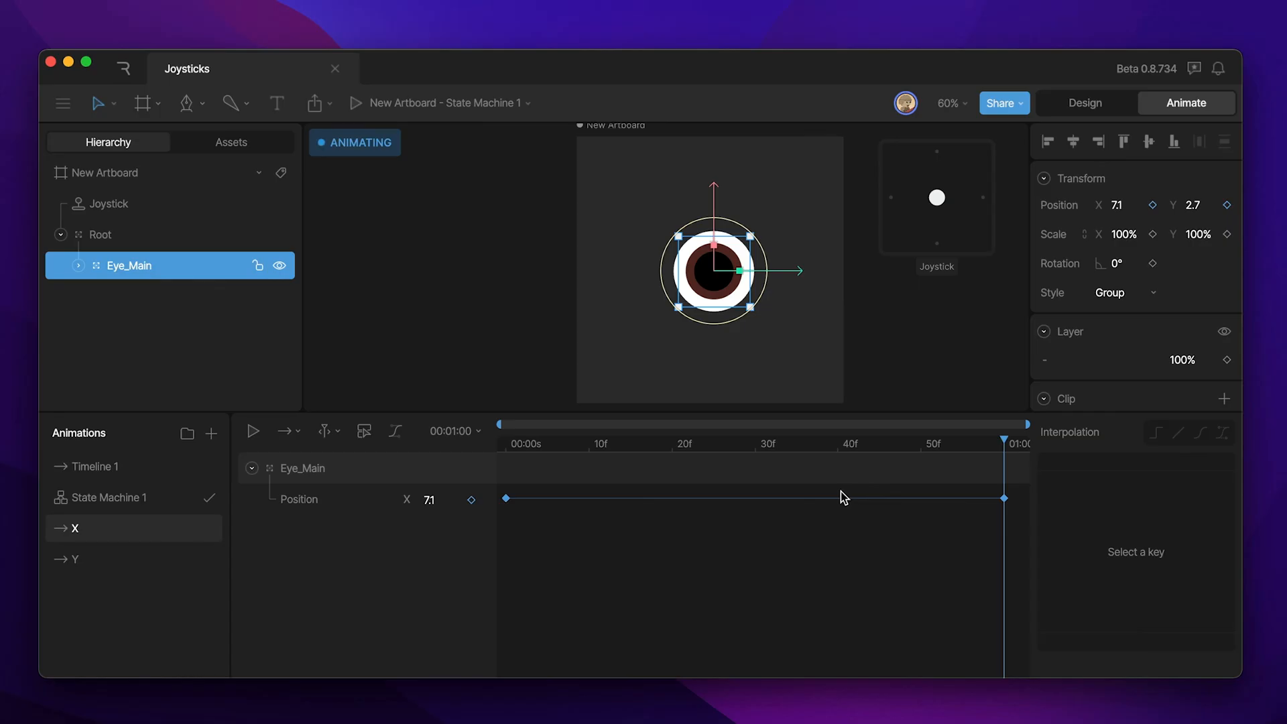
pyautogui.moveTo(543, 476)
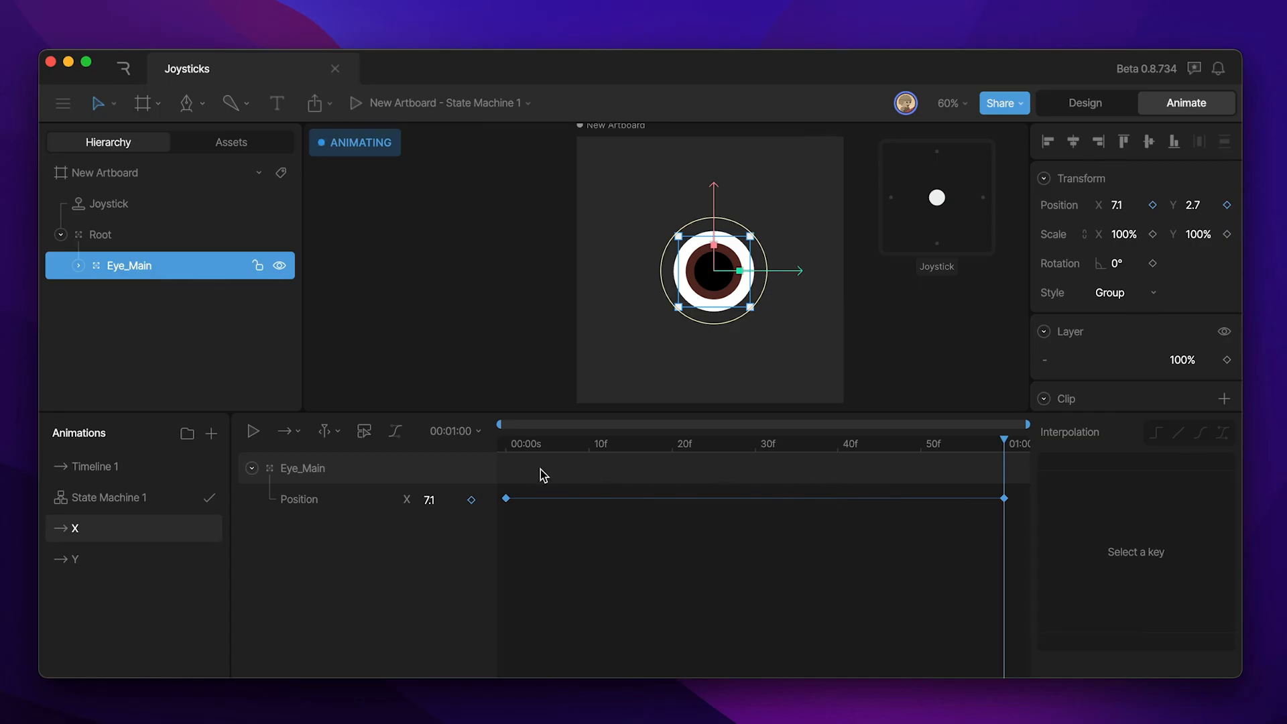
pyautogui.moveTo(440, 480)
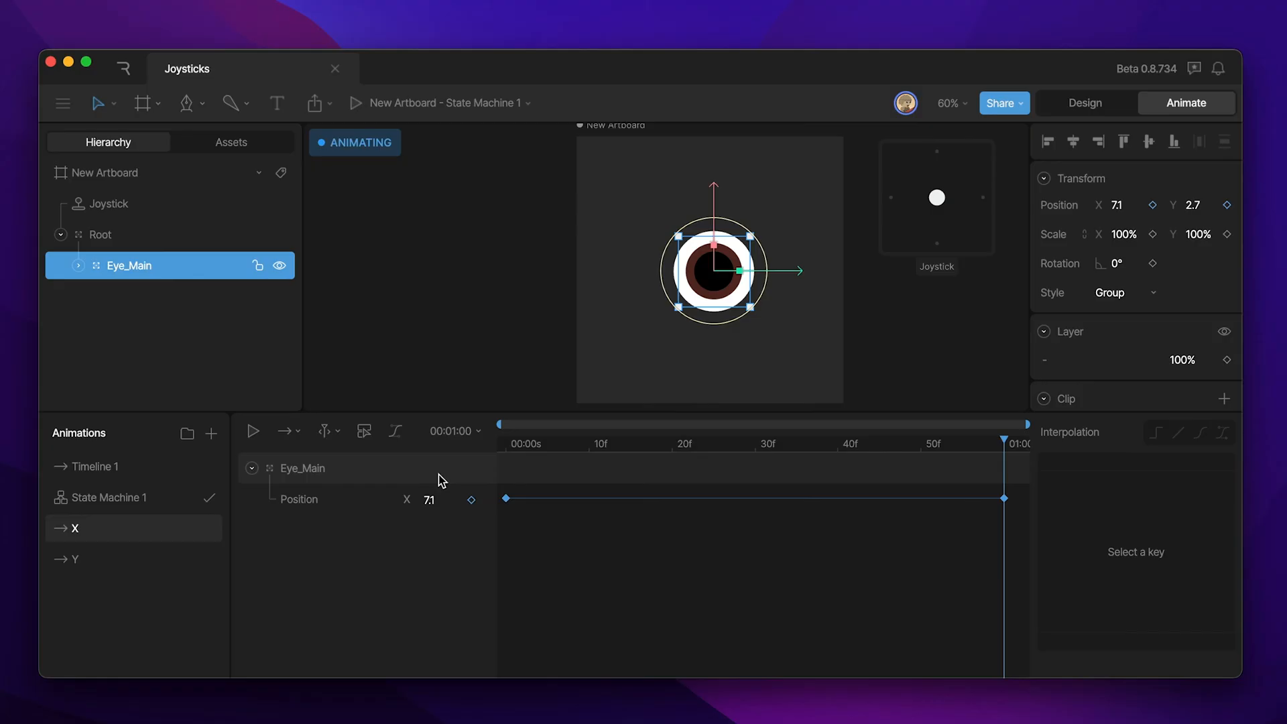
pyautogui.moveTo(509, 475)
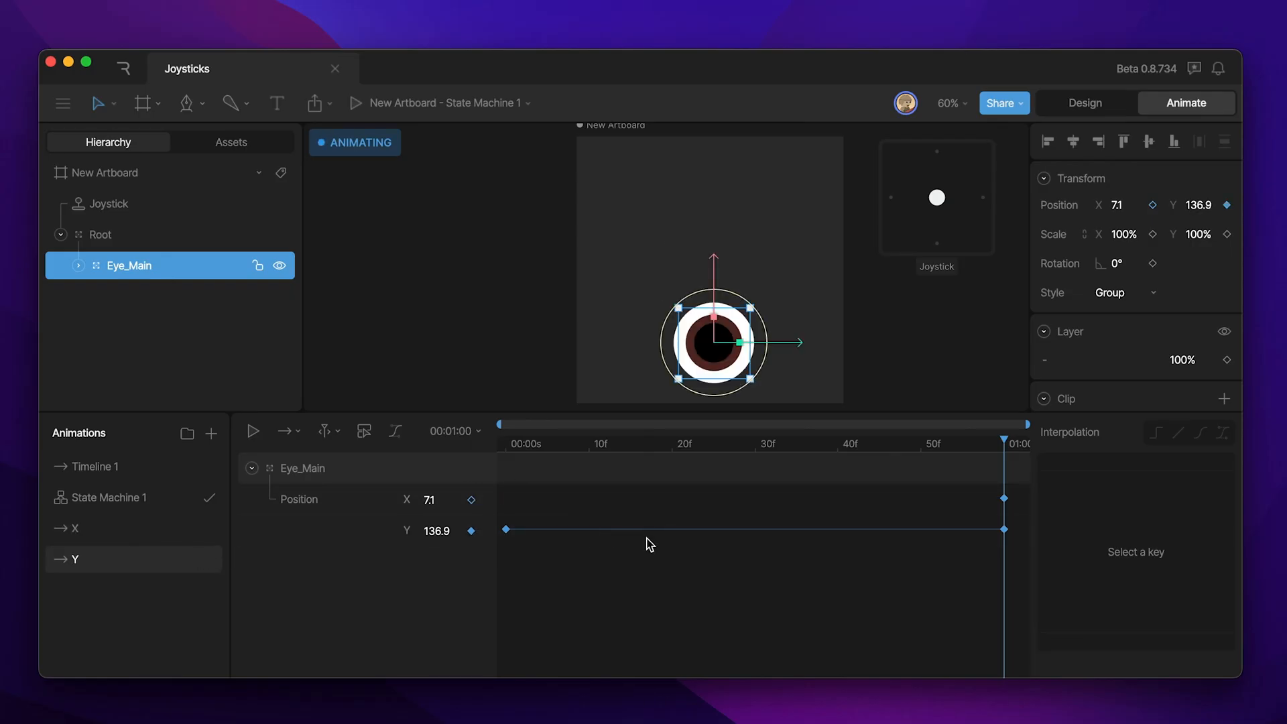
pyautogui.moveTo(982, 534)
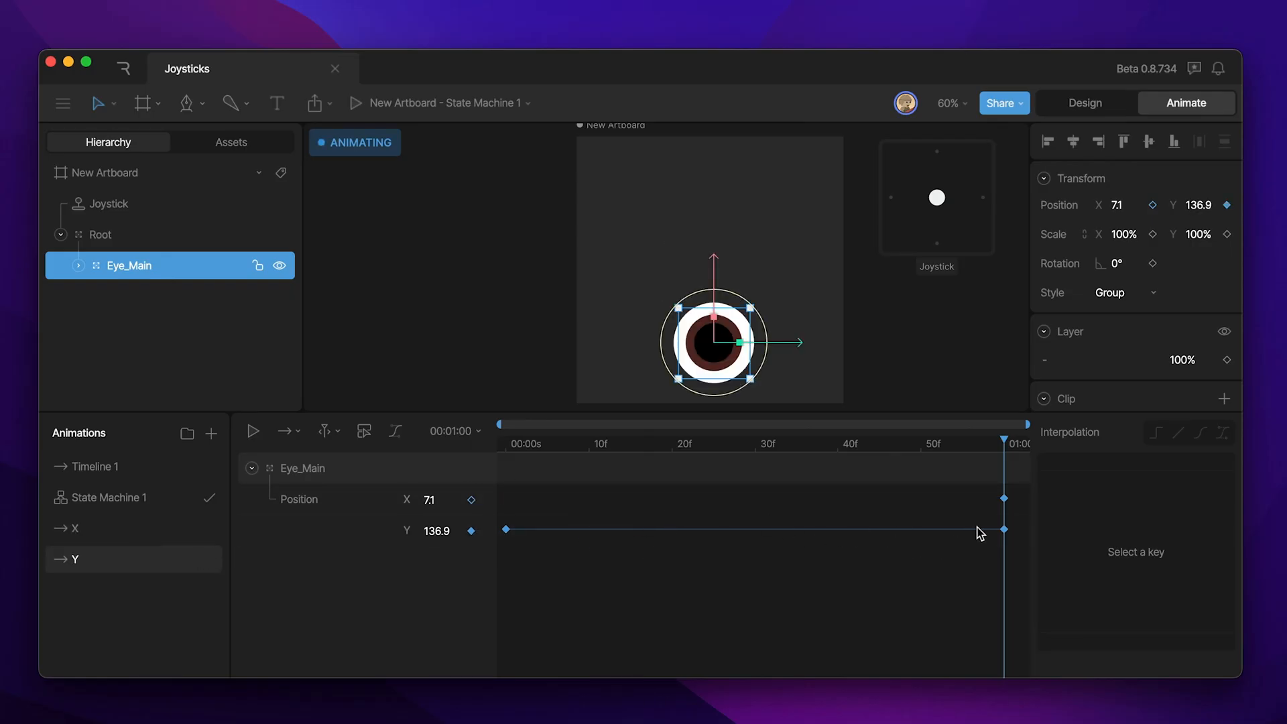
pyautogui.click(1003, 499)
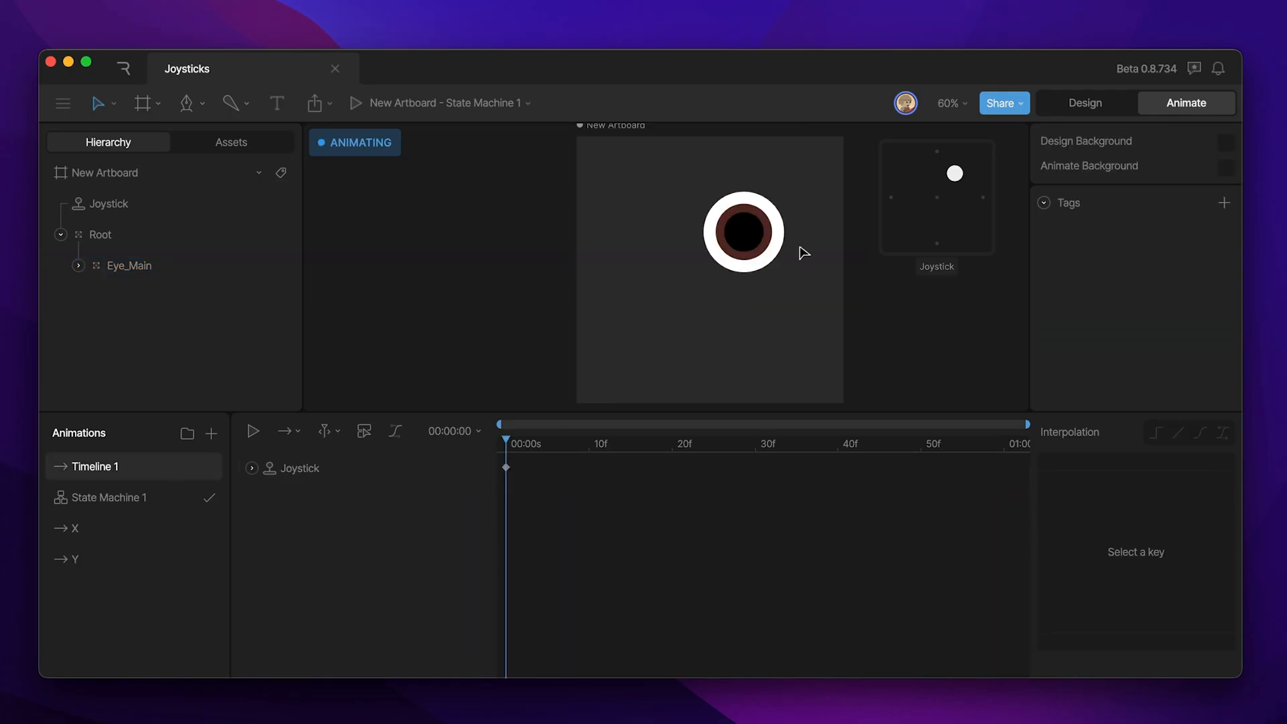
# Drag the handle vertically to watch the eye, then switch to the X animation
pyautogui.moveTo(954, 173); pyautogui.dragTo(943, 236)
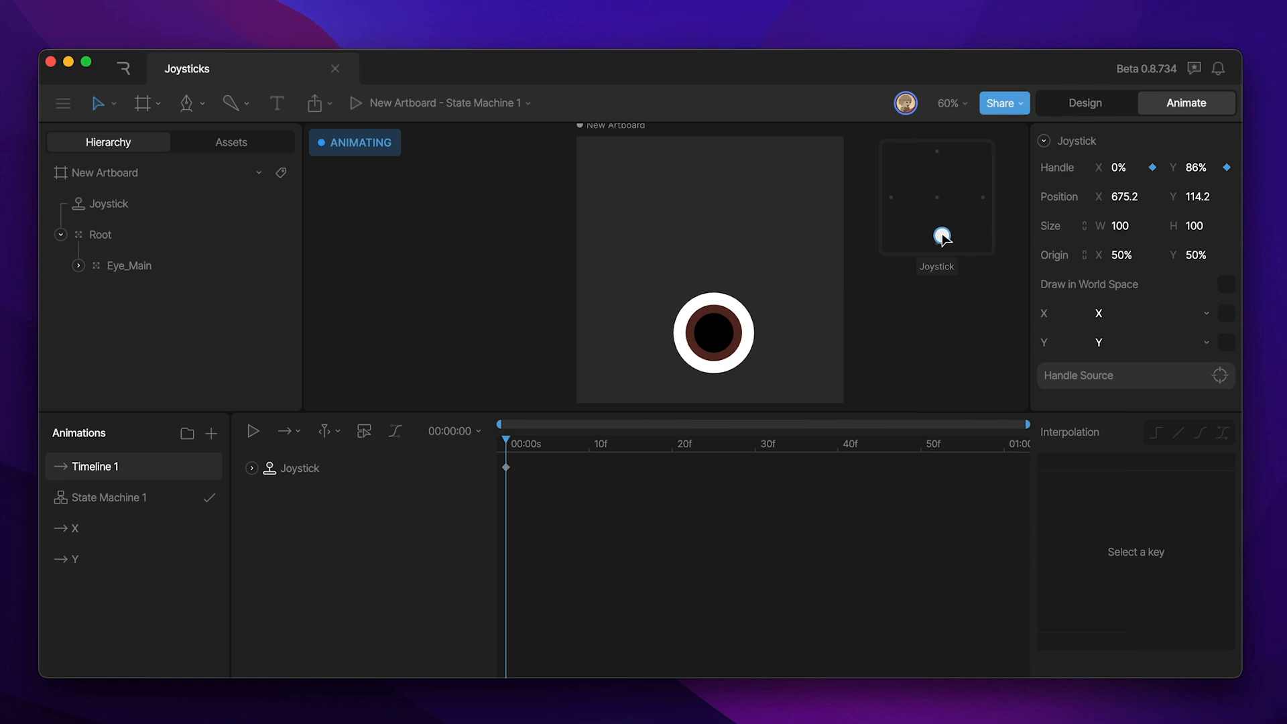
pyautogui.moveTo(942, 238); pyautogui.dragTo(937, 233)
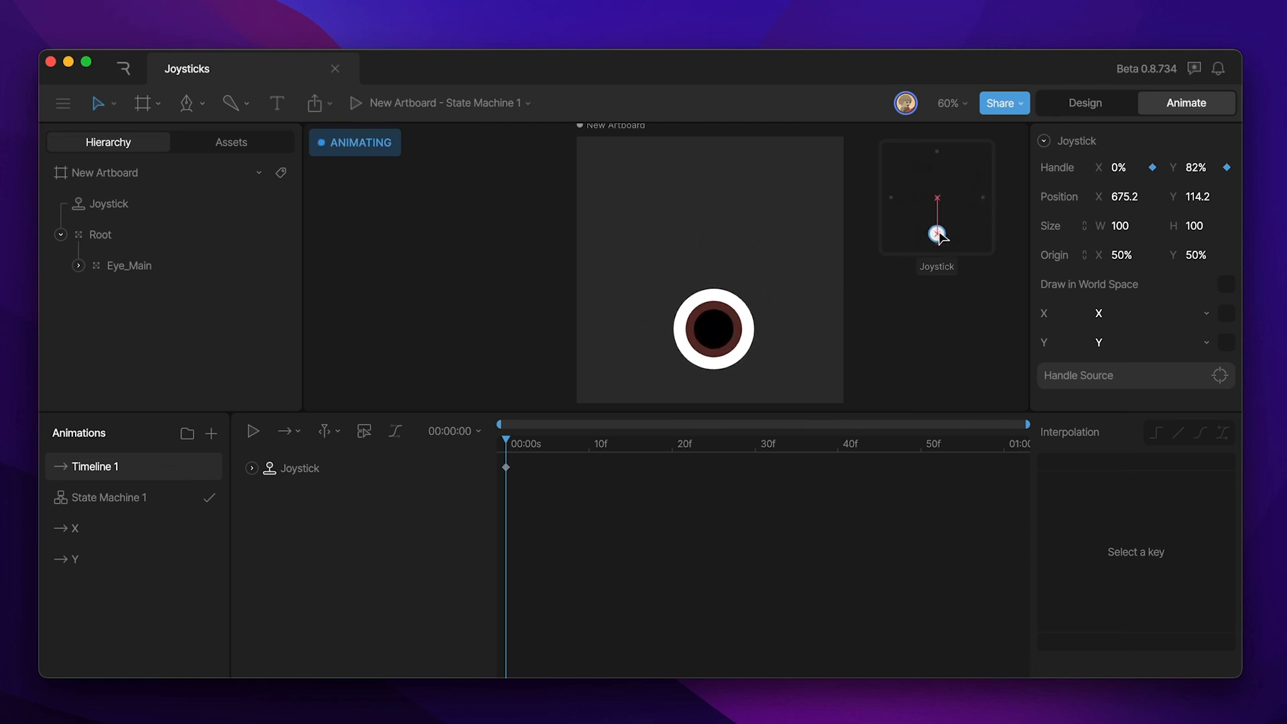
pyautogui.moveTo(937, 239); pyautogui.dragTo(937, 229)
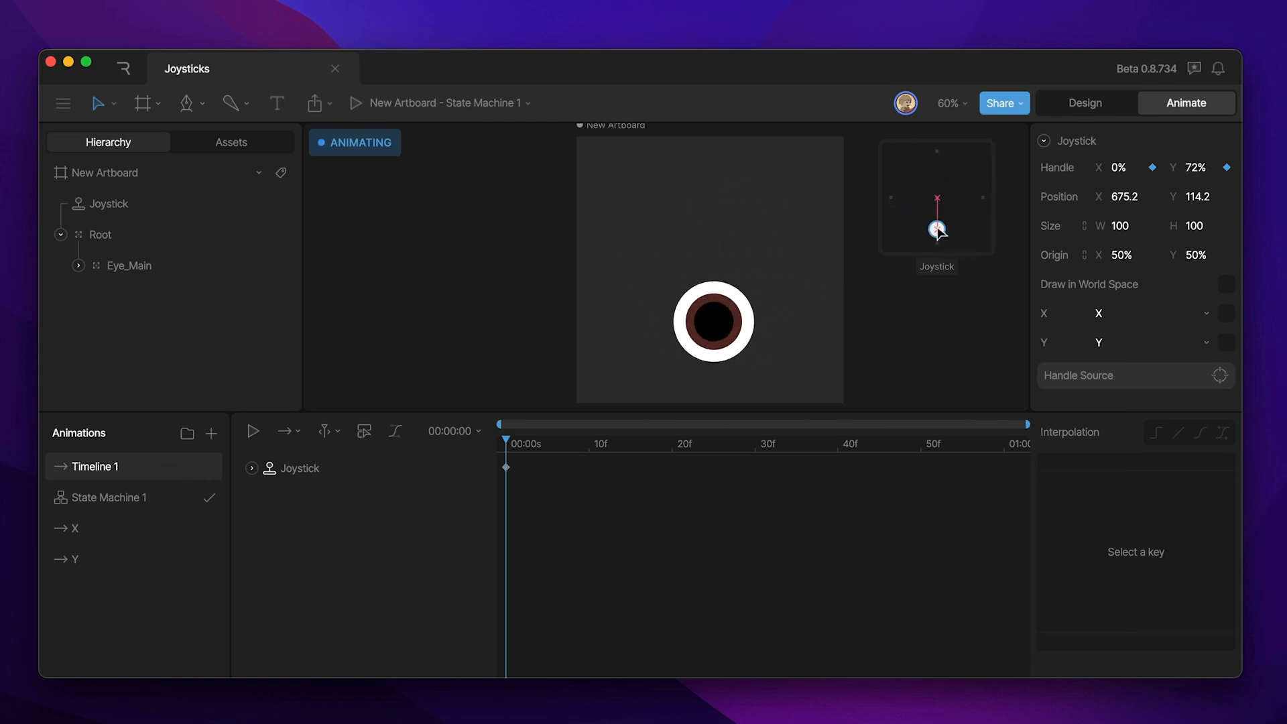
pyautogui.click(72, 528)
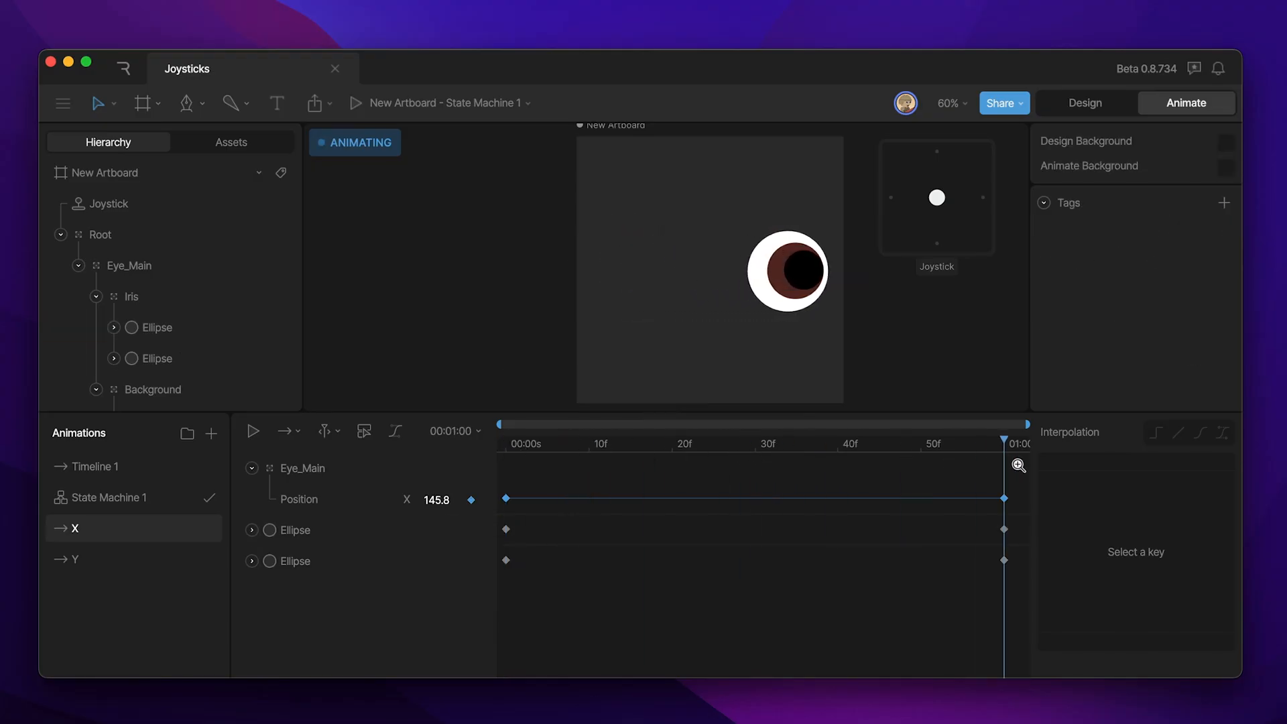
# Select the Joystick and drag the handle down-right, far left and right to steer the eye
pyautogui.click(155, 327)
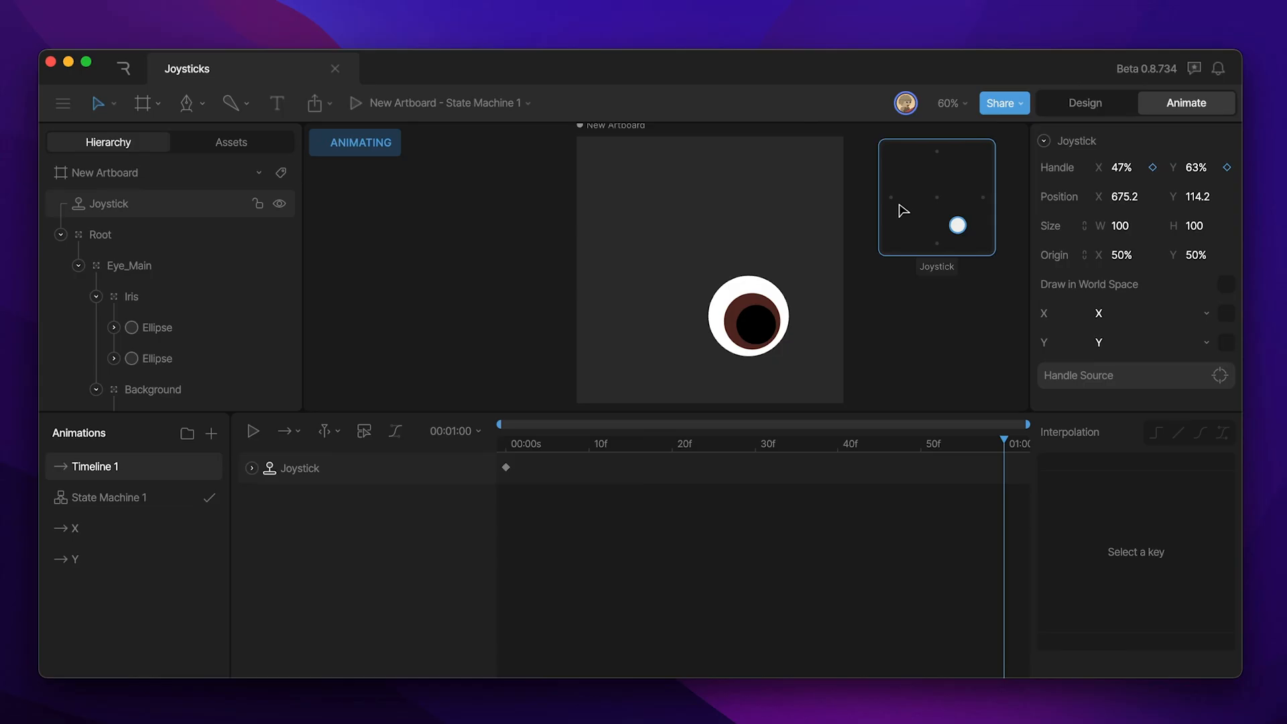
pyautogui.moveTo(957, 225); pyautogui.dragTo(964, 197)
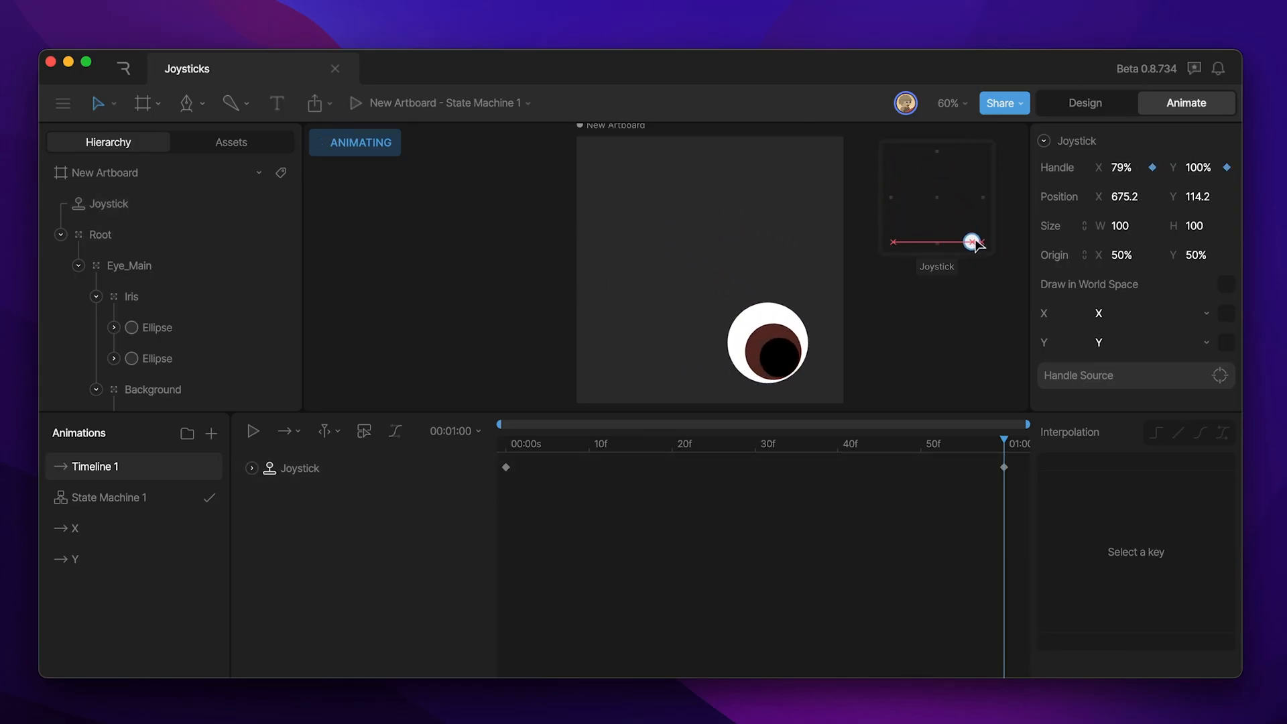
pyautogui.moveTo(974, 242); pyautogui.dragTo(893, 198)
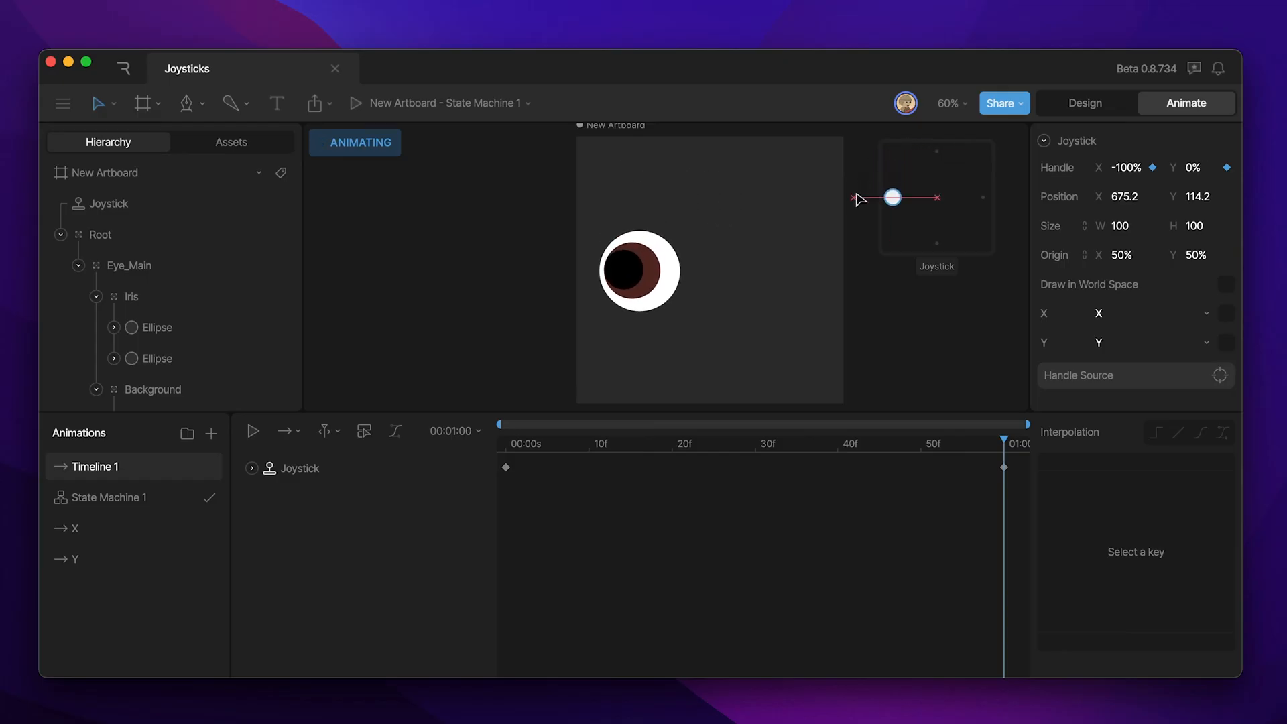
pyautogui.moveTo(893, 198); pyautogui.dragTo(982, 206)
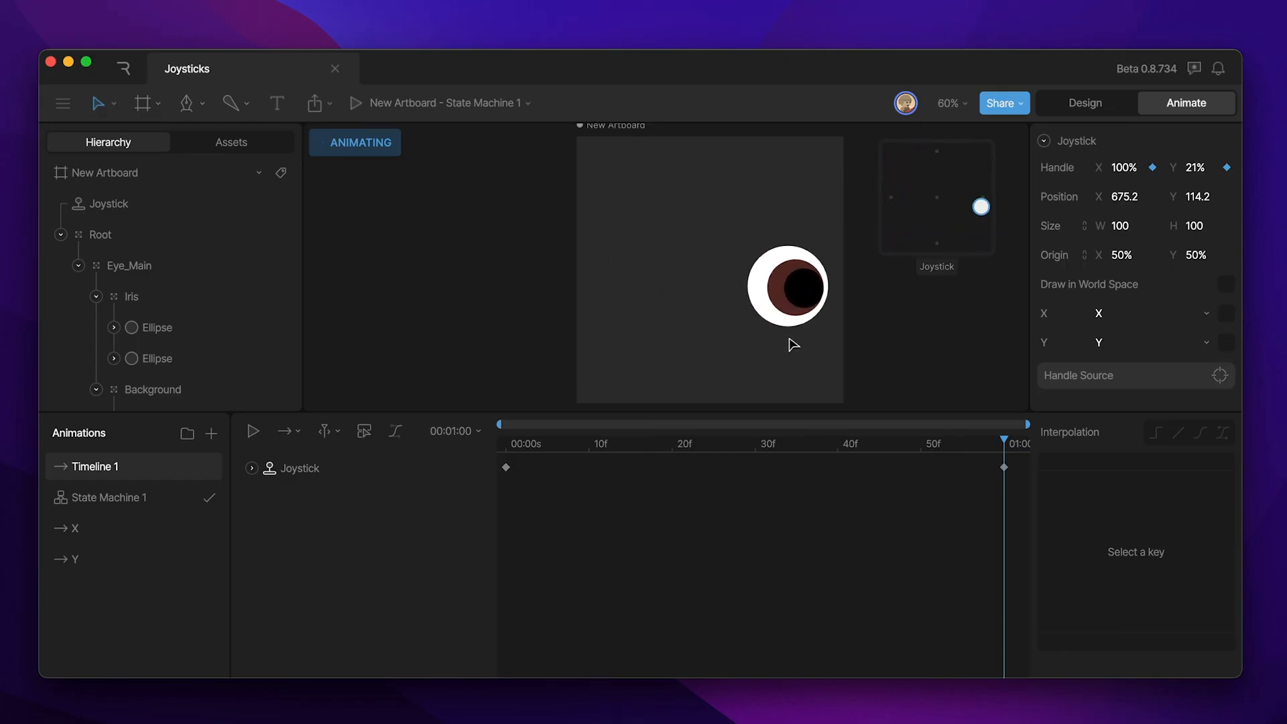